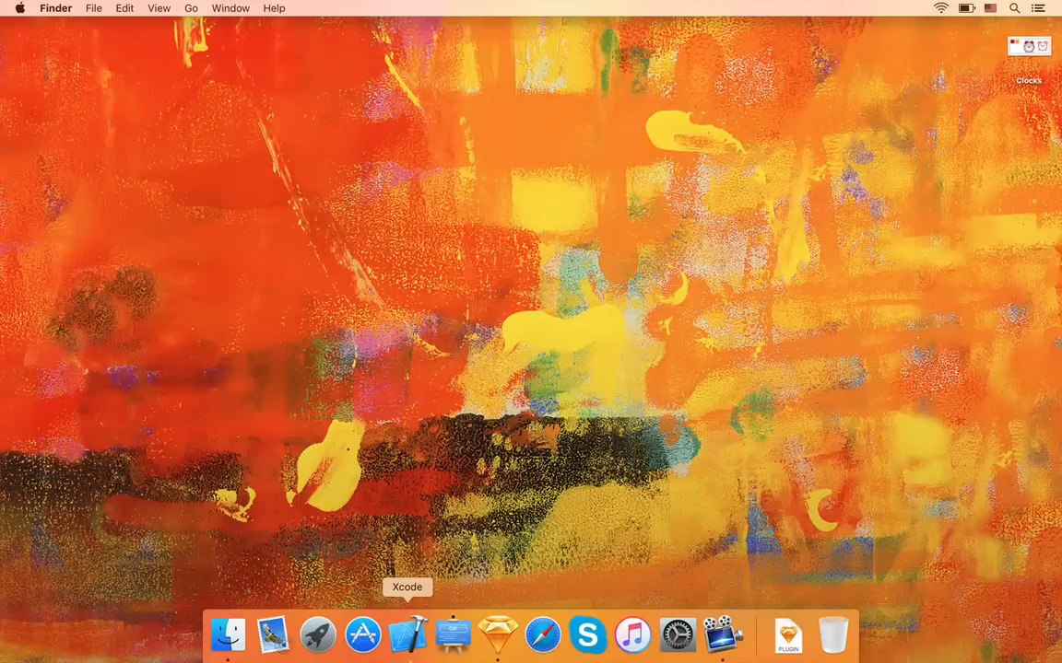
Launch Xcode and start a new project from the Single View Application template
{"action": "left_click", "coordinate": [407, 636]}
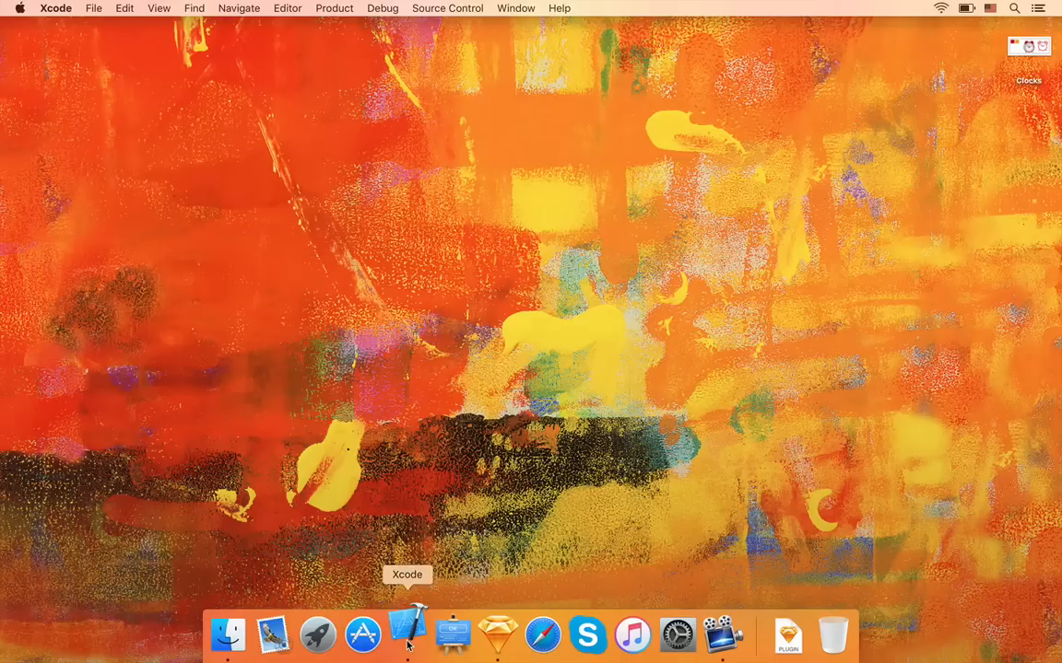
{"action": "left_click", "coordinate": [92, 8]}
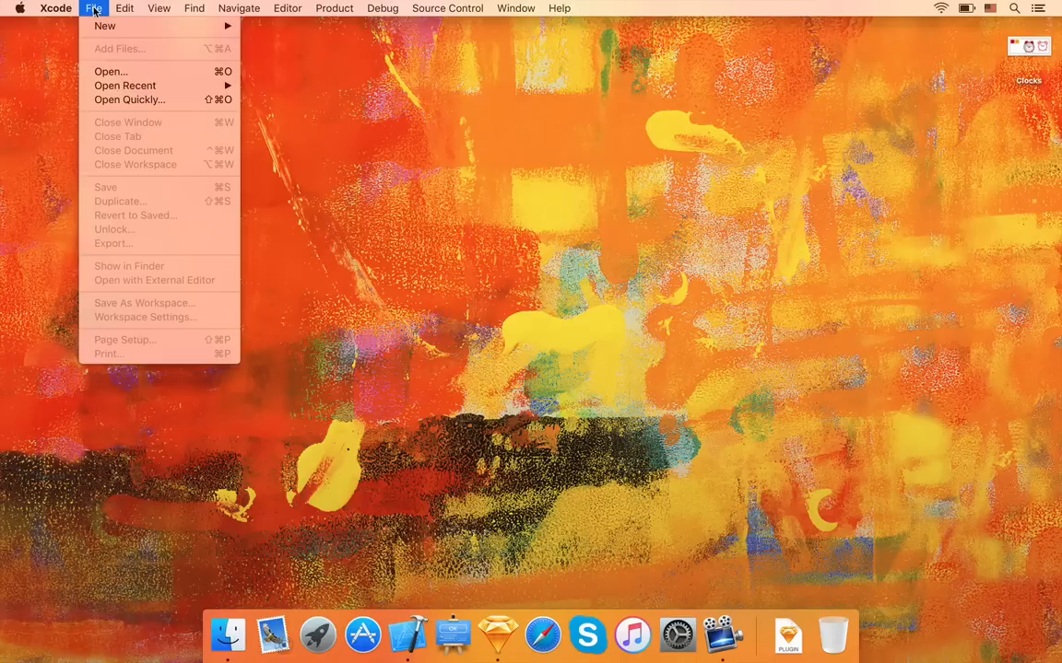
{"action": "mouse_move", "coordinate": [105, 26]}
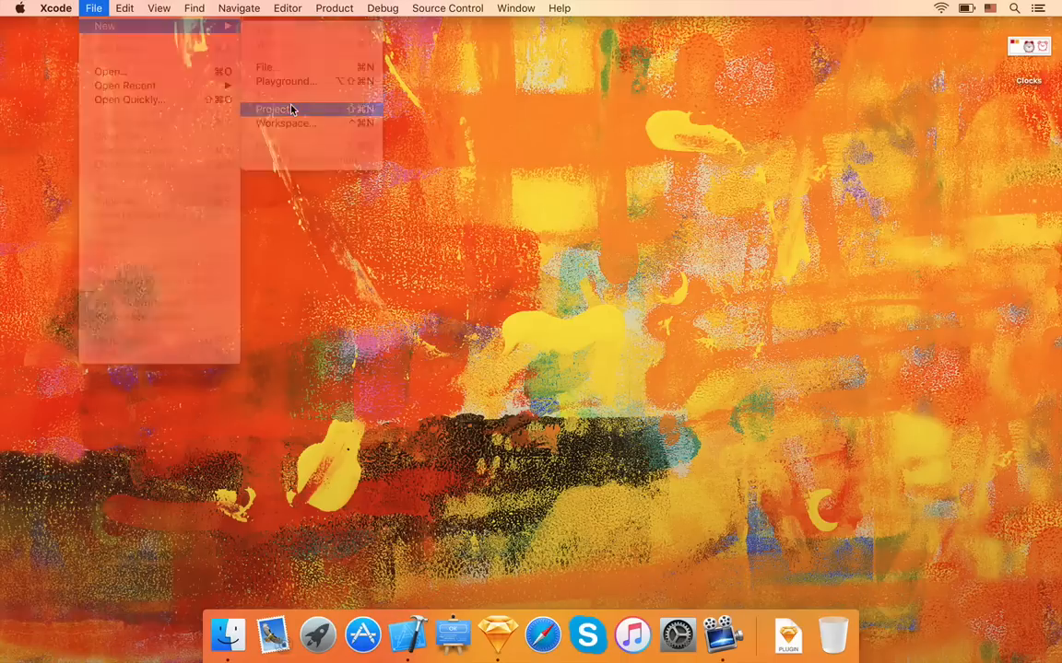
{"action": "left_click", "coordinate": [273, 108]}
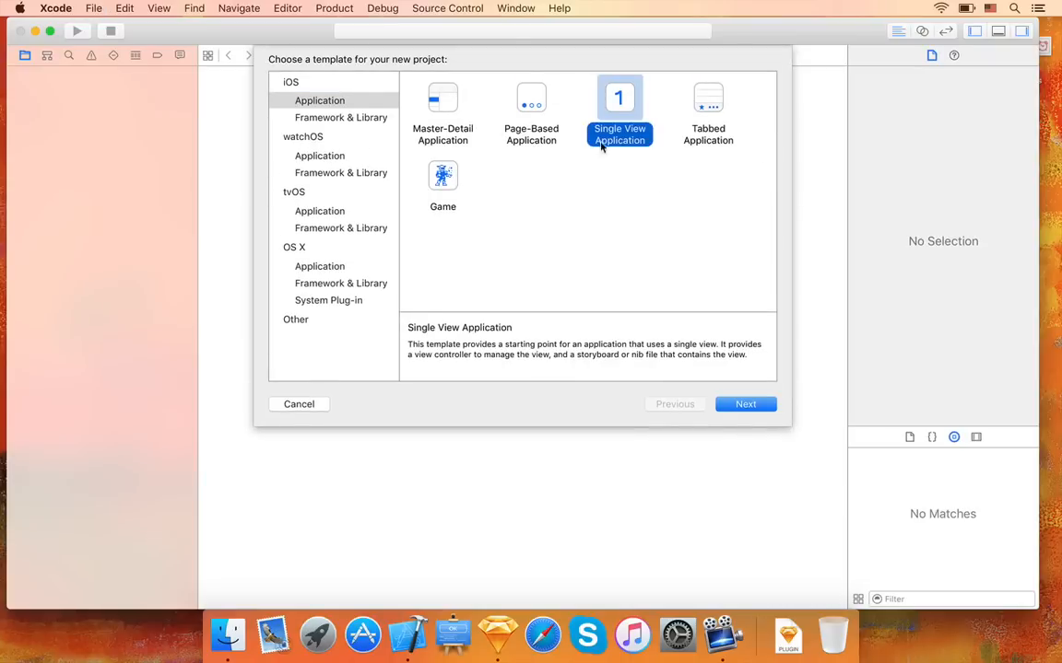
{"action": "left_click", "coordinate": [744, 404]}
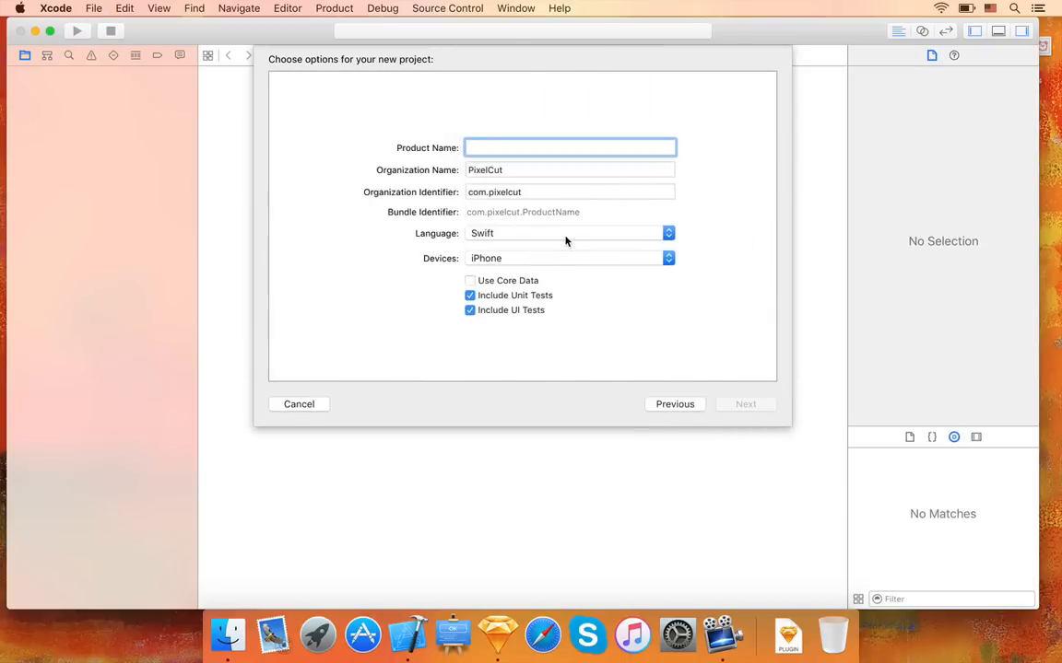
Name the product Test and create the project on the Desktop
{"action": "type", "text": "Test"}
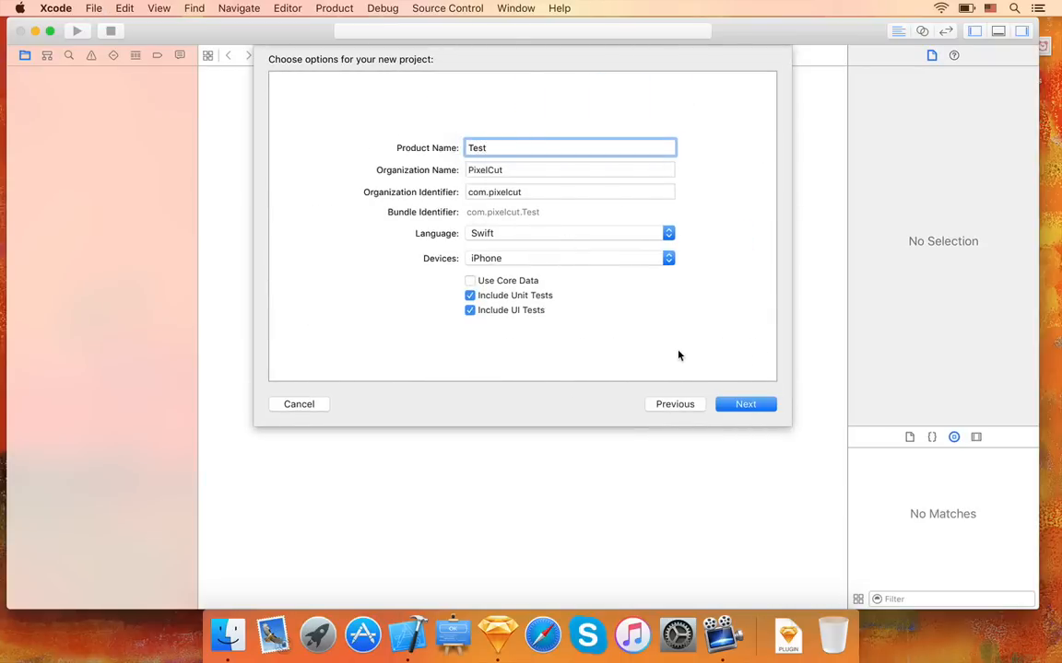
{"action": "left_click", "coordinate": [744, 404]}
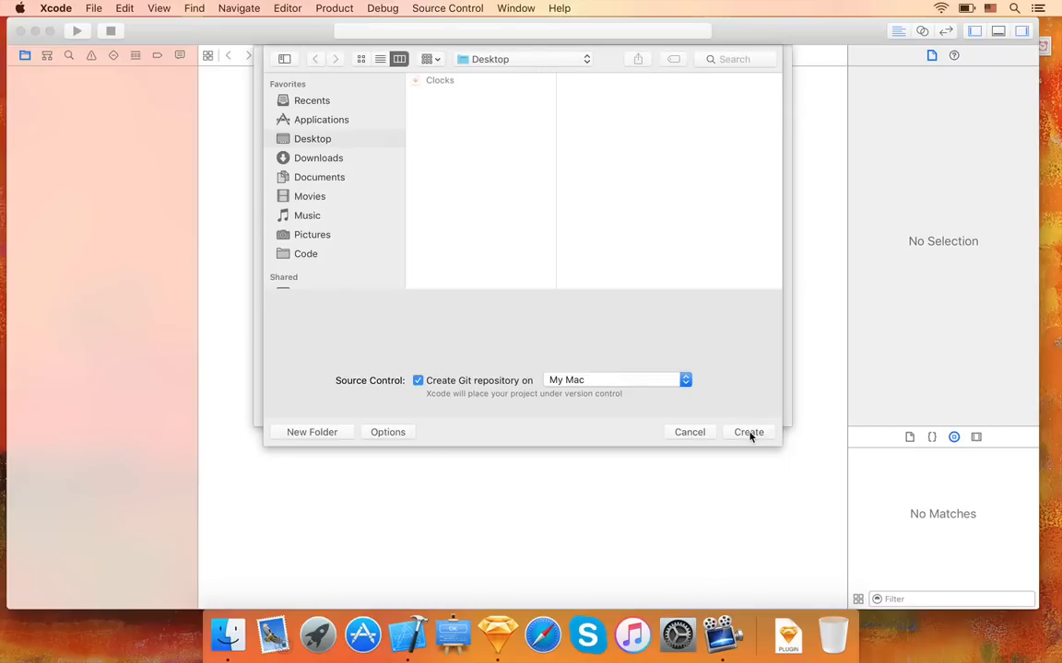
{"action": "left_click", "coordinate": [748, 431]}
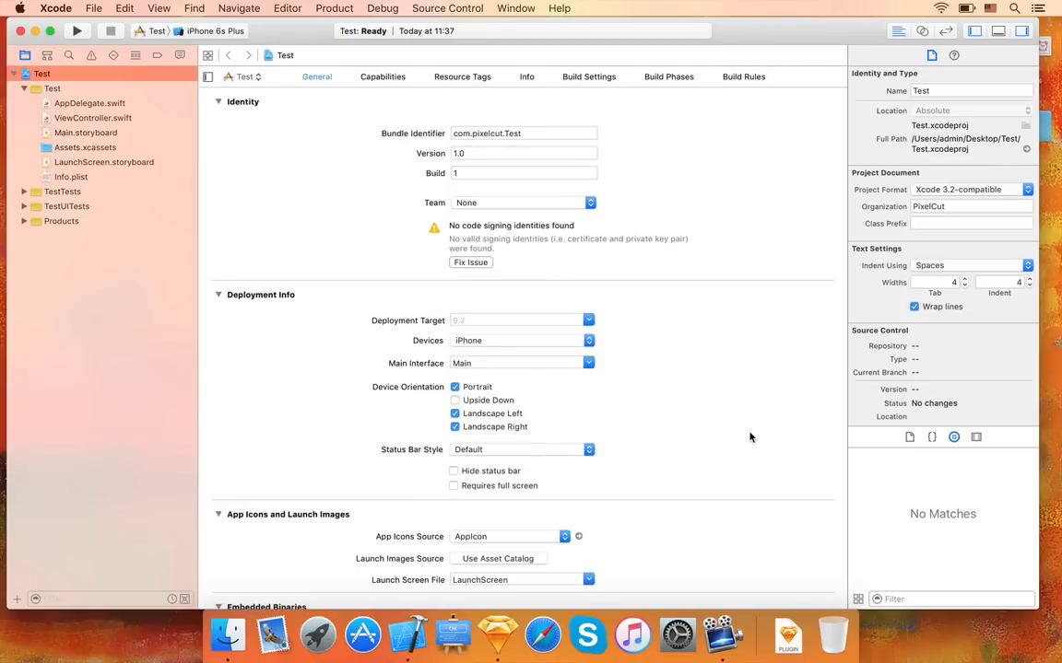
Rename Artboard 1 to clock in Sketch and export the drawings as Swift StyleKit via PaintCode
{"action": "left_click", "coordinate": [498, 634]}
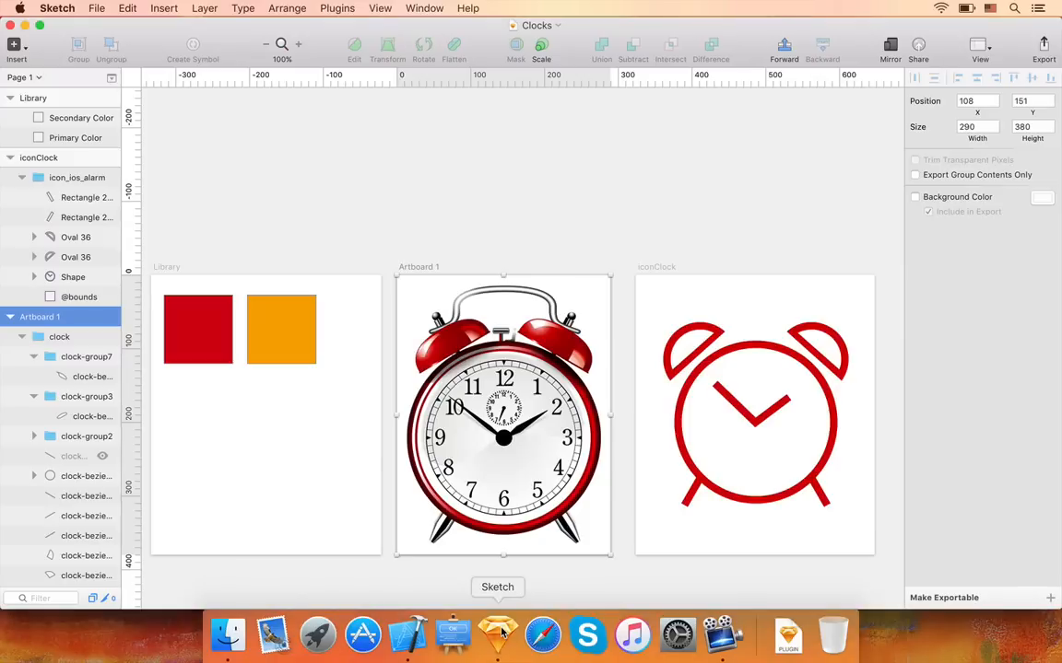
{"action": "mouse_move", "coordinate": [450, 258]}
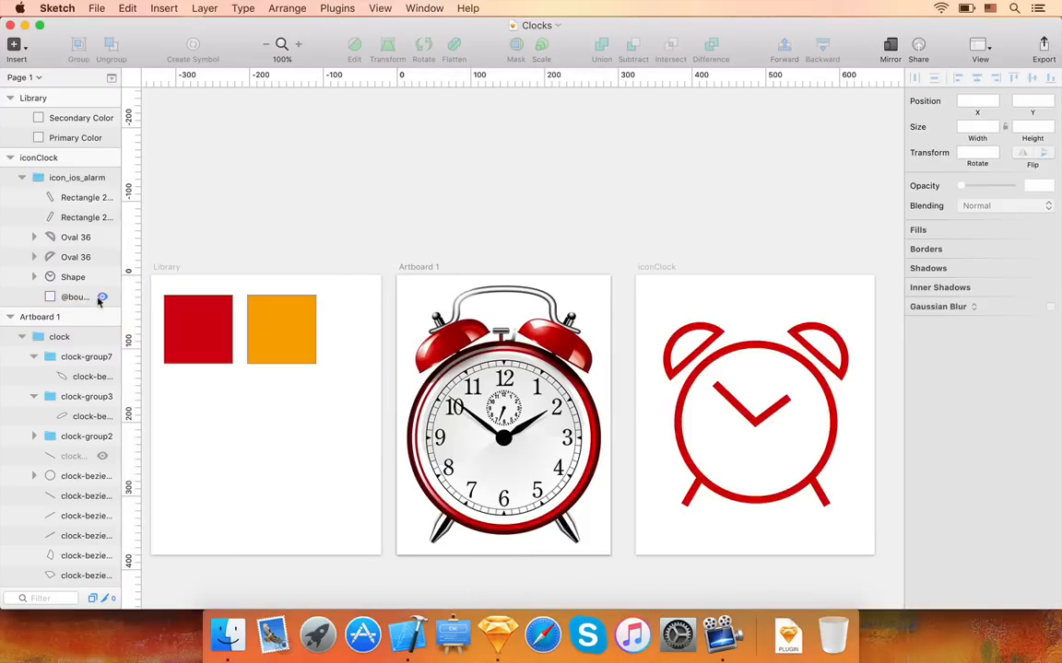
{"action": "left_click", "coordinate": [40, 317]}
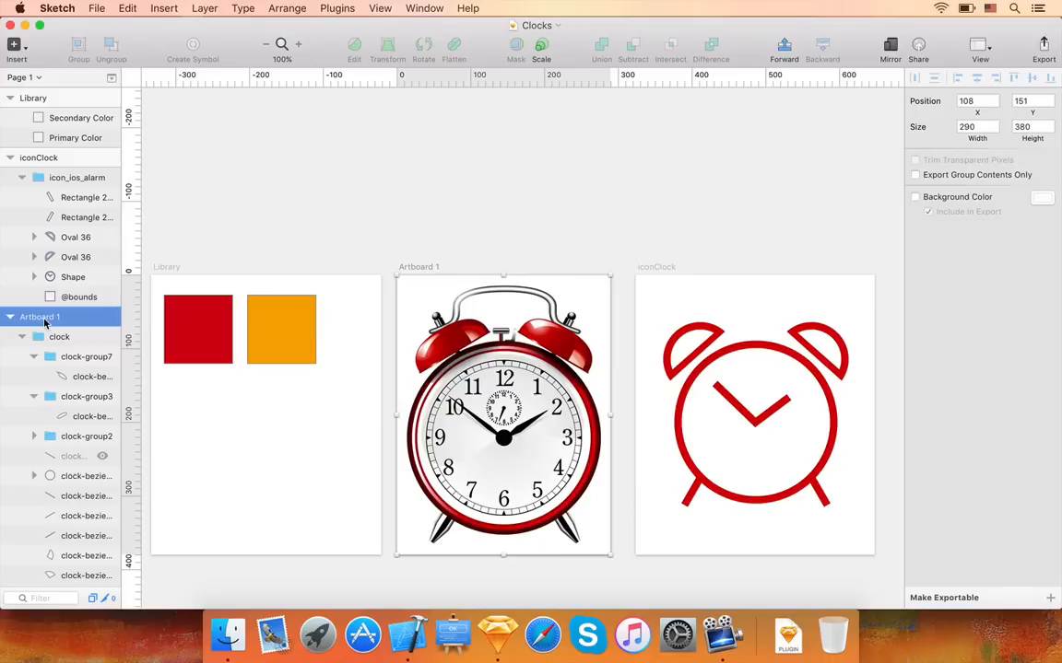
{"action": "double_click", "coordinate": [40, 317]}
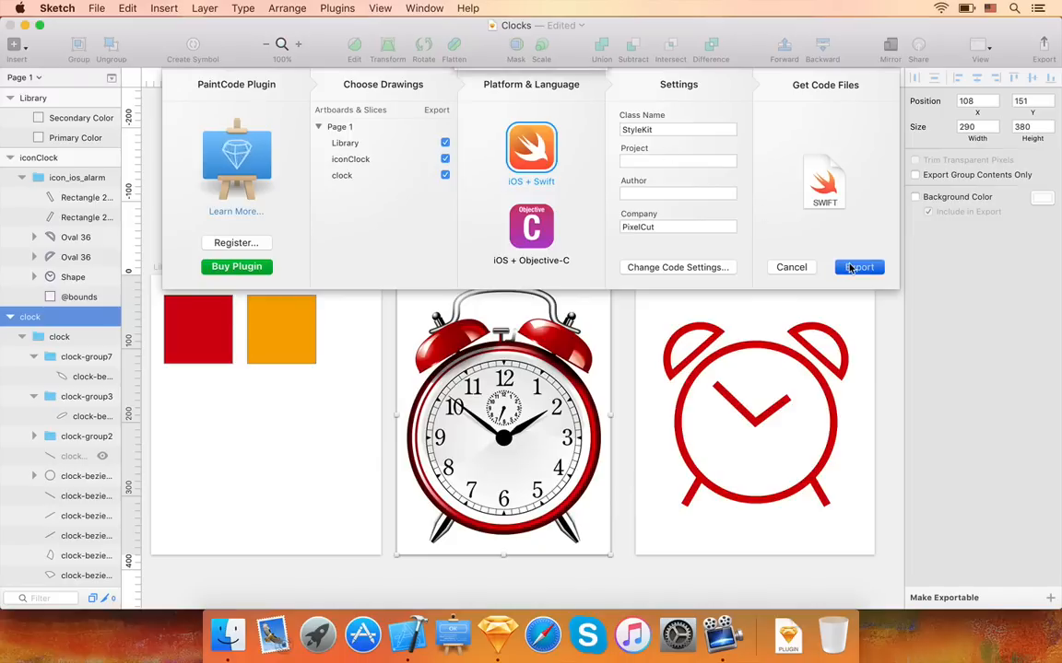
{"action": "left_click", "coordinate": [859, 265]}
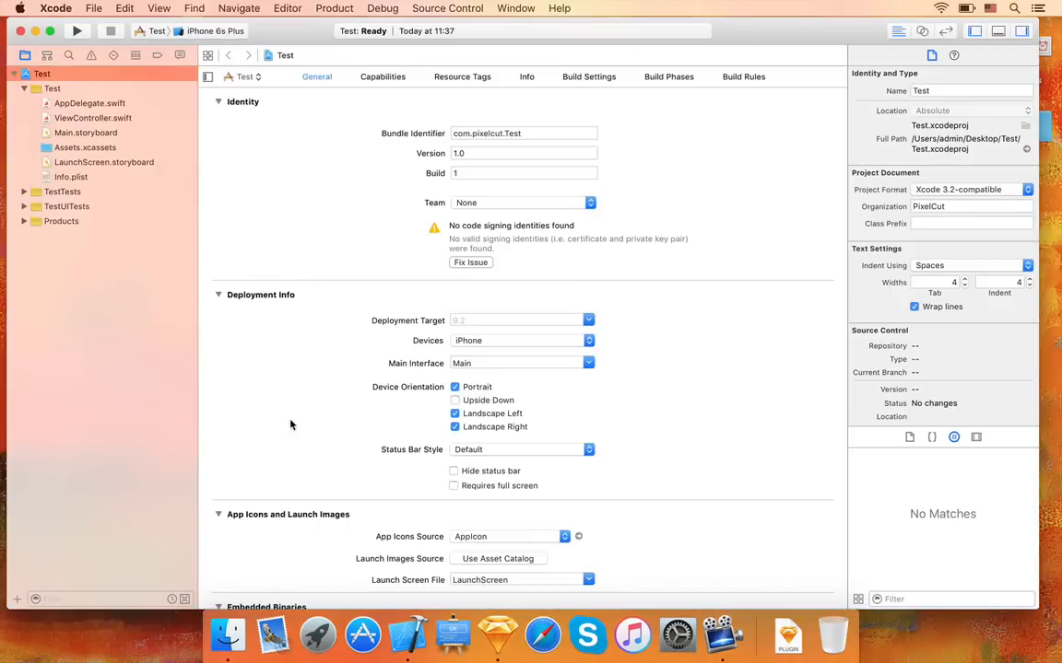
Add StyleKit.swift to the Test project and browse its drawing methods in the jump bar
{"action": "left_click", "coordinate": [92, 8]}
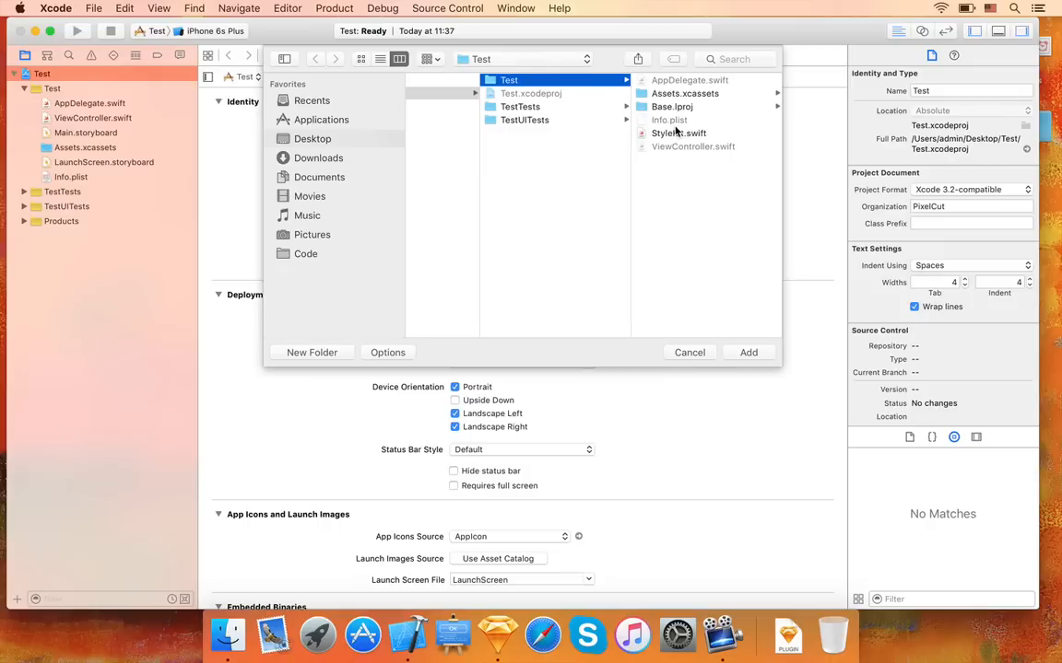
{"action": "left_click", "coordinate": [689, 352]}
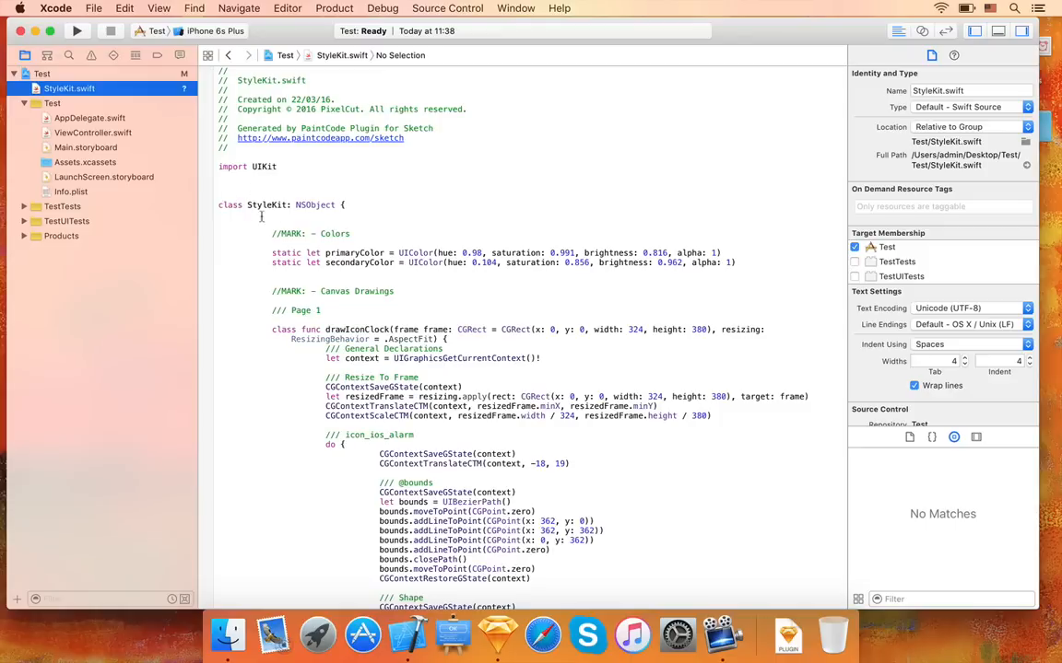
{"action": "left_click", "coordinate": [273, 243]}
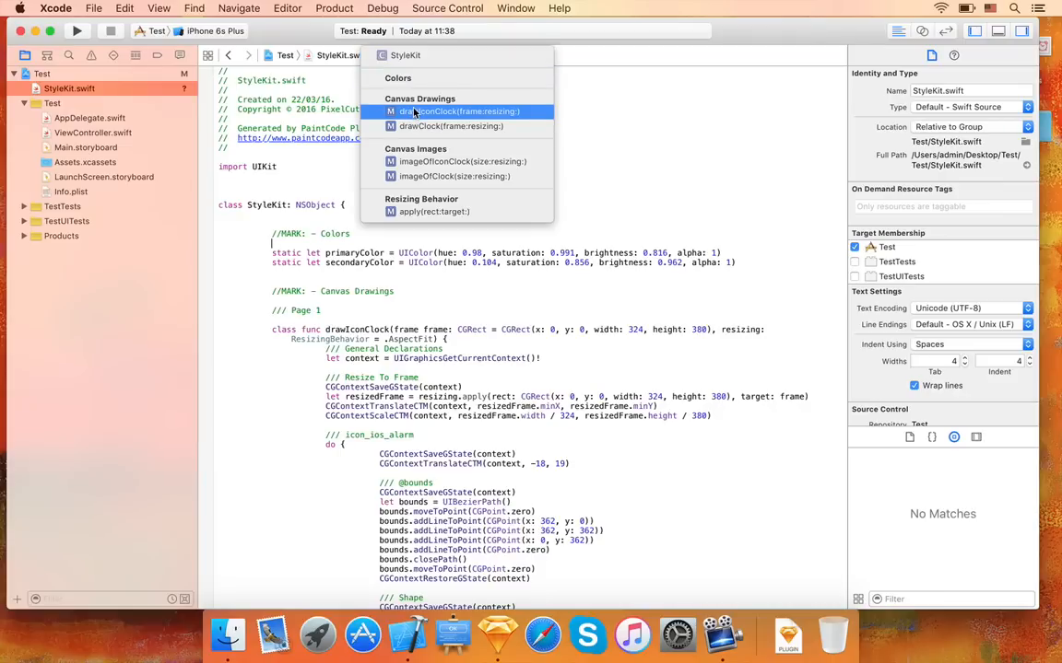
{"action": "mouse_move", "coordinate": [449, 126]}
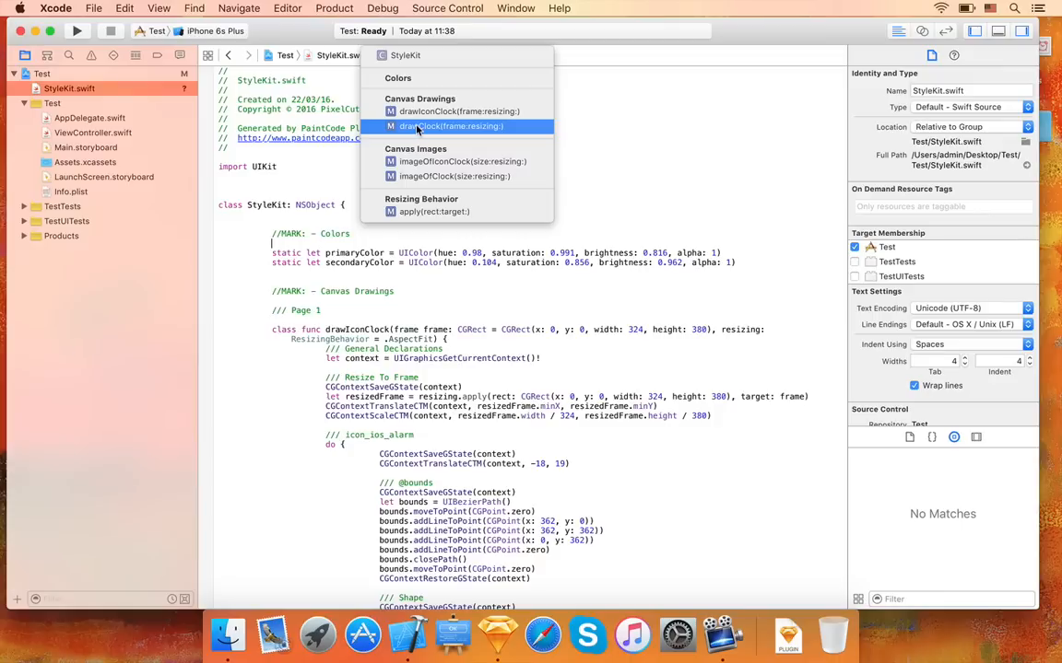
{"action": "mouse_move", "coordinate": [416, 147]}
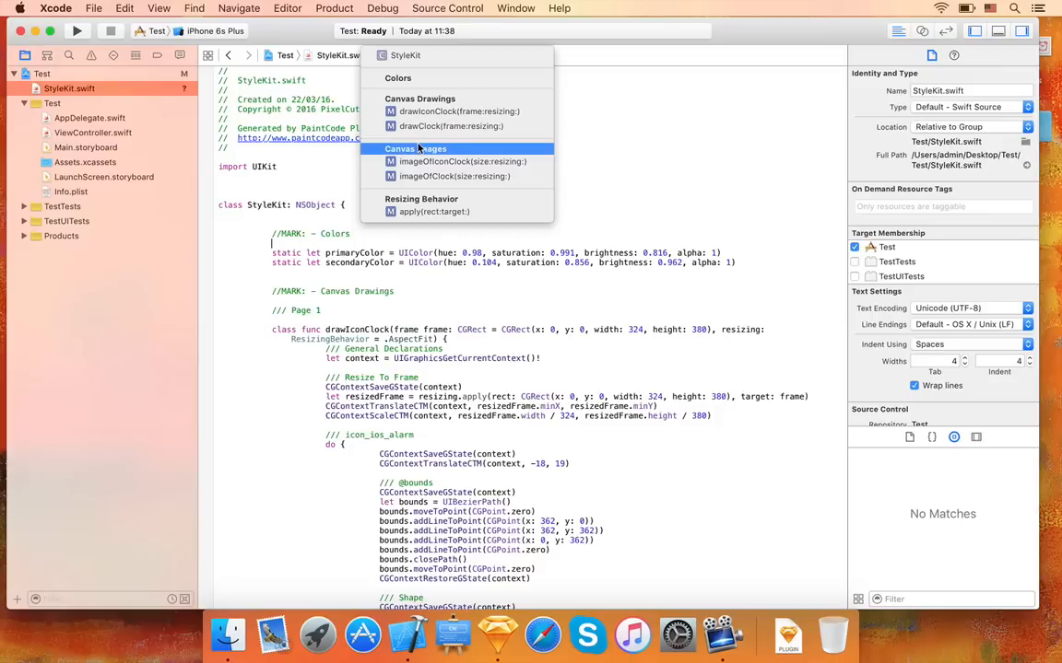
{"action": "mouse_move", "coordinate": [460, 162]}
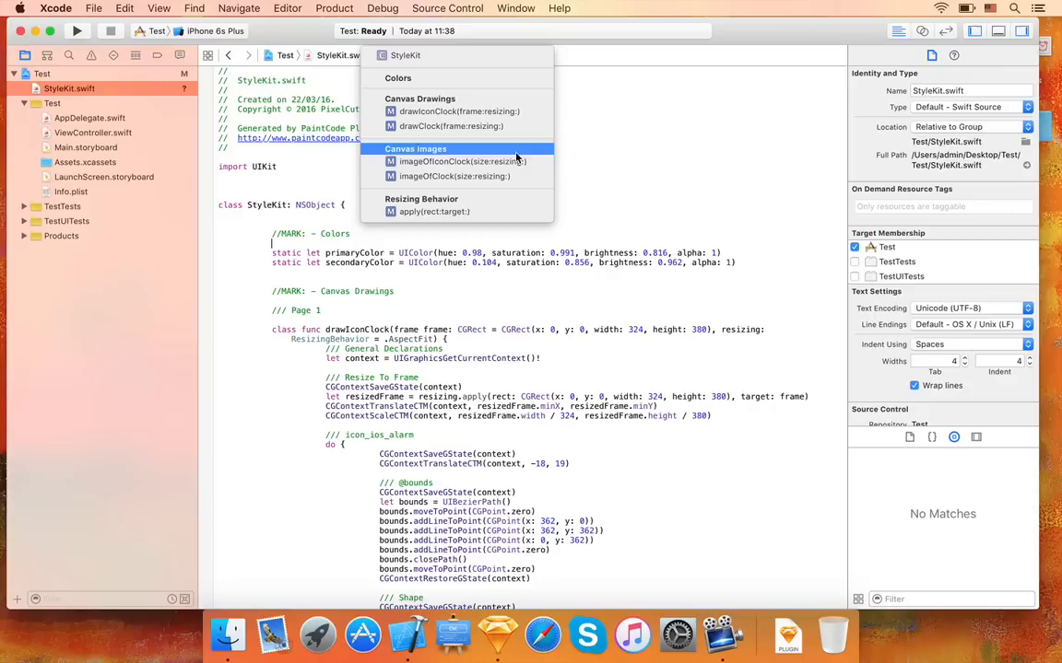
{"action": "left_click", "coordinate": [612, 163]}
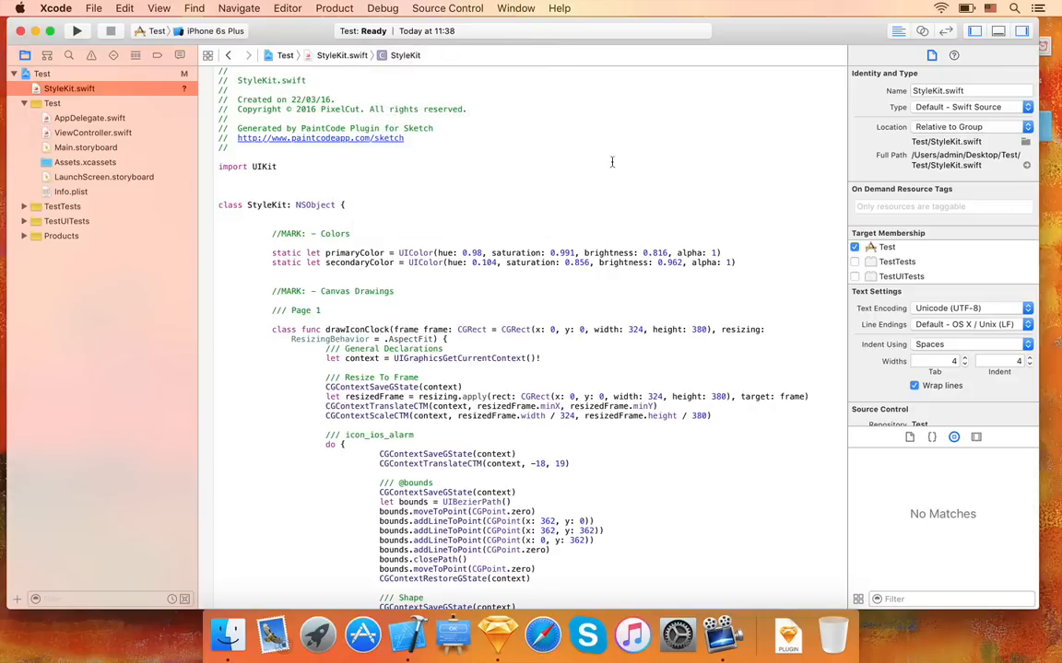
Create a new UIView subclass file named MyView in the Test folder
{"action": "left_click", "coordinate": [92, 8]}
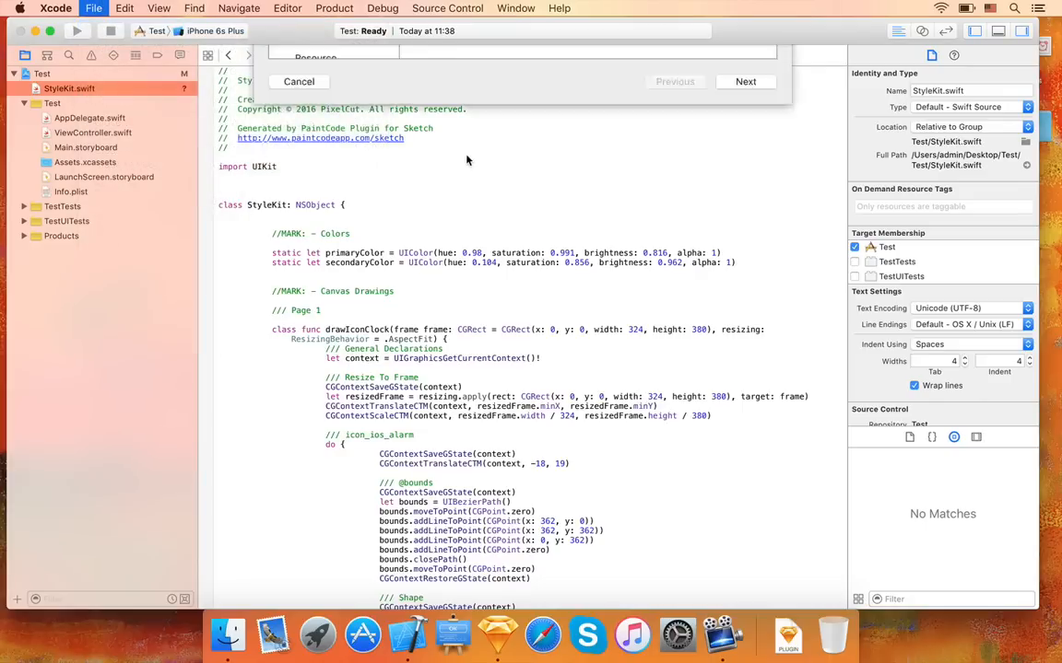
{"action": "left_click", "coordinate": [744, 81]}
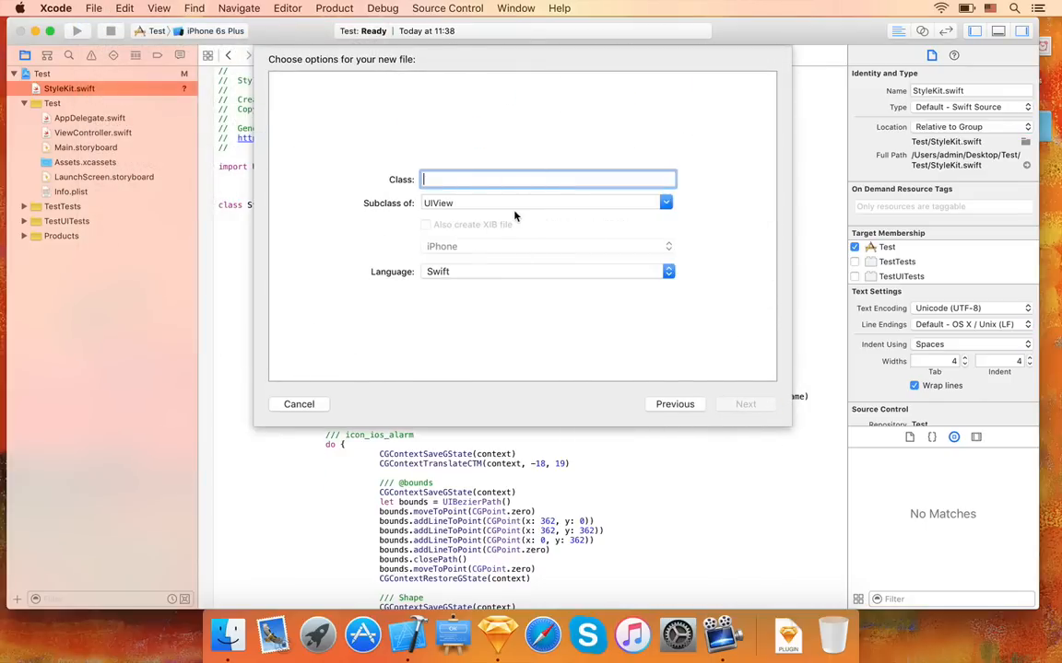
{"action": "type", "text": "MyView"}
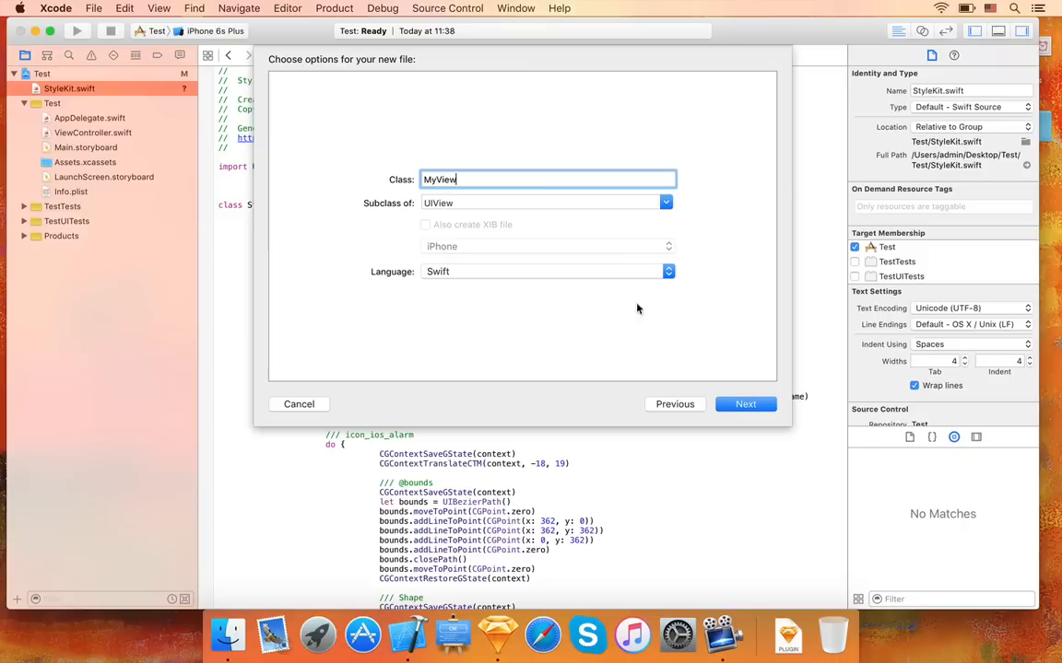
{"action": "left_click", "coordinate": [744, 404]}
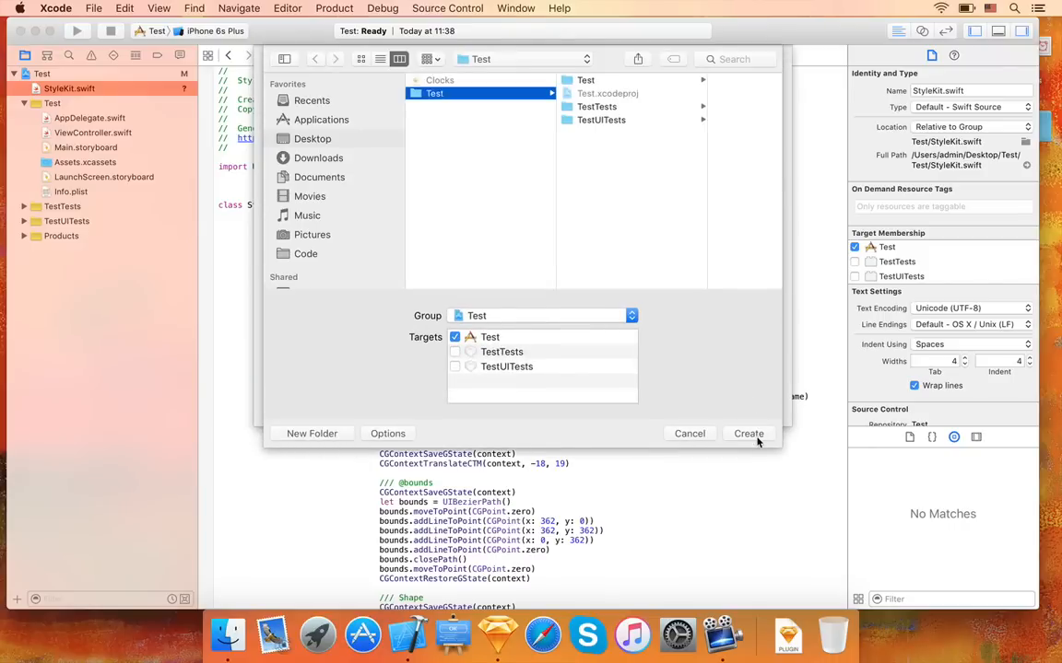
{"action": "left_click", "coordinate": [749, 433]}
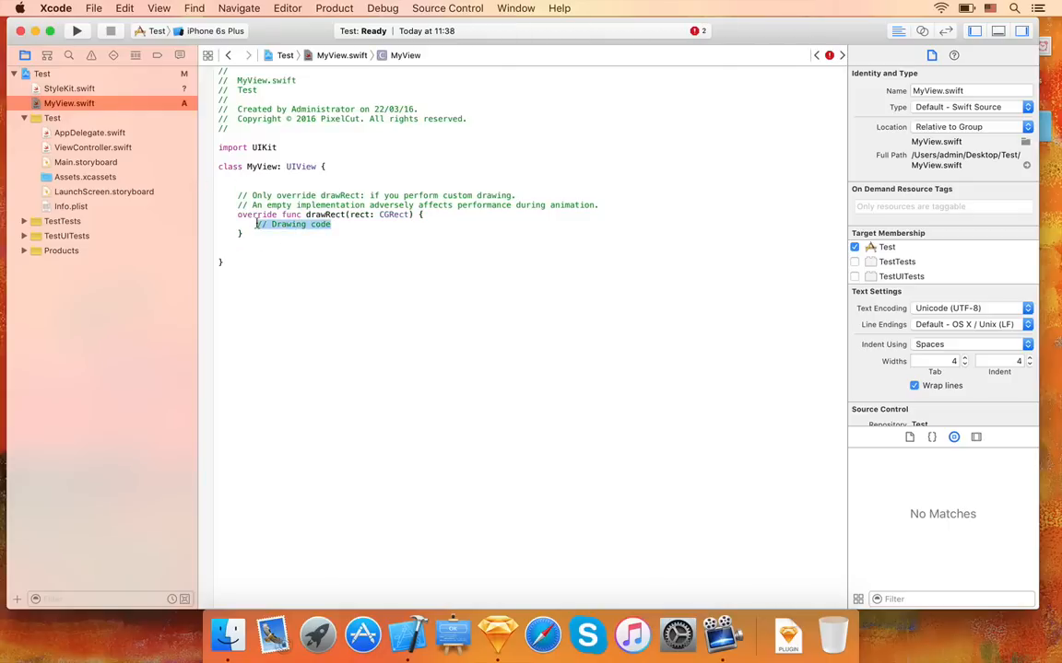
Call StyleKit.drawClock() inside MyView's drawRect
{"action": "type", "text": "StyleKit.drawClock("}
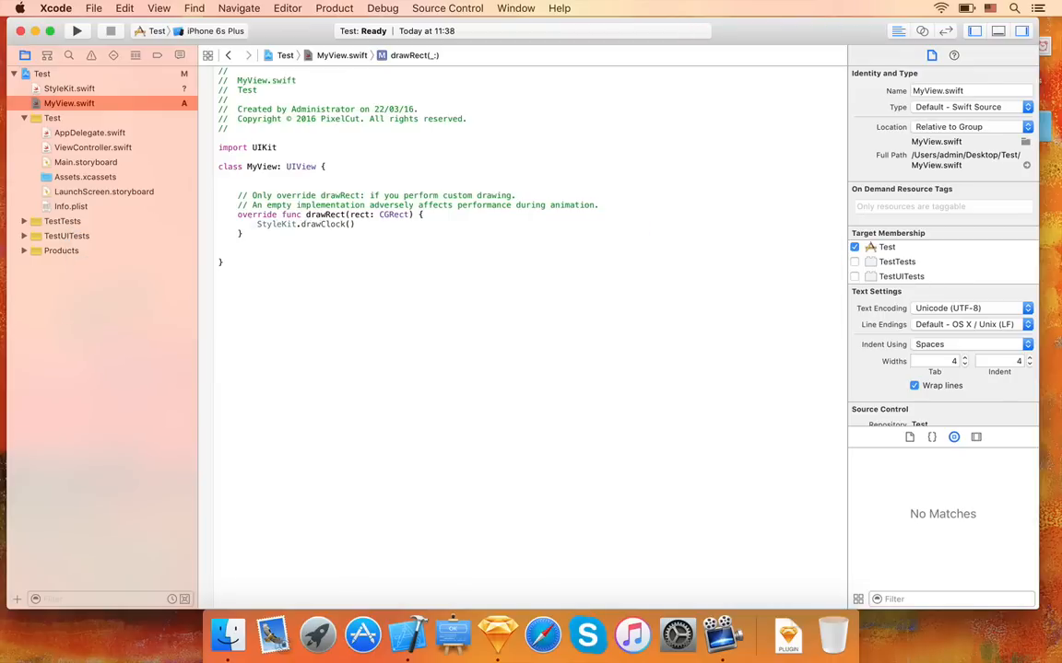
{"action": "left_click", "coordinate": [84, 162]}
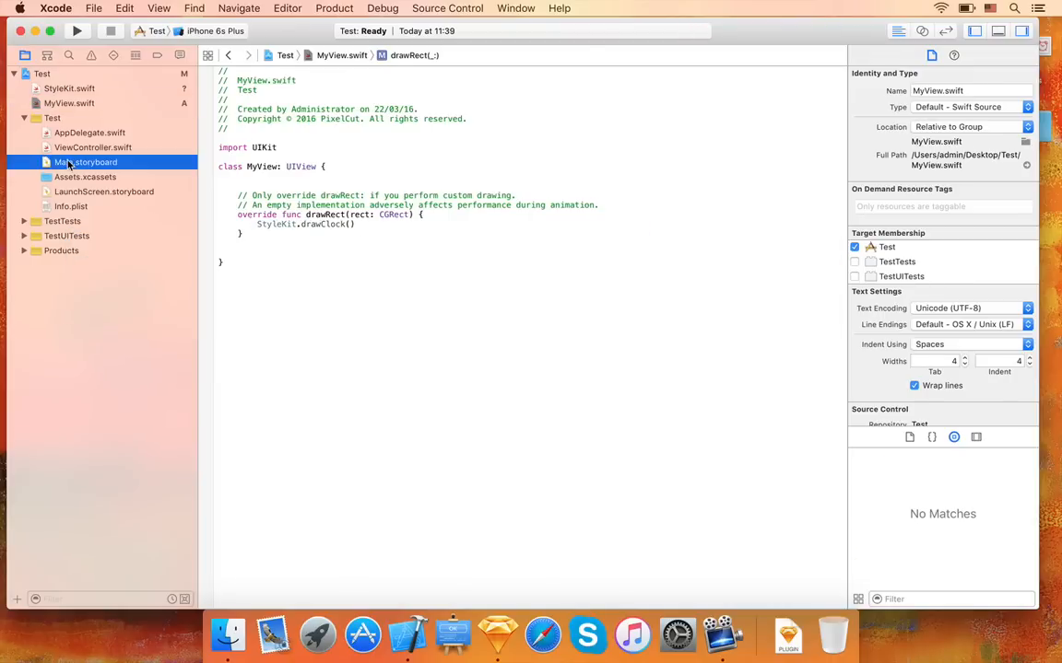
Drop a UIView with custom class MyView into the view controller and choose iPhone 5s as run device
{"action": "left_click", "coordinate": [85, 162]}
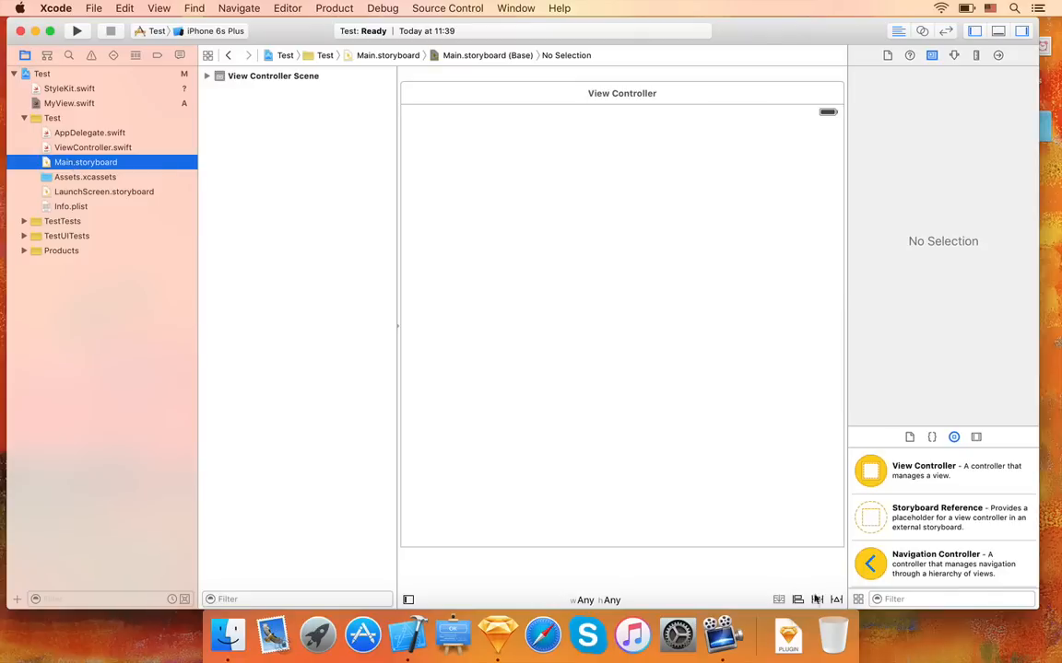
{"action": "type", "text": "uiv"}
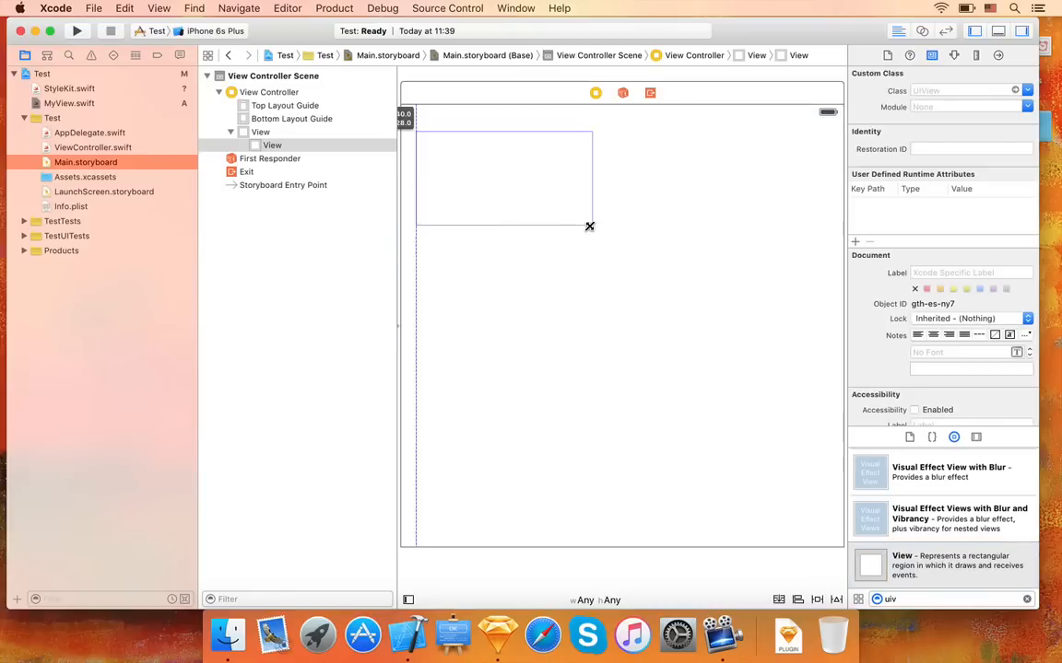
{"action": "type", "text": "MKMapView"}
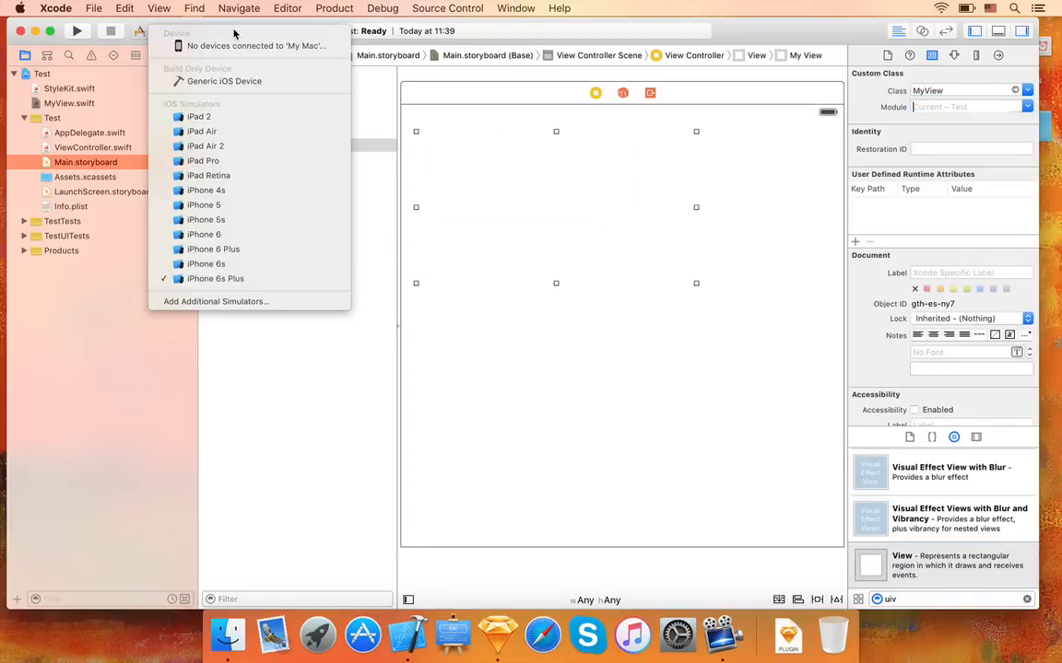
{"action": "left_click", "coordinate": [203, 205]}
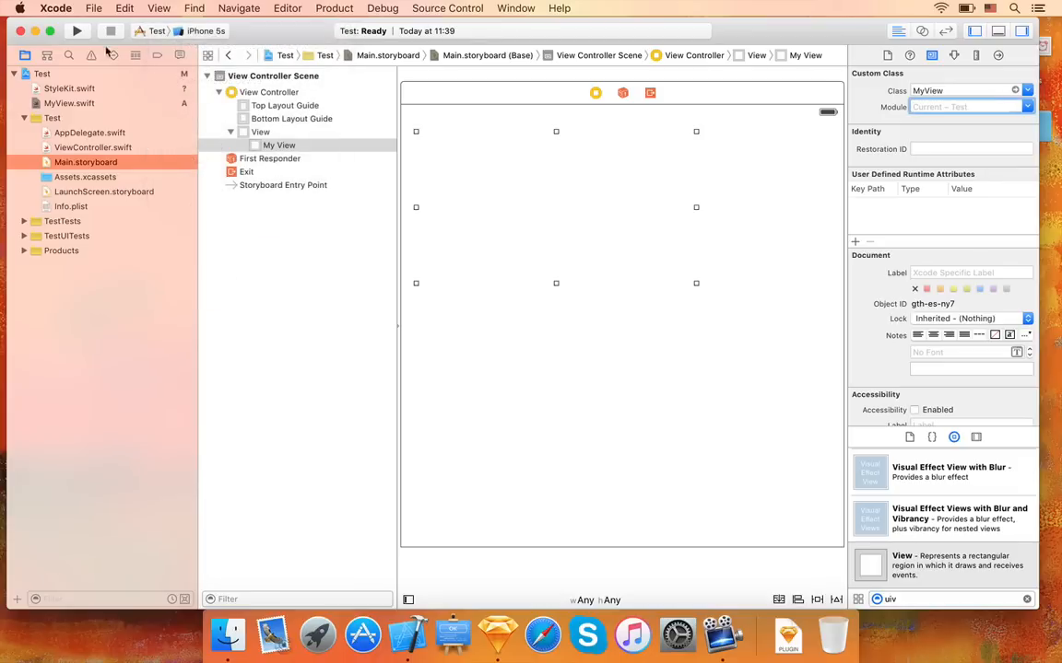
Run the app in the iPhone 5s Simulator, see the oversized clock, and return to MyView.swift
{"action": "left_click", "coordinate": [77, 29]}
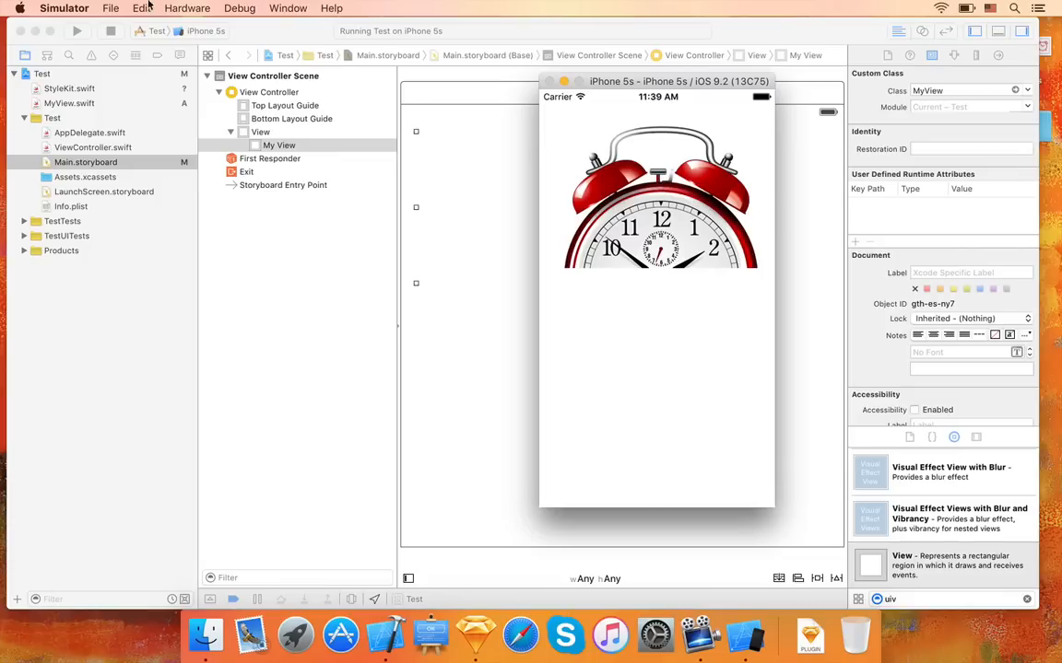
{"action": "left_click", "coordinate": [62, 8]}
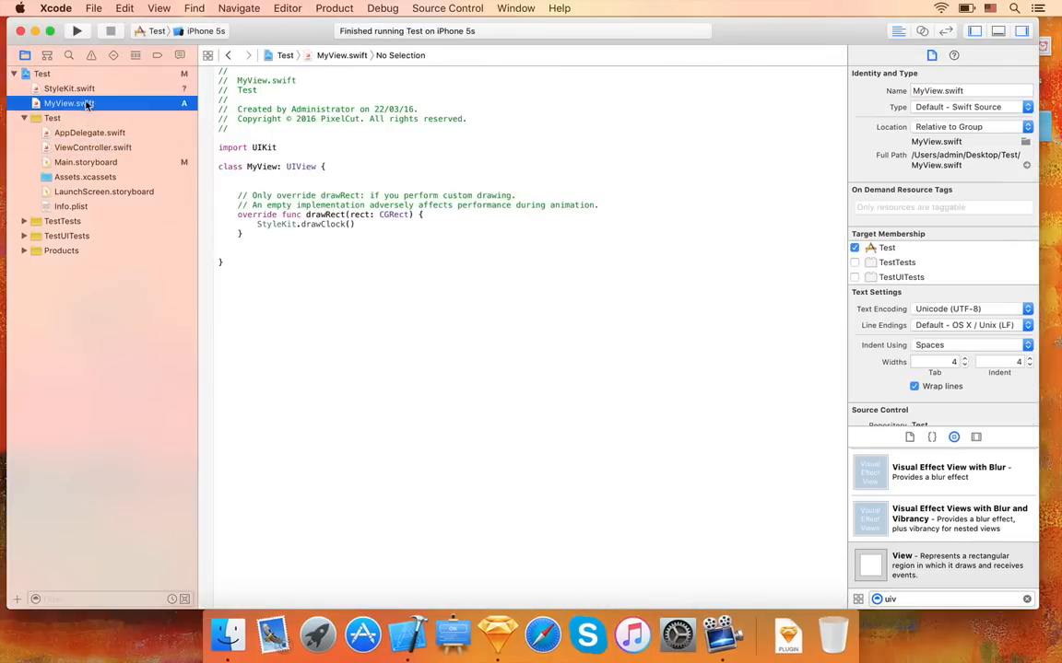
{"action": "type", "text": "@IBDesignable"}
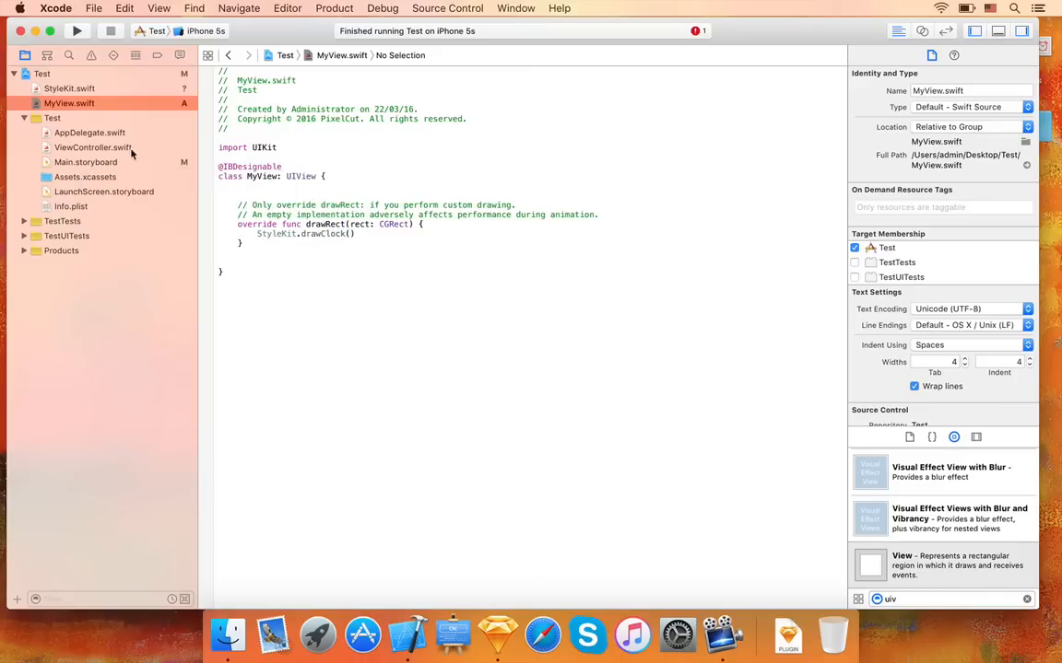
{"action": "left_click", "coordinate": [85, 162]}
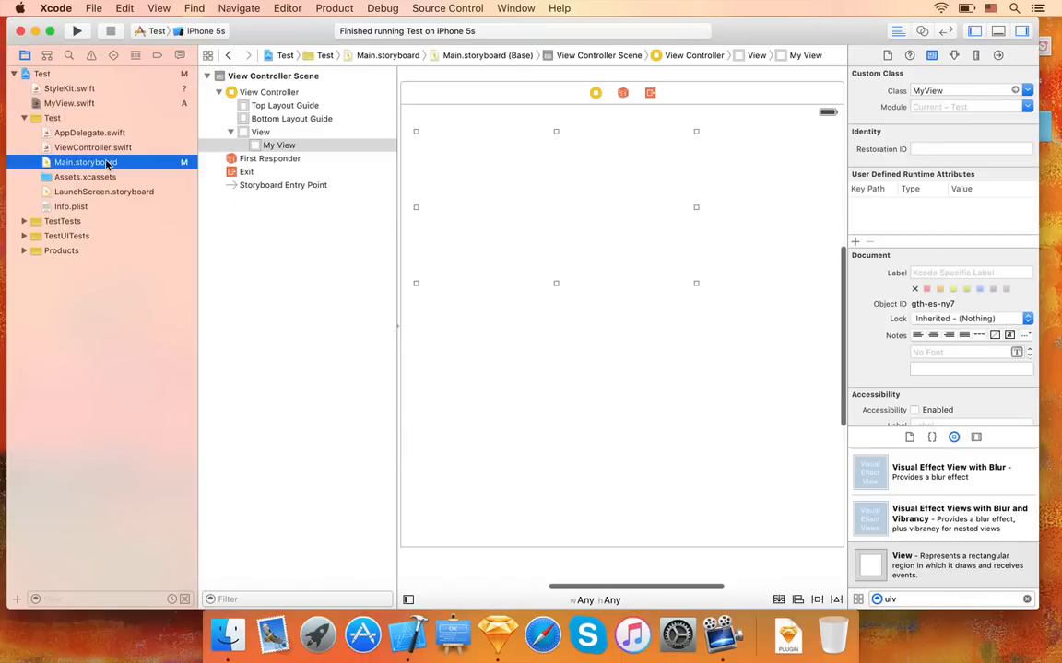
{"action": "left_click", "coordinate": [78, 30]}
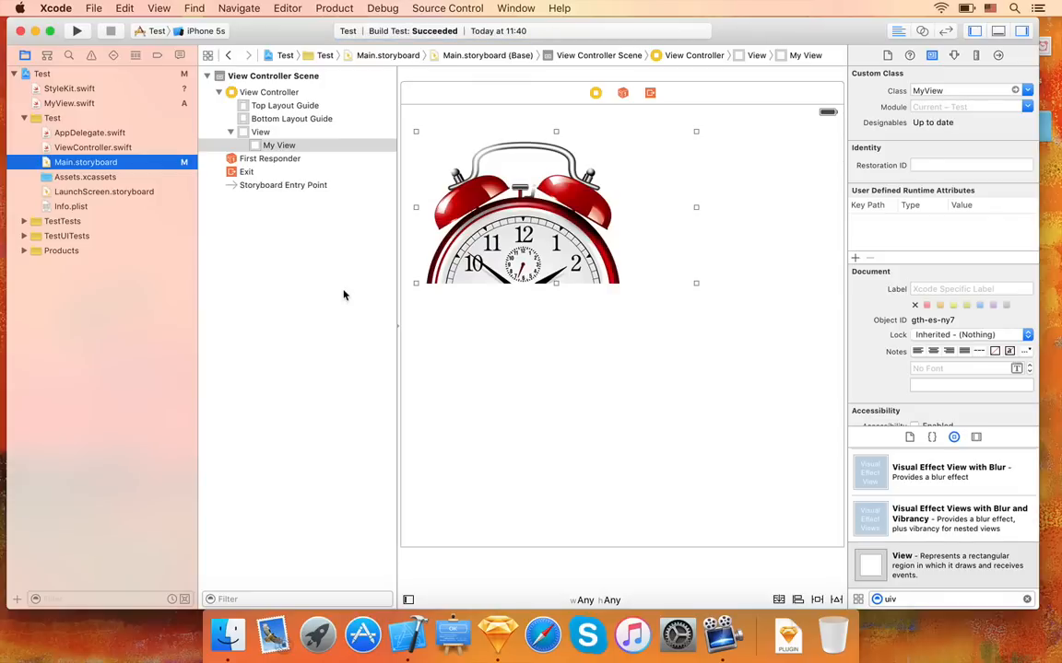
{"action": "left_click", "coordinate": [70, 103]}
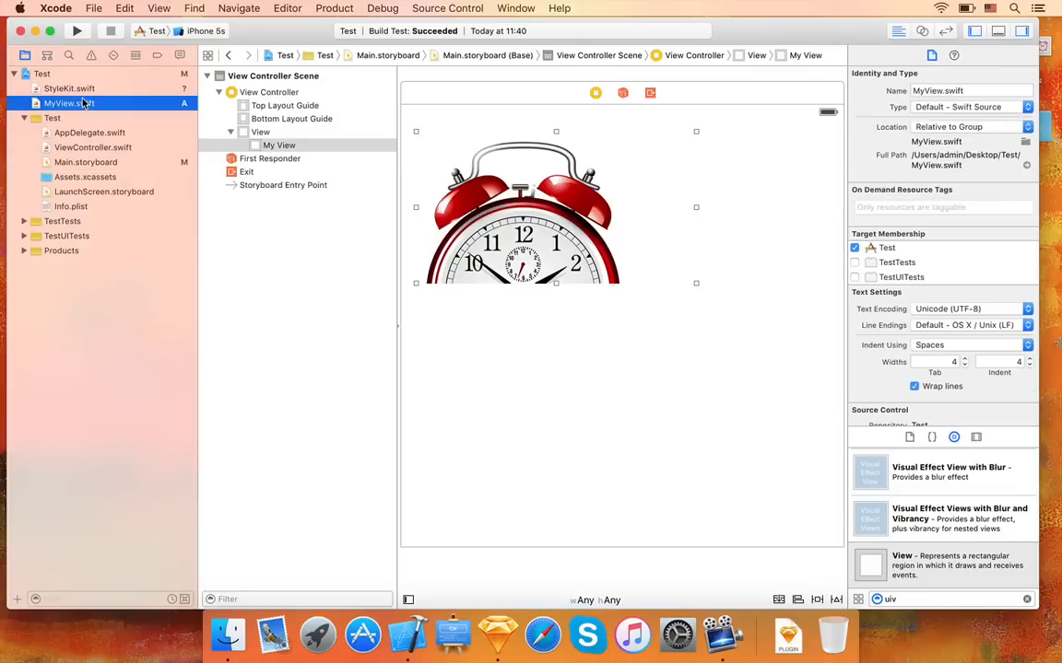
Change the call to StyleKit.drawClock(frame: self.bounds) and check the whole clock fits in the storyboard
{"action": "left_click", "coordinate": [70, 103]}
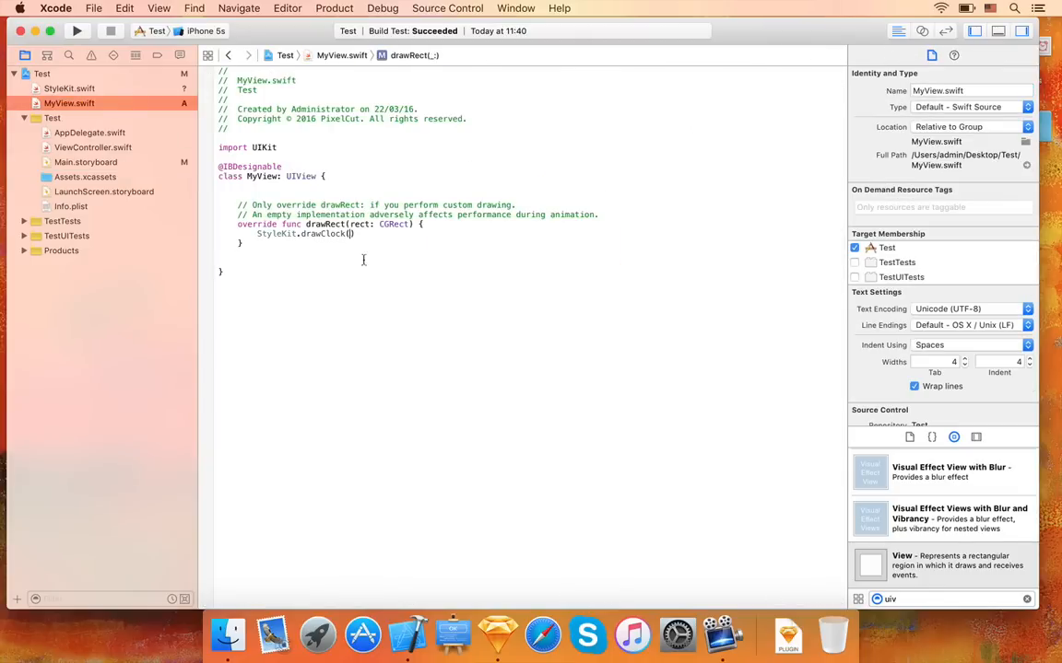
{"action": "type", "text": "fr"}
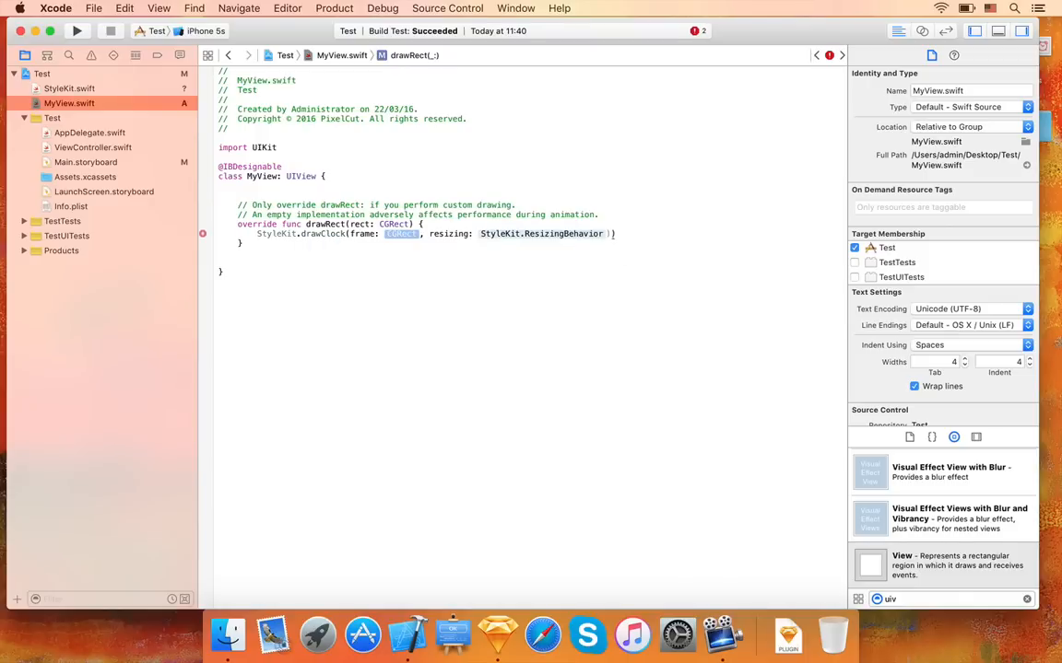
{"action": "type", "text": "self.bounds"}
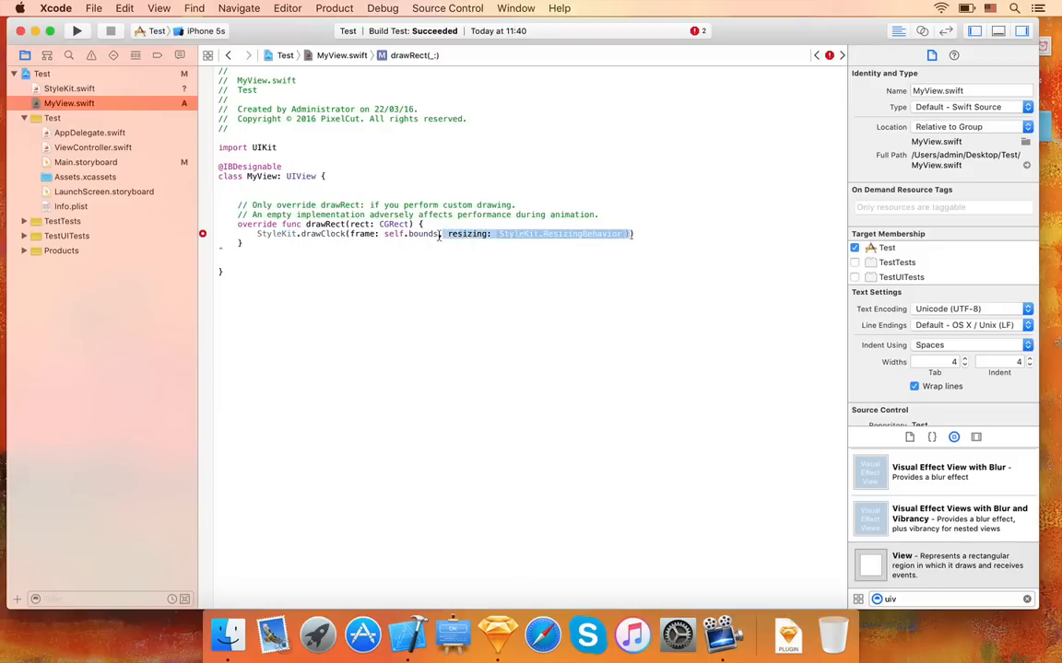
{"action": "left_click", "coordinate": [84, 162]}
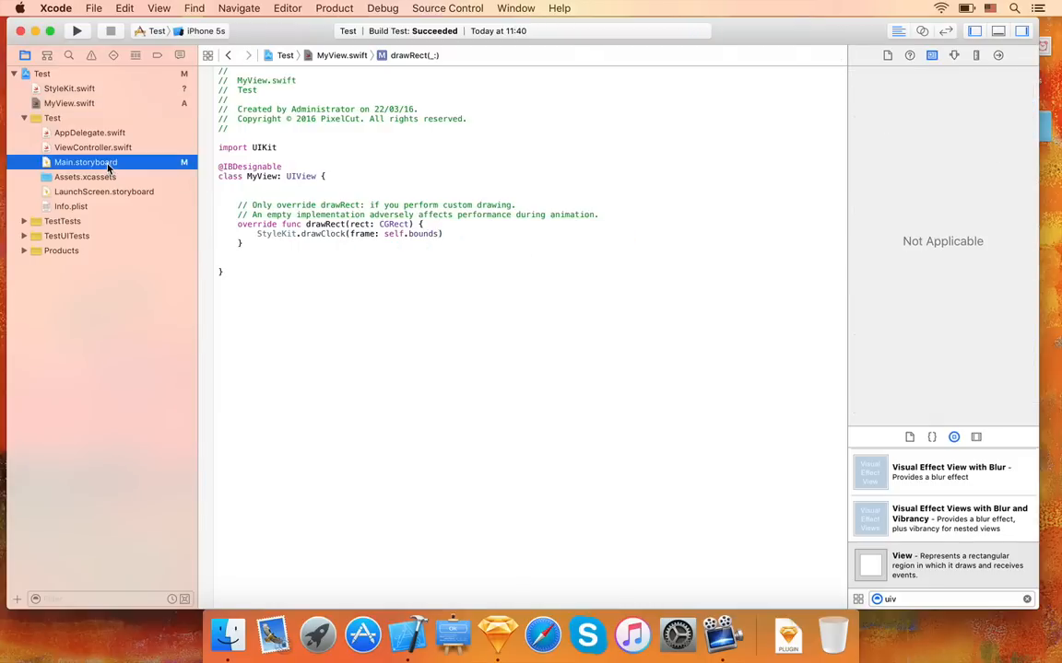
{"action": "left_click", "coordinate": [85, 162]}
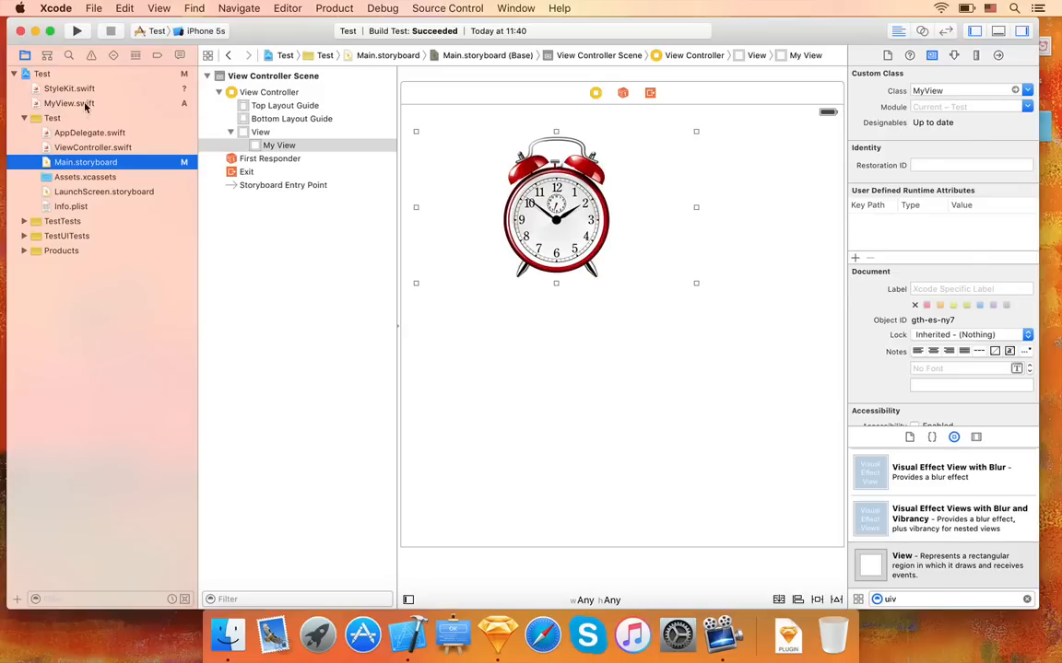
Add resizing: .AspectFit to the drawClock call and preview the proportional clock in the storyboard
{"action": "left_click", "coordinate": [70, 103]}
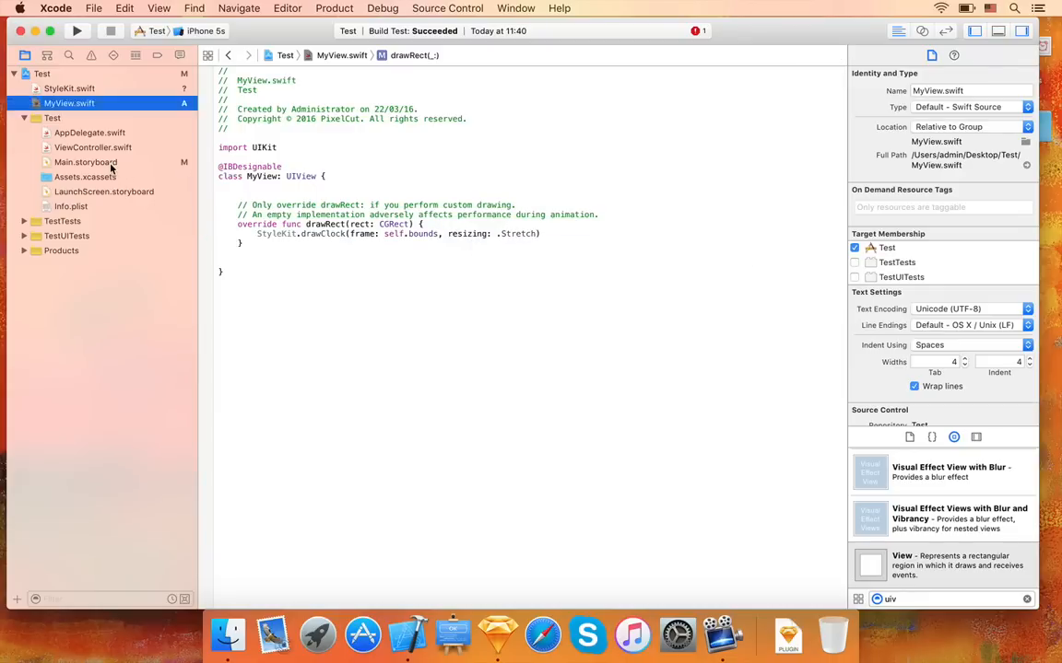
{"action": "left_click", "coordinate": [85, 162]}
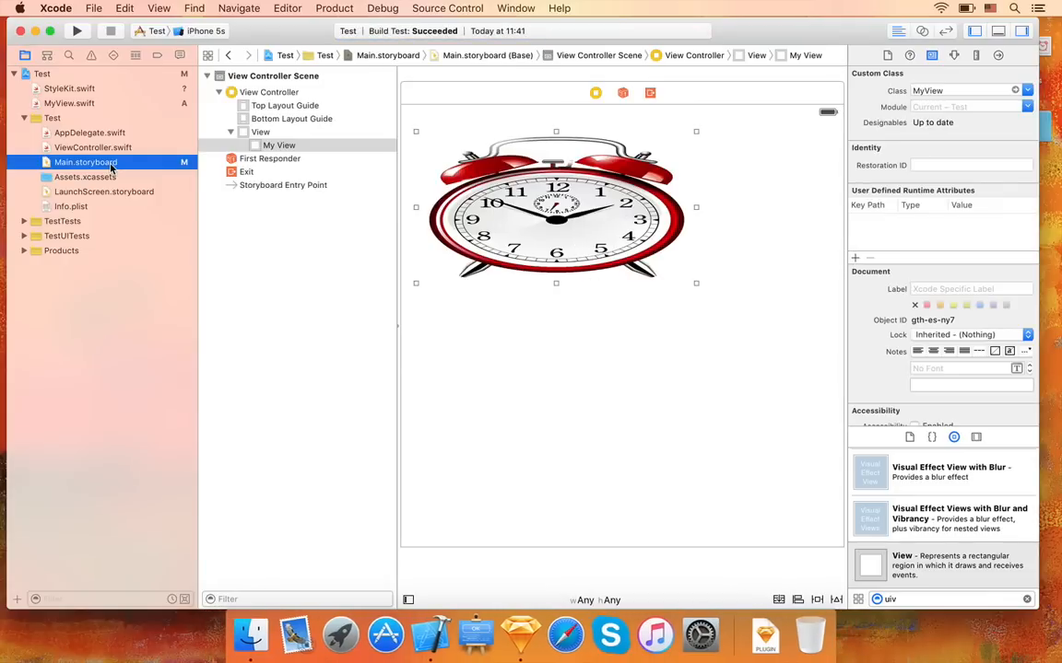
{"action": "left_click", "coordinate": [70, 103]}
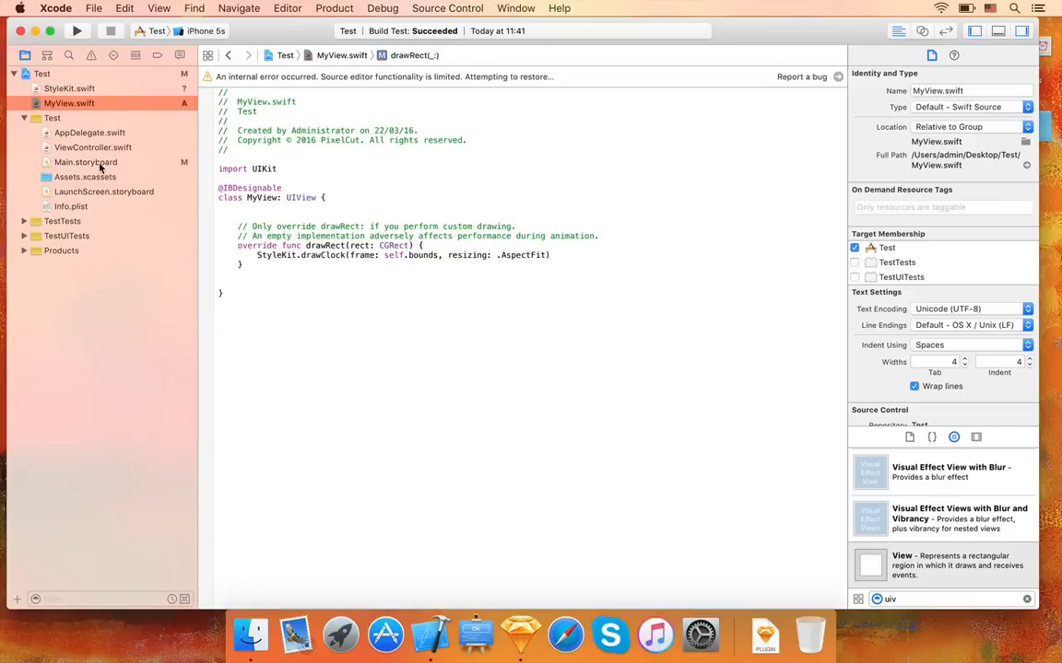
{"action": "left_click", "coordinate": [85, 163]}
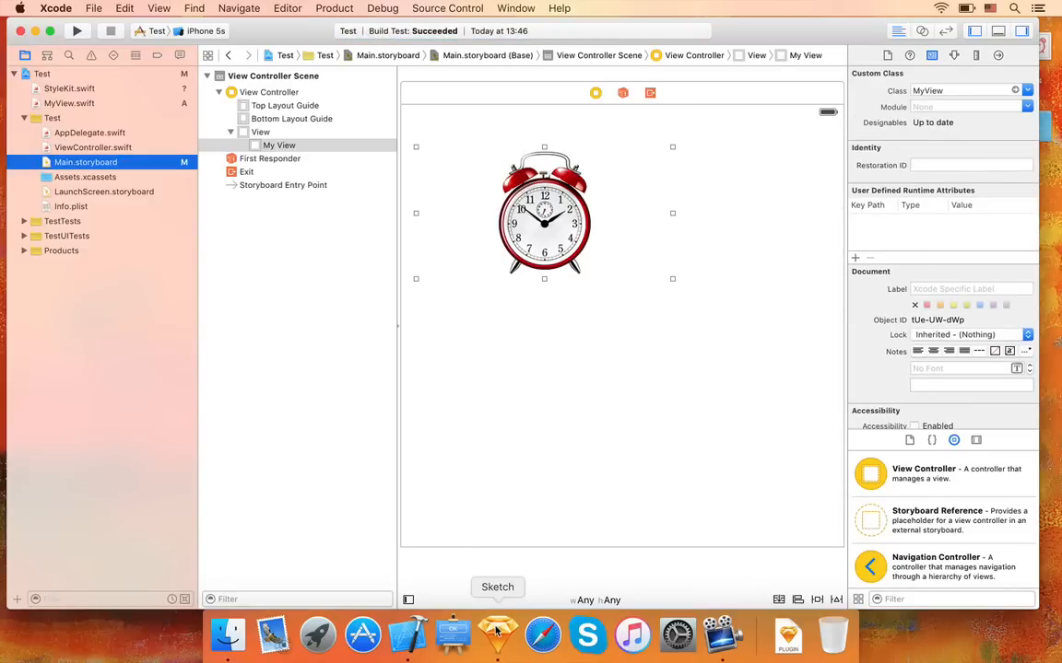
{"action": "left_click", "coordinate": [498, 634]}
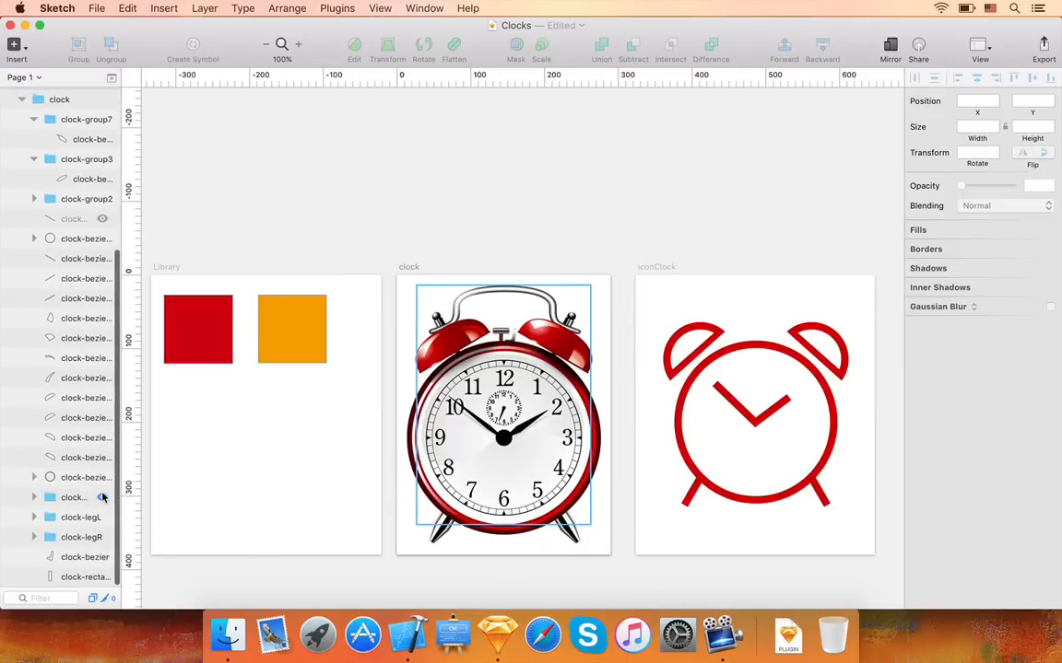
Re-export the clock drawings as Swift code with the PaintCode plugin and return to Xcode
{"action": "left_click", "coordinate": [338, 7]}
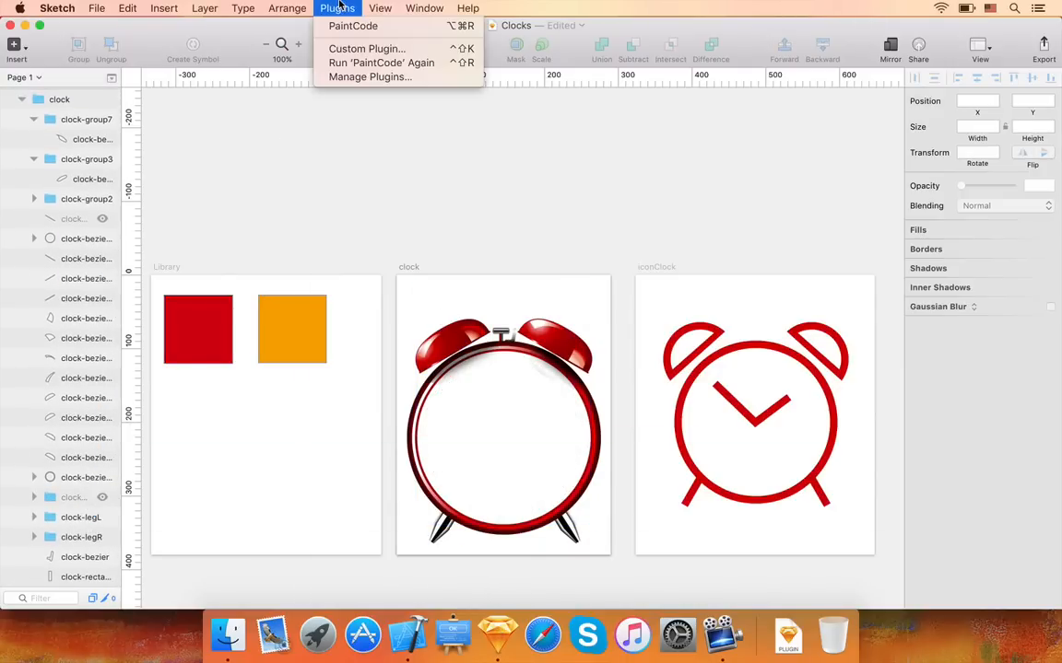
{"action": "left_click", "coordinate": [352, 26]}
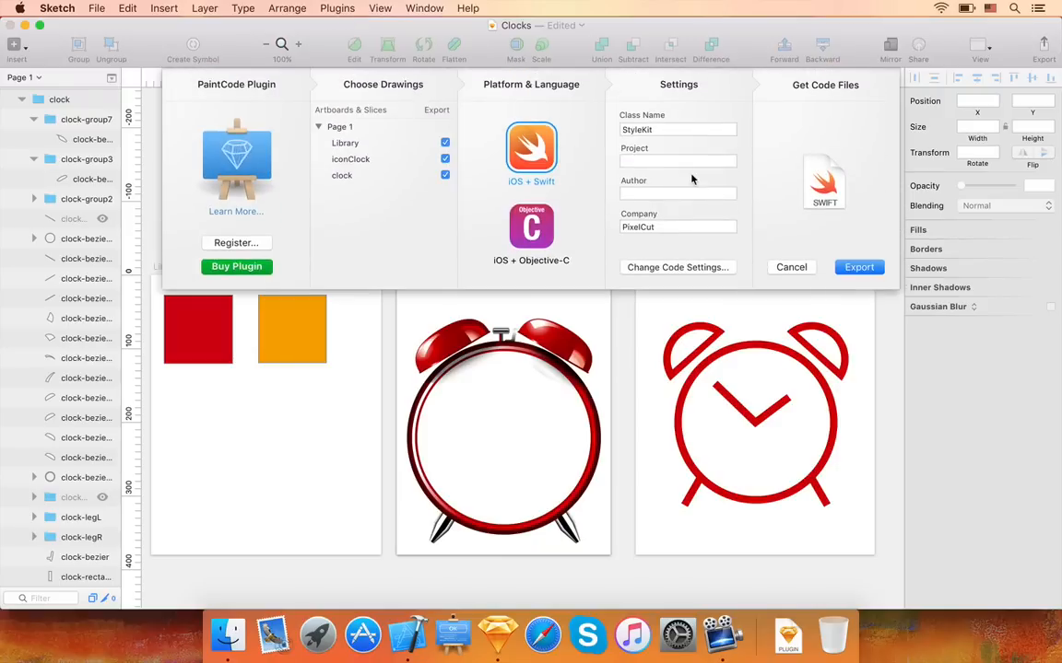
{"action": "left_click", "coordinate": [859, 267]}
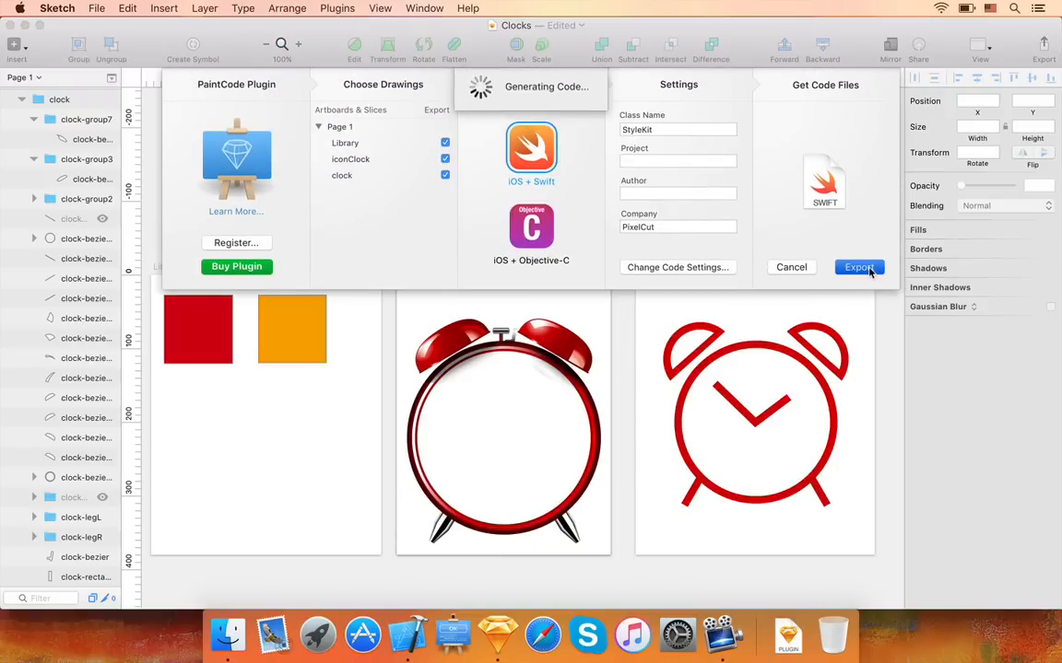
{"action": "left_click", "coordinate": [858, 267]}
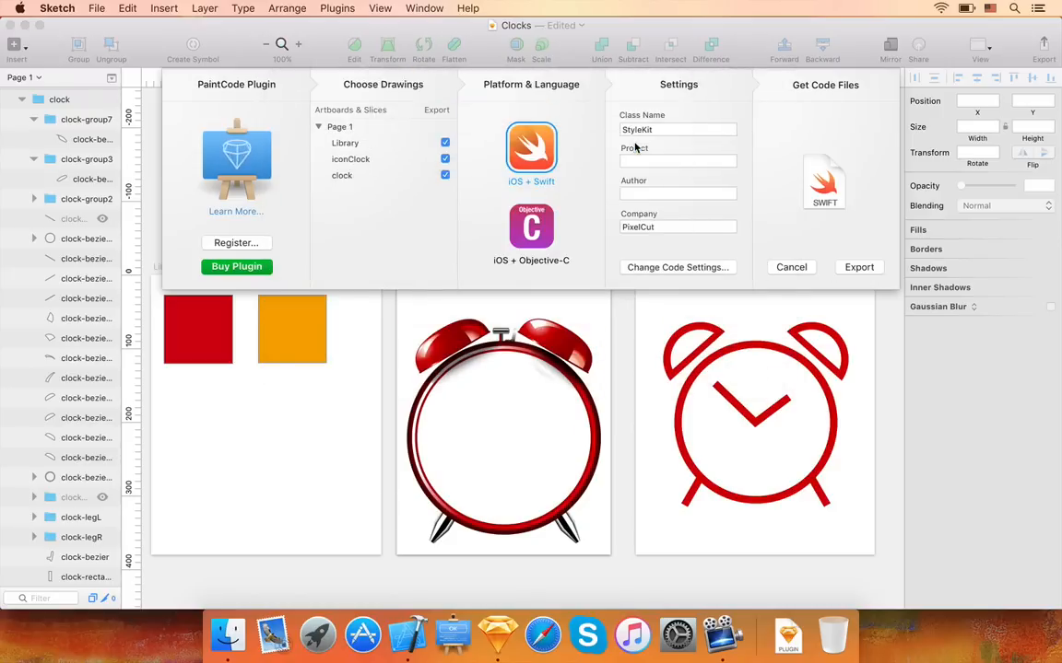
{"action": "left_click", "coordinate": [789, 268]}
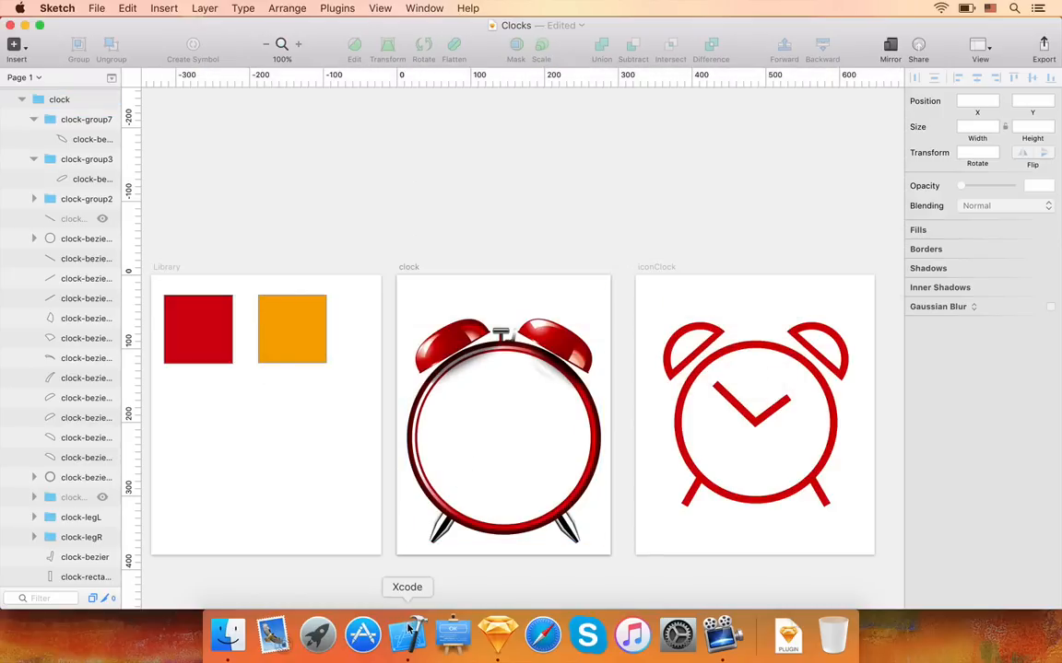
{"action": "left_click", "coordinate": [408, 634]}
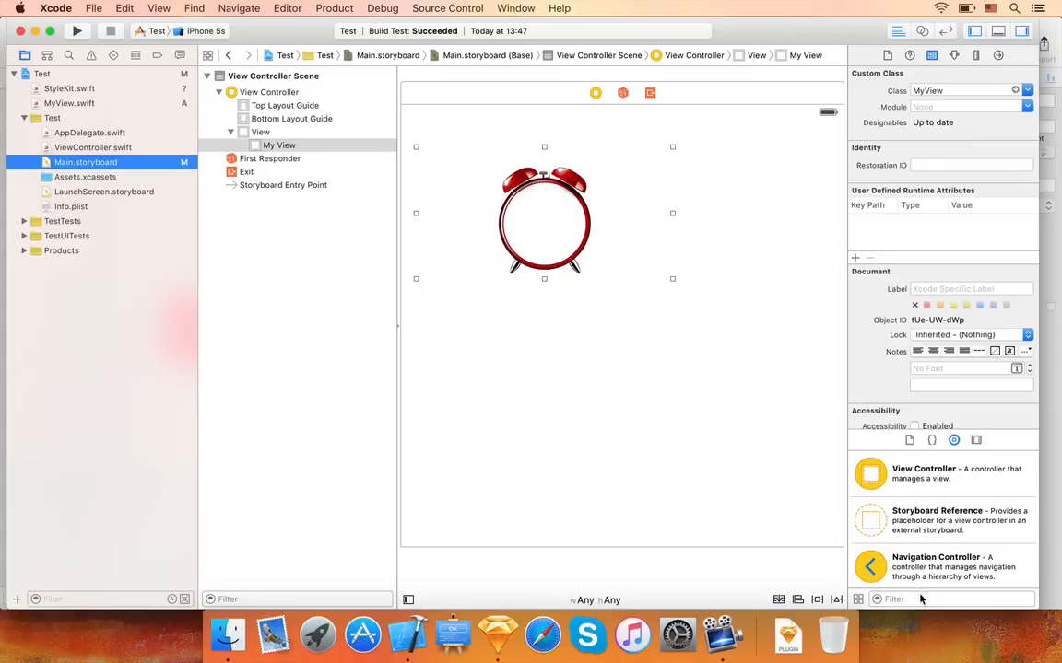
Drop a Tab Bar at the view's bottom and pin it with three edge constraints
{"action": "type", "text": "tabba"}
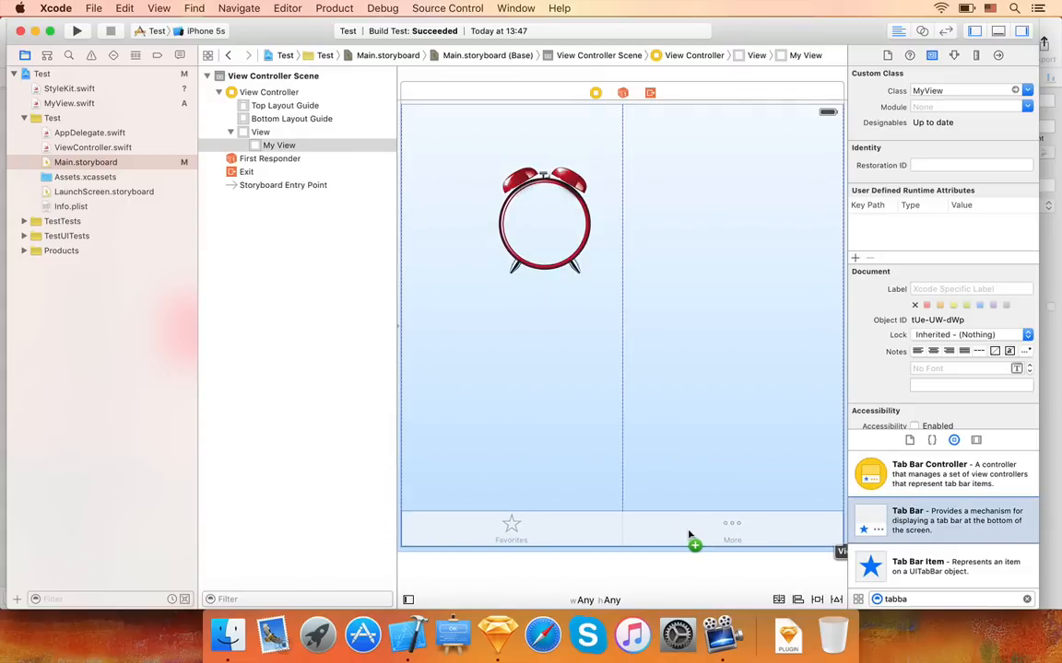
{"action": "left_click", "coordinate": [692, 544]}
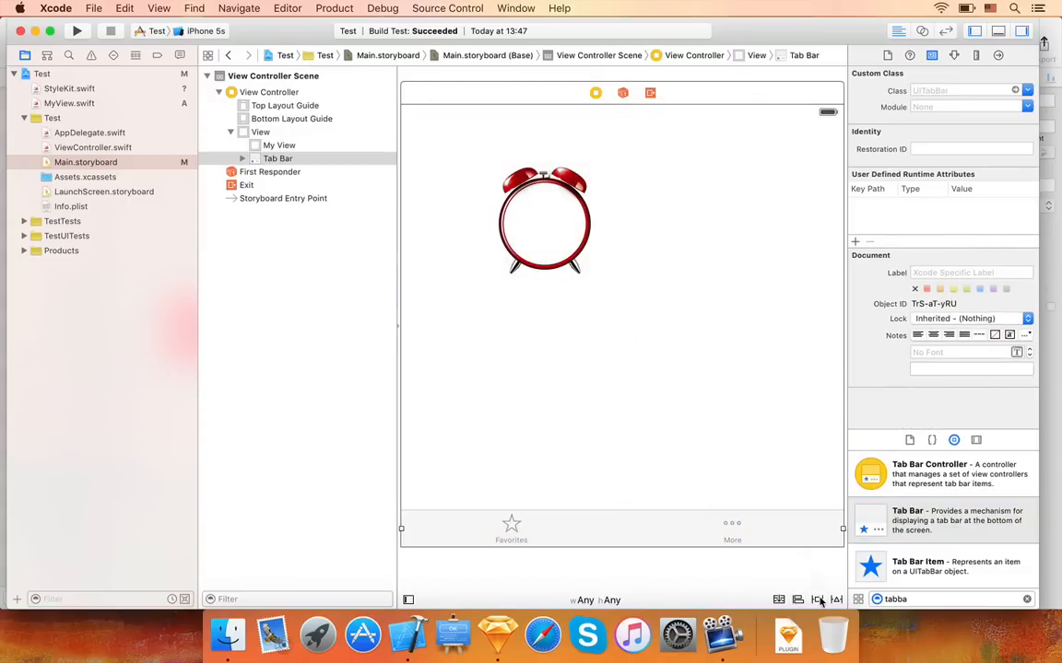
{"action": "left_click", "coordinate": [798, 601]}
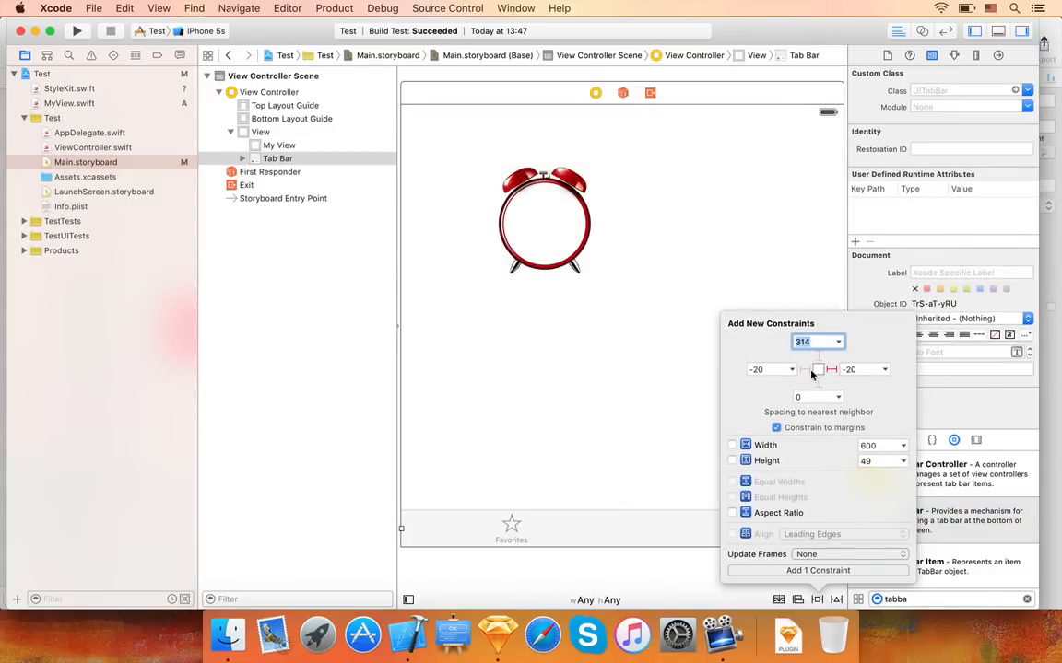
{"action": "left_click", "coordinate": [819, 369]}
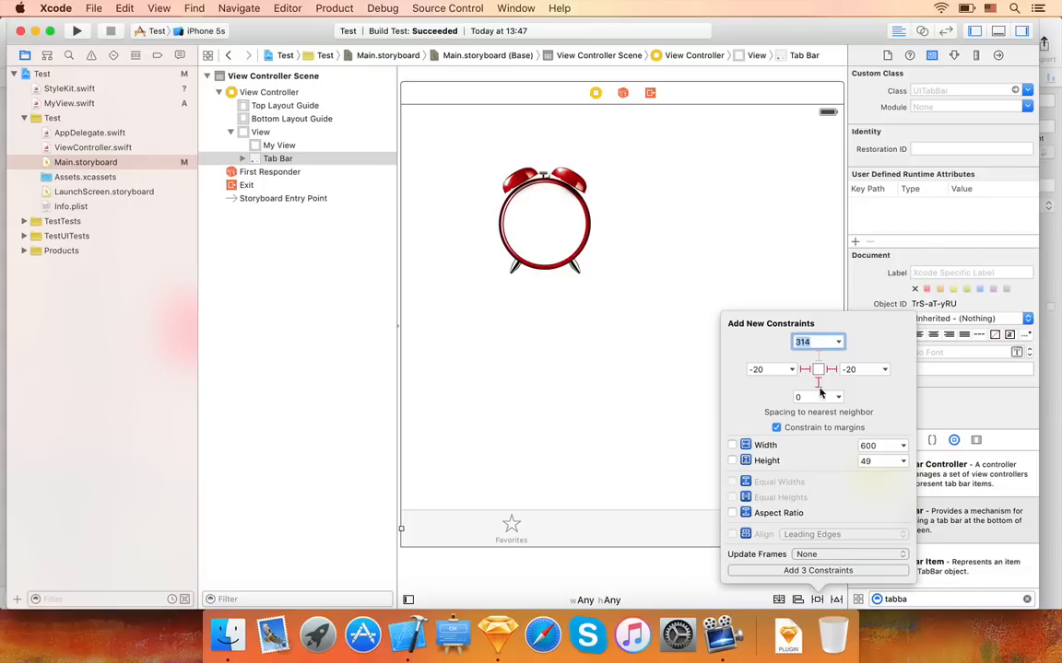
{"action": "left_click", "coordinate": [818, 569]}
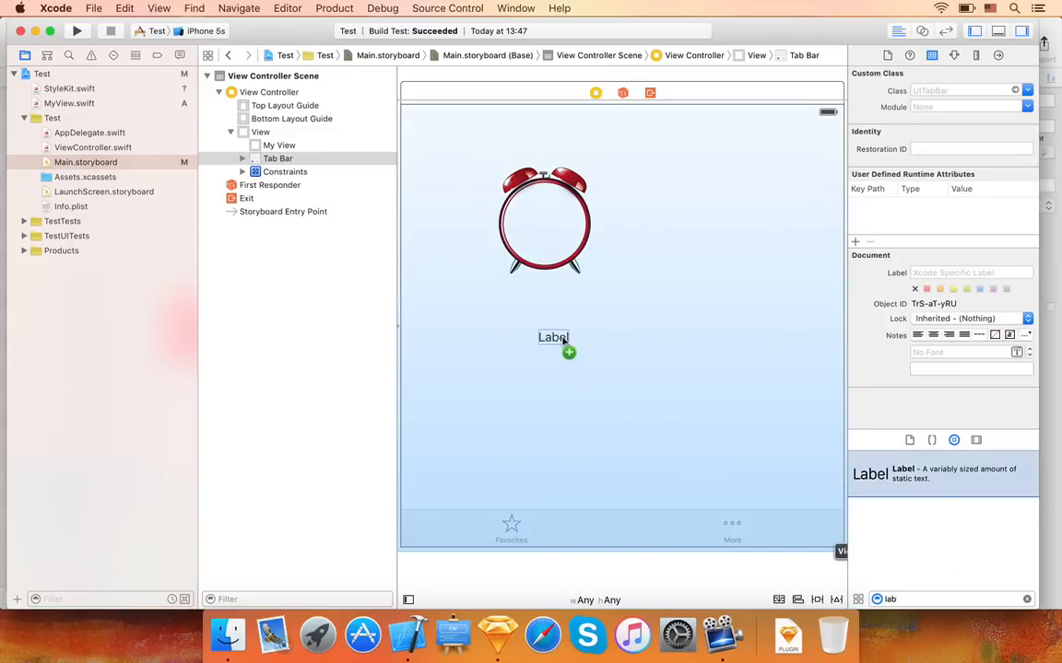
Add a label below the clock, widen it and enlarge its font size
{"action": "left_click", "coordinate": [553, 341]}
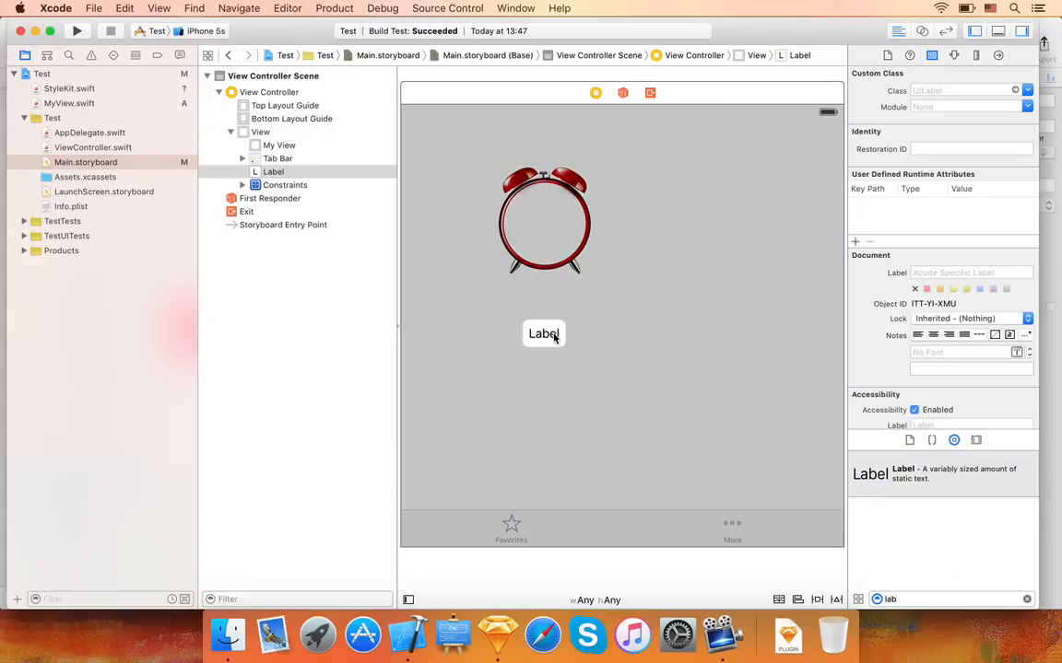
{"action": "left_click", "coordinate": [543, 333]}
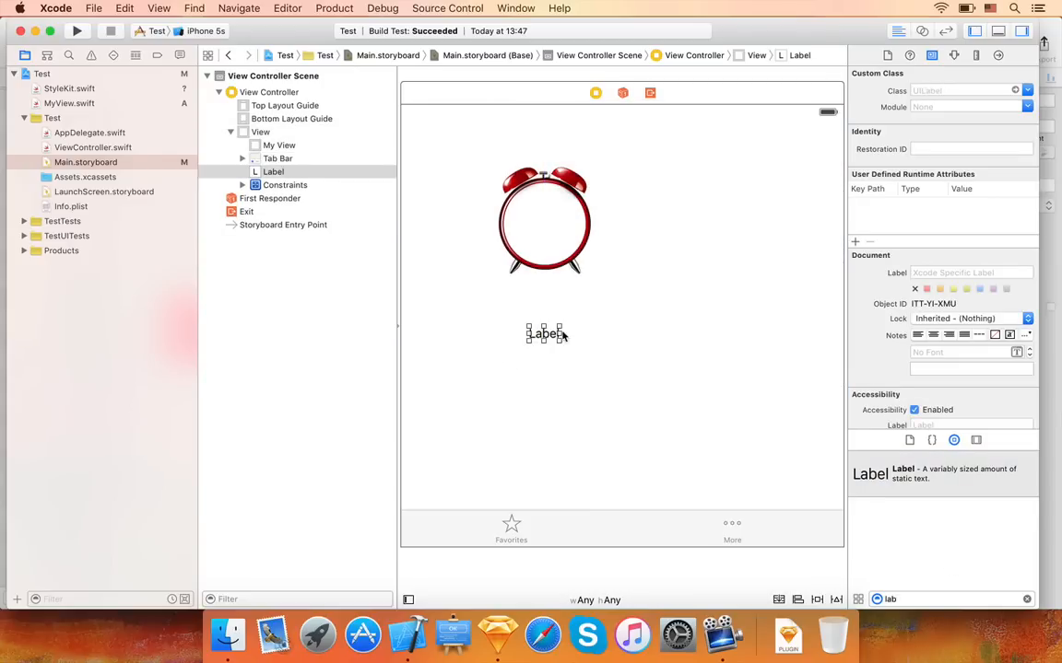
{"action": "left_click_drag", "start_coordinate": [559, 334], "coordinate": [770, 347]}
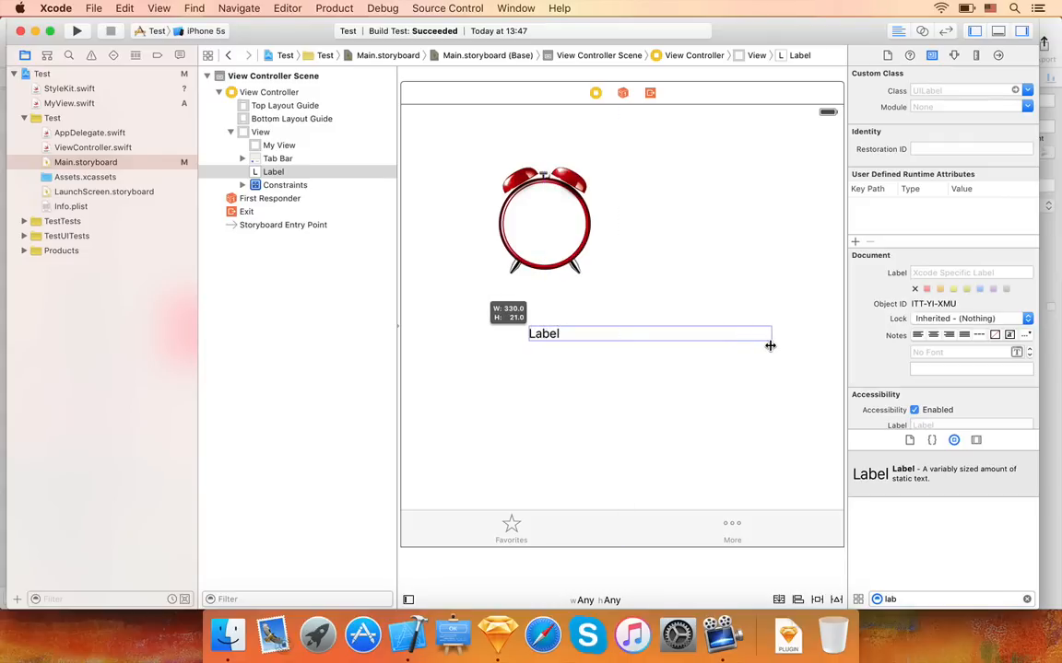
{"action": "left_click", "coordinate": [955, 56]}
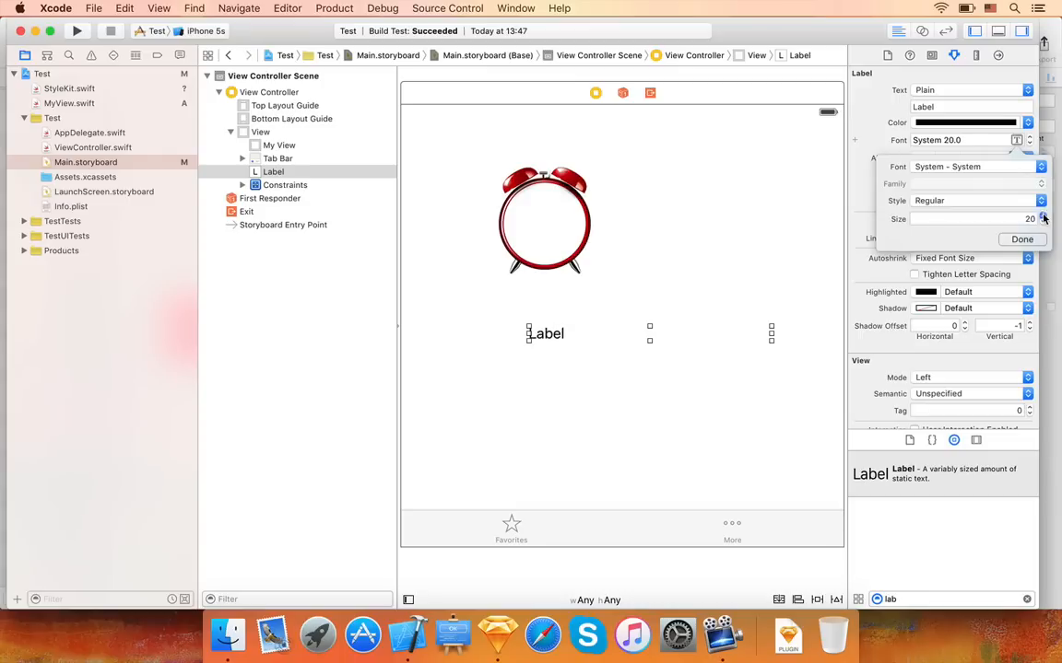
{"action": "left_click", "coordinate": [1043, 214]}
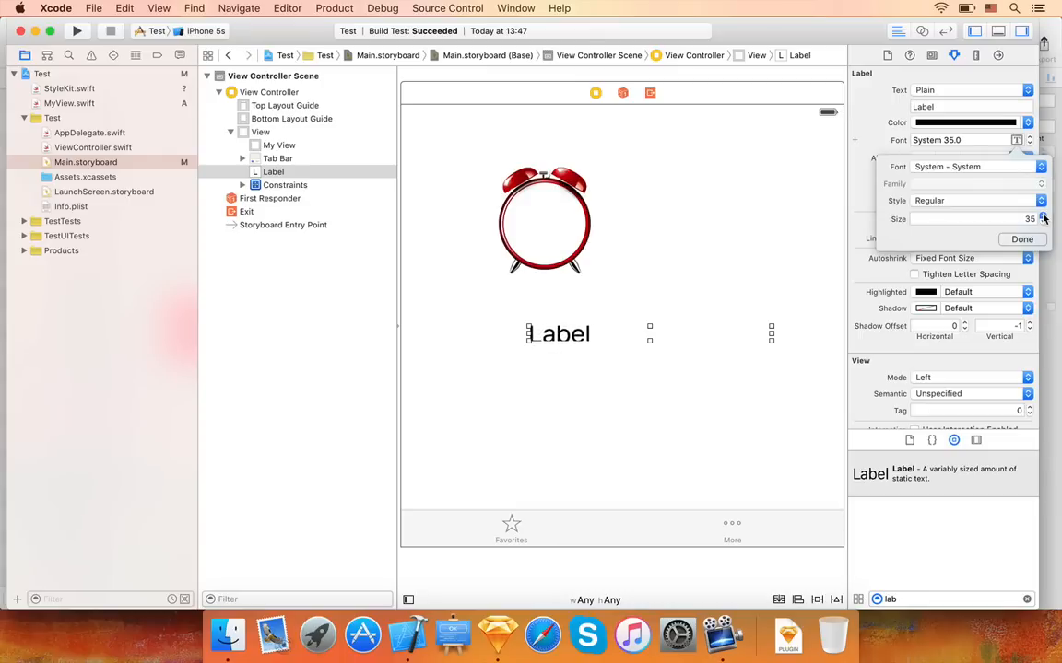
{"action": "left_click", "coordinate": [1021, 240]}
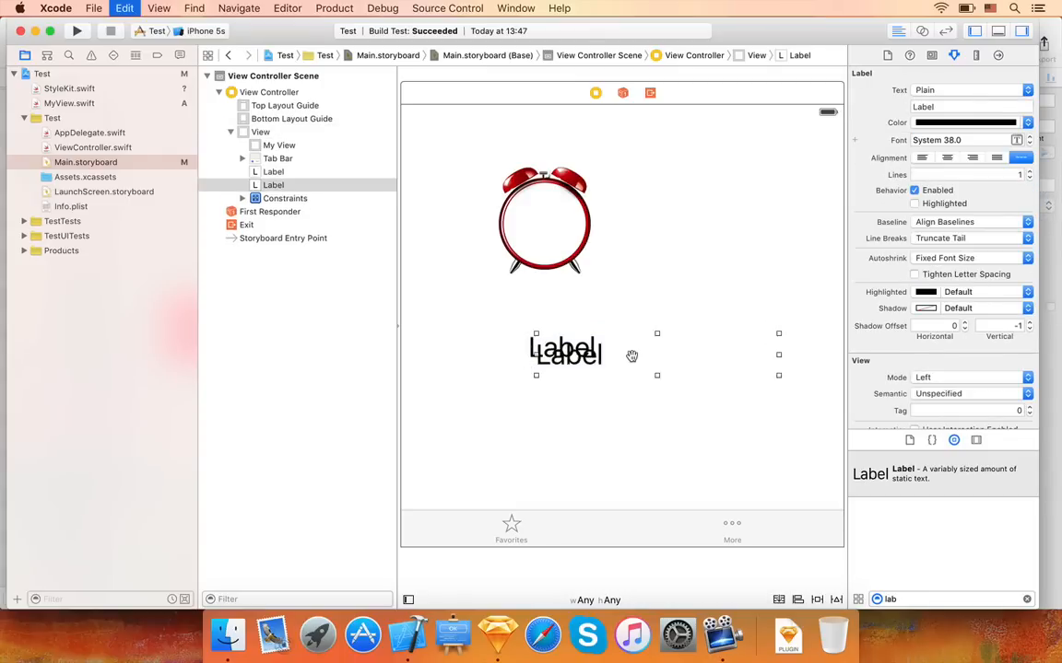
Duplicate the label below the first and set the texts to Primary Title and Secondary Title
{"action": "left_click_drag", "start_coordinate": [564, 349], "coordinate": [560, 397]}
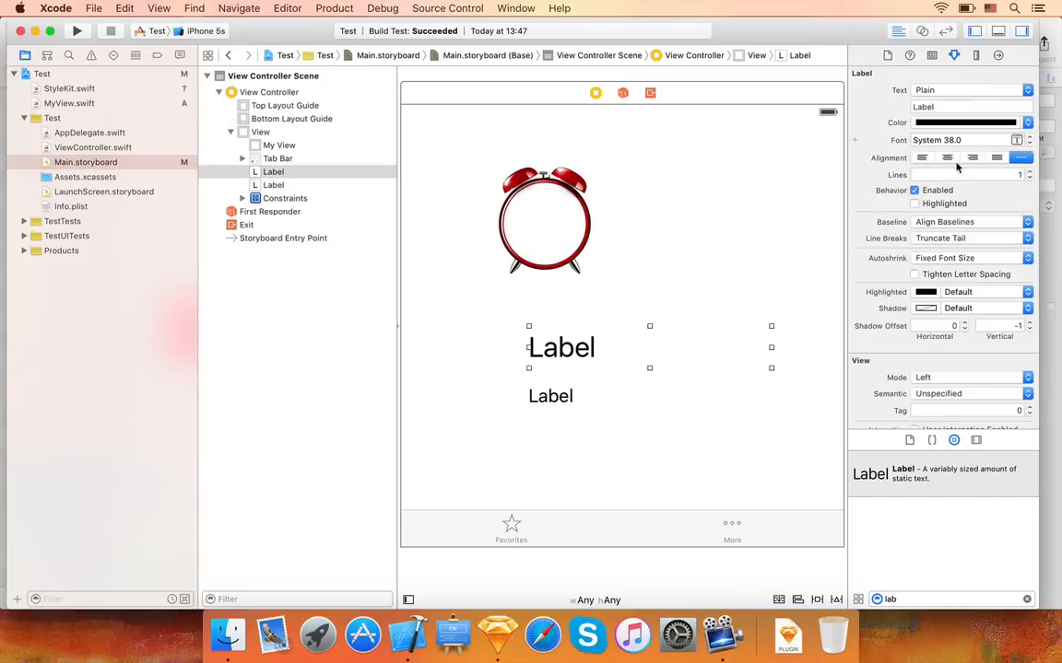
{"action": "type", "text": "Primary Title"}
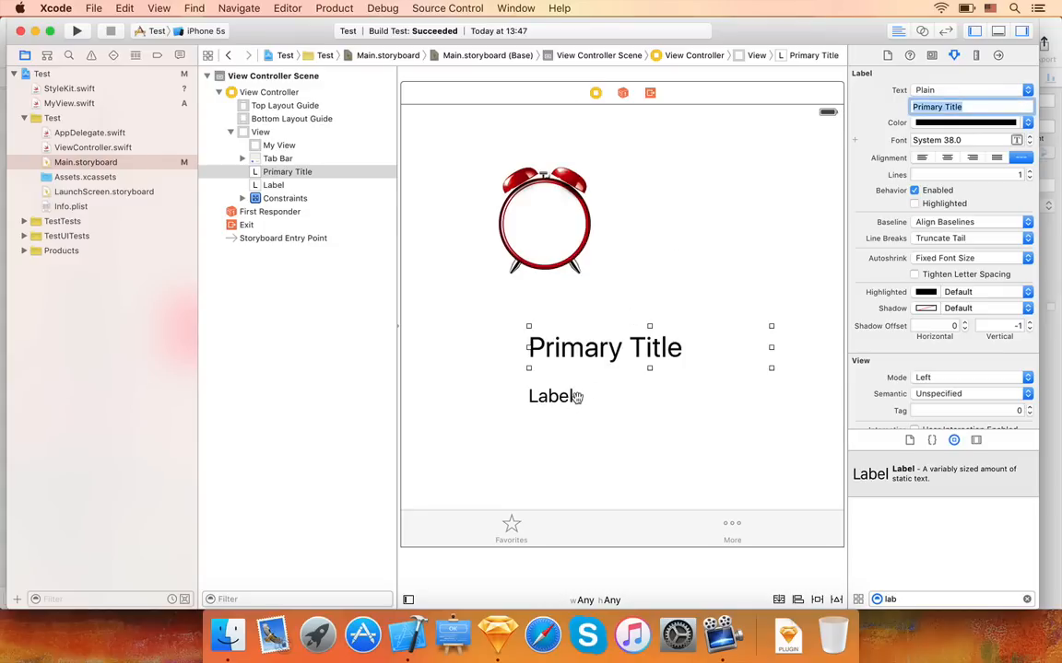
{"action": "left_click", "coordinate": [550, 396]}
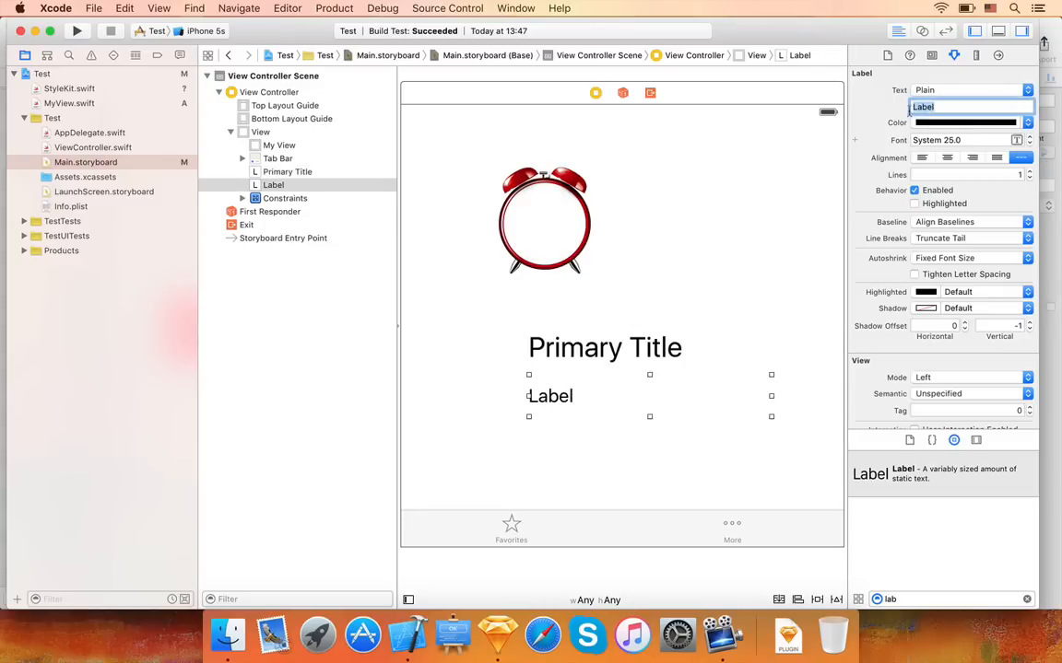
{"action": "type", "text": "Sec"}
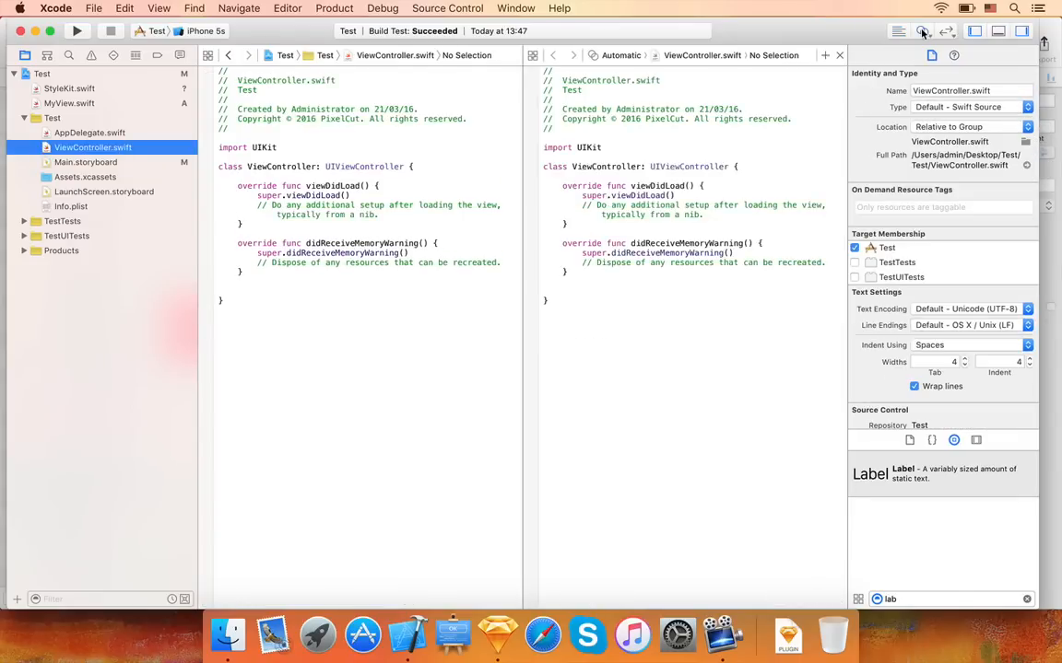
Wire the labels as primaryLabel and secondaryLabel outlets and the tab bar item as clockItem in ViewController.swift
{"action": "left_click", "coordinate": [85, 162]}
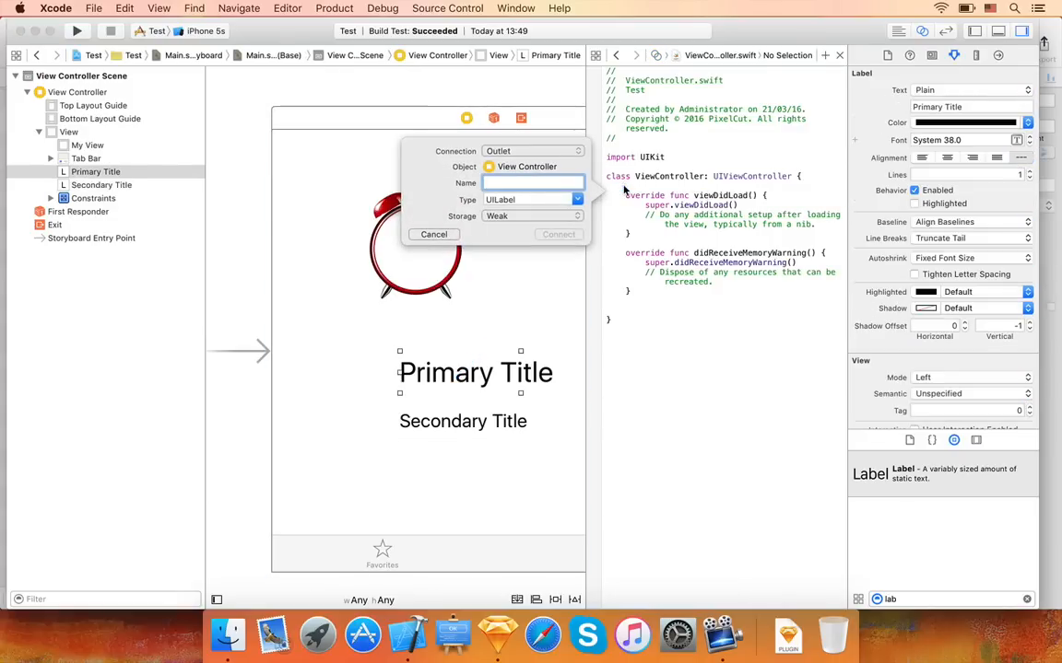
{"action": "type", "text": "primaryLa"}
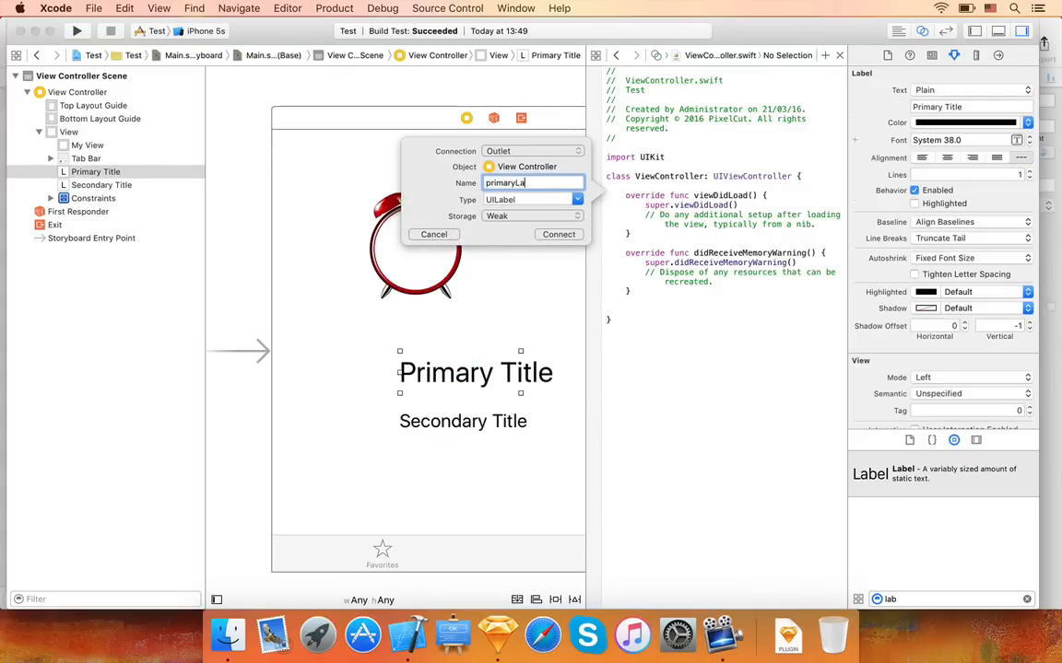
{"action": "left_click", "coordinate": [558, 234]}
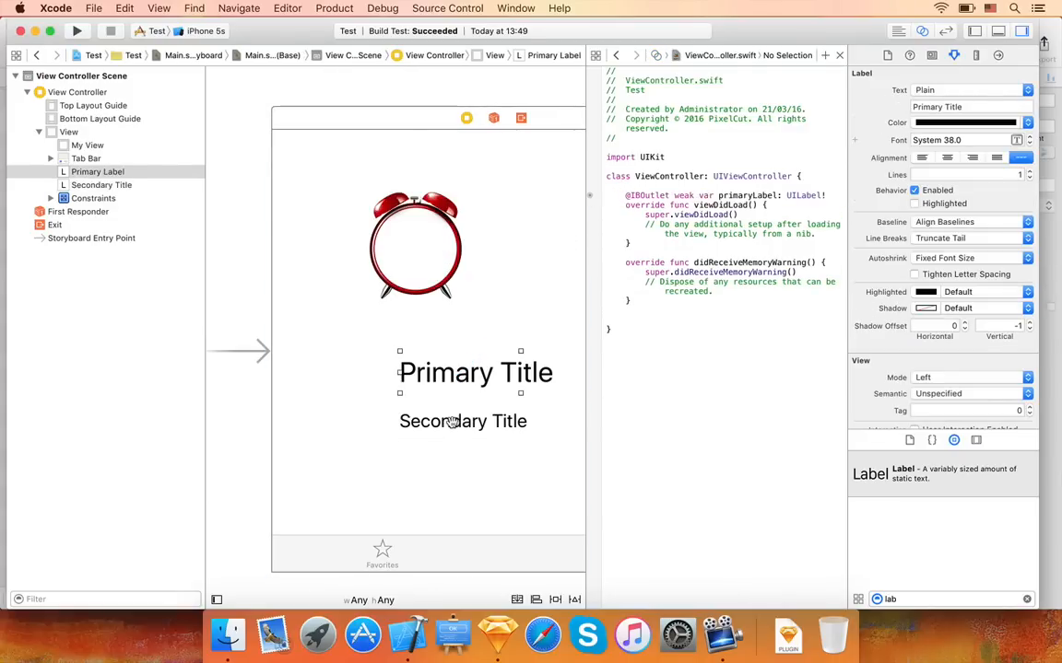
{"action": "left_click_drag", "start_coordinate": [463, 420], "coordinate": [625, 195]}
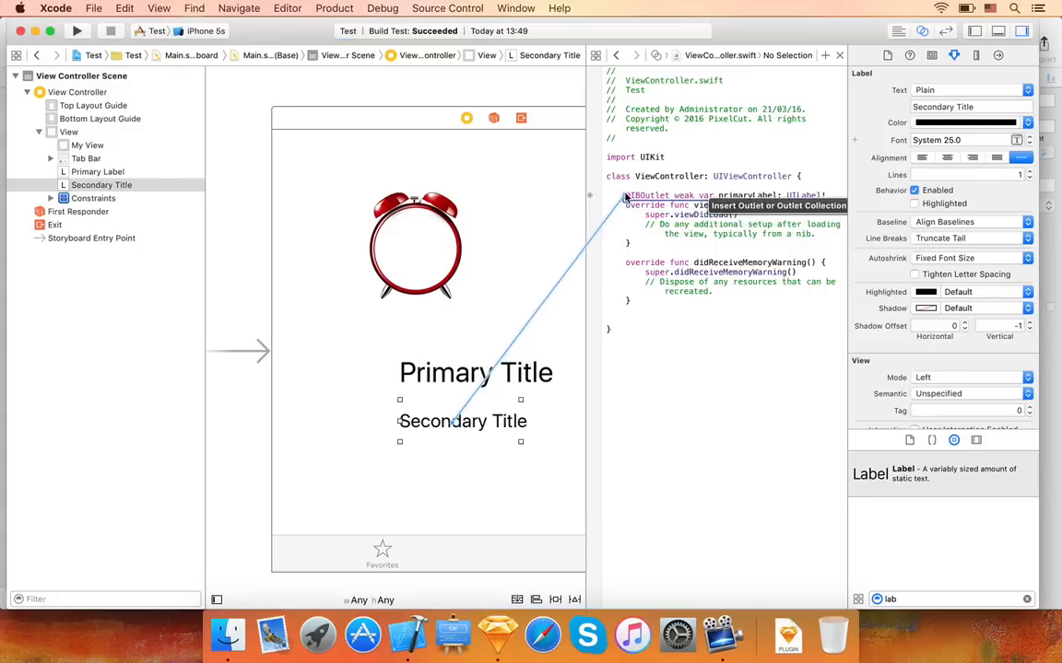
{"action": "type", "text": "secondaryLabel"}
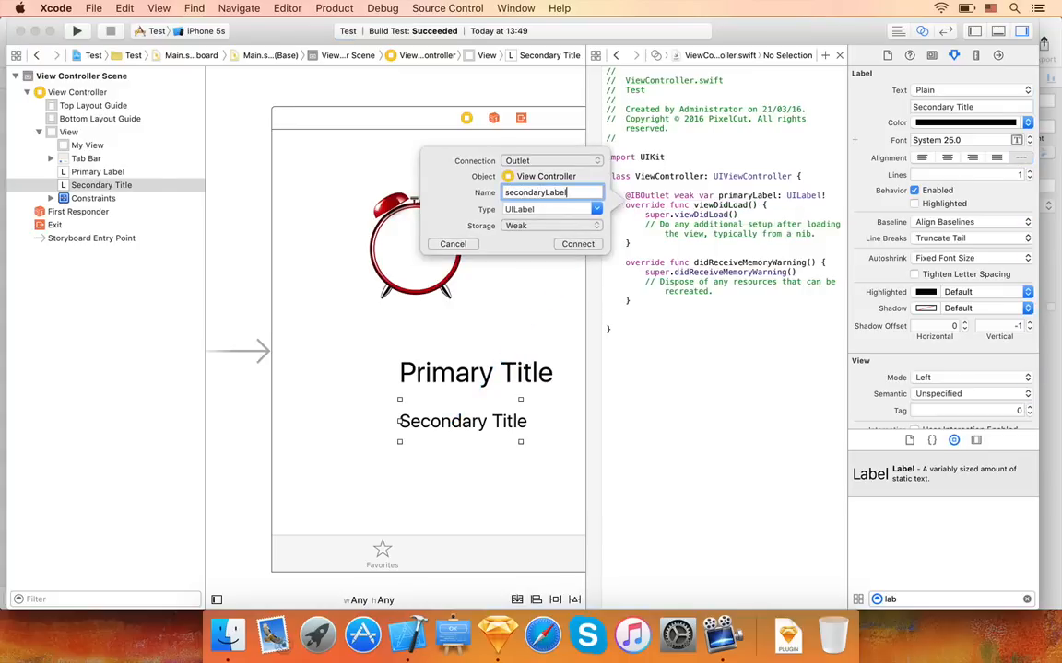
{"action": "left_click", "coordinate": [579, 243]}
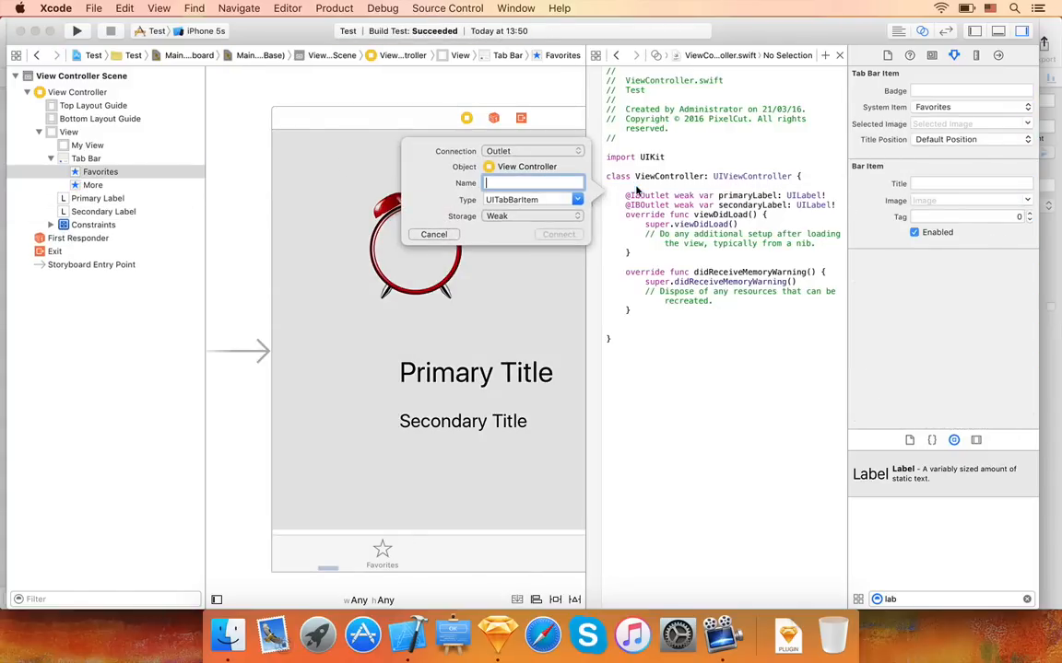
{"action": "type", "text": "clockItem"}
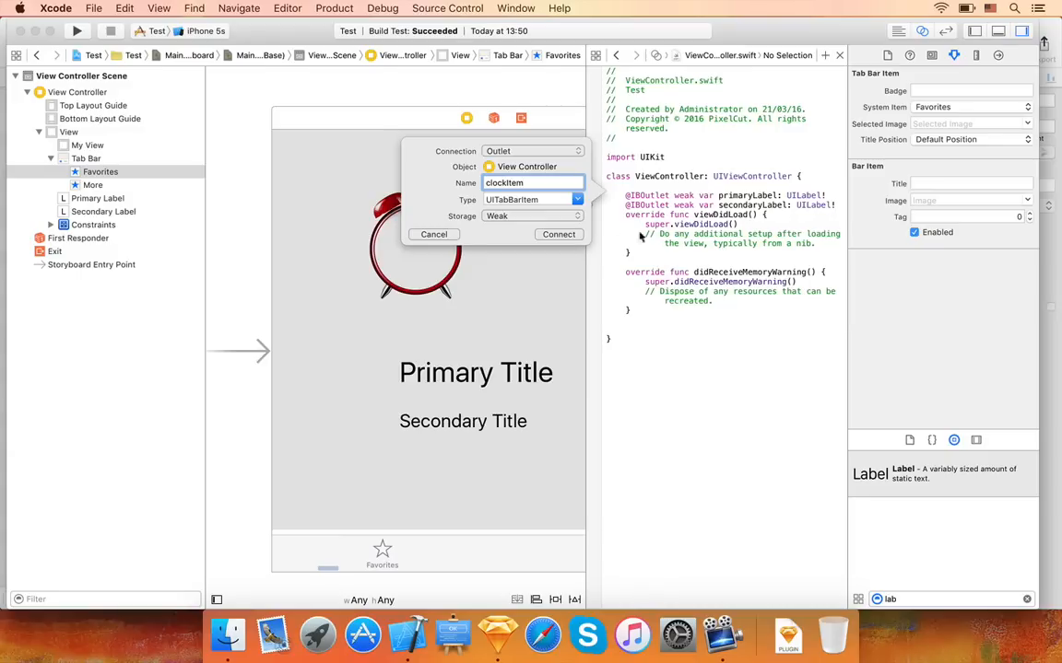
{"action": "left_click", "coordinate": [558, 234]}
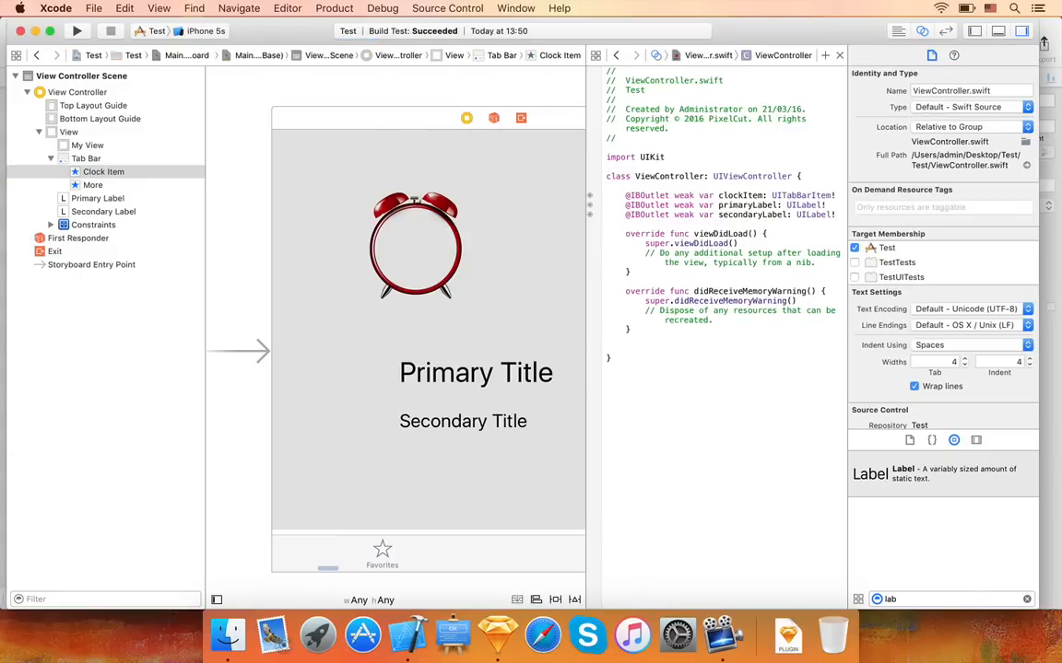
Switch the clock tab bar item's System Item from Favorites to Custom
{"action": "left_click", "coordinate": [104, 171]}
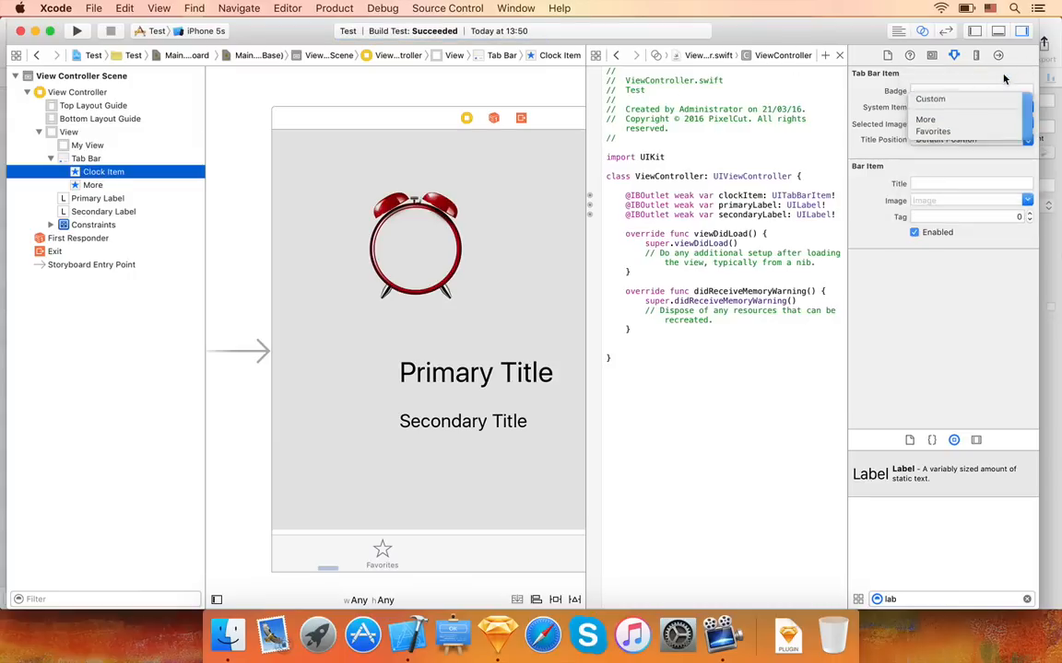
{"action": "left_click", "coordinate": [929, 100]}
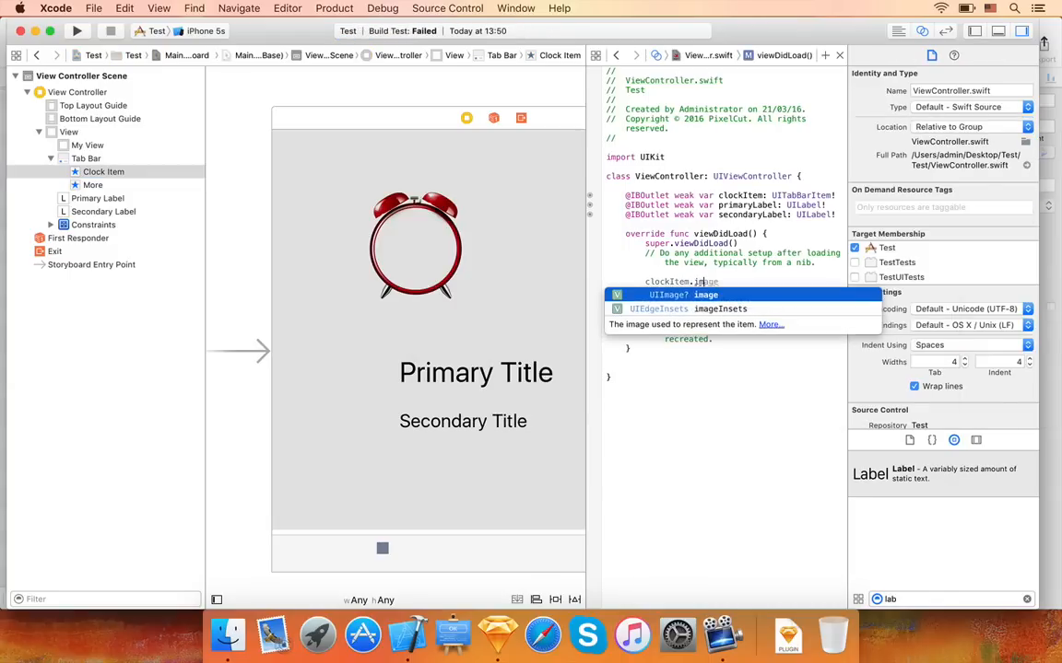
In viewDidLoad set clockItem.image to StyleKit.imageOfIconClock() and the labels' textColor to StyleKit.primaryColor and secondaryColor
{"action": "type", "text": "= St"}
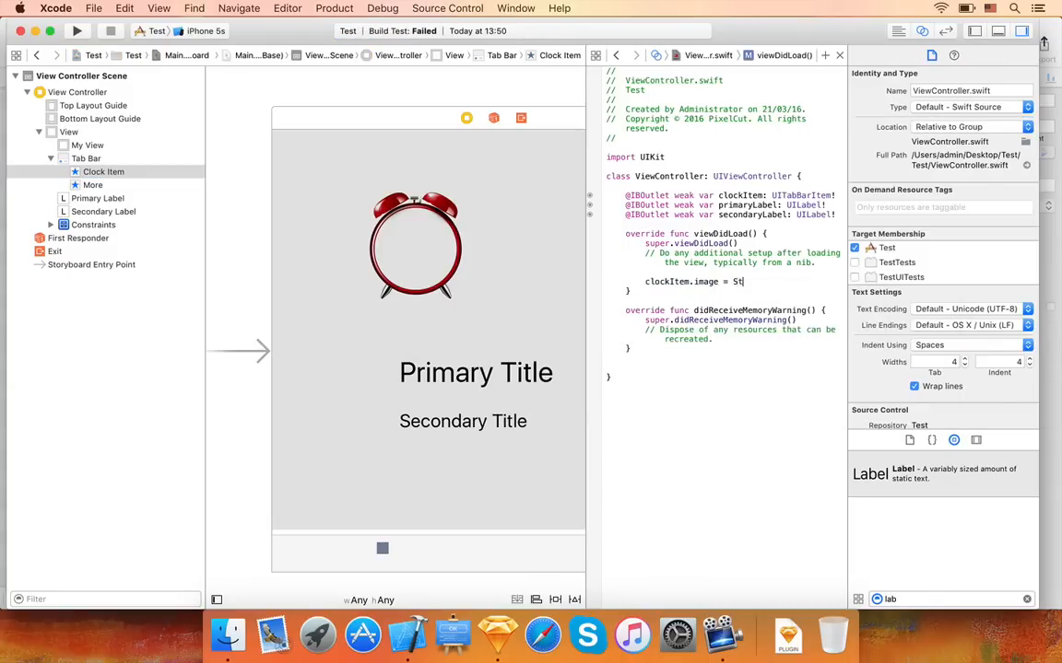
{"action": "type", "text": "StyleKit.imageOfIconClock("}
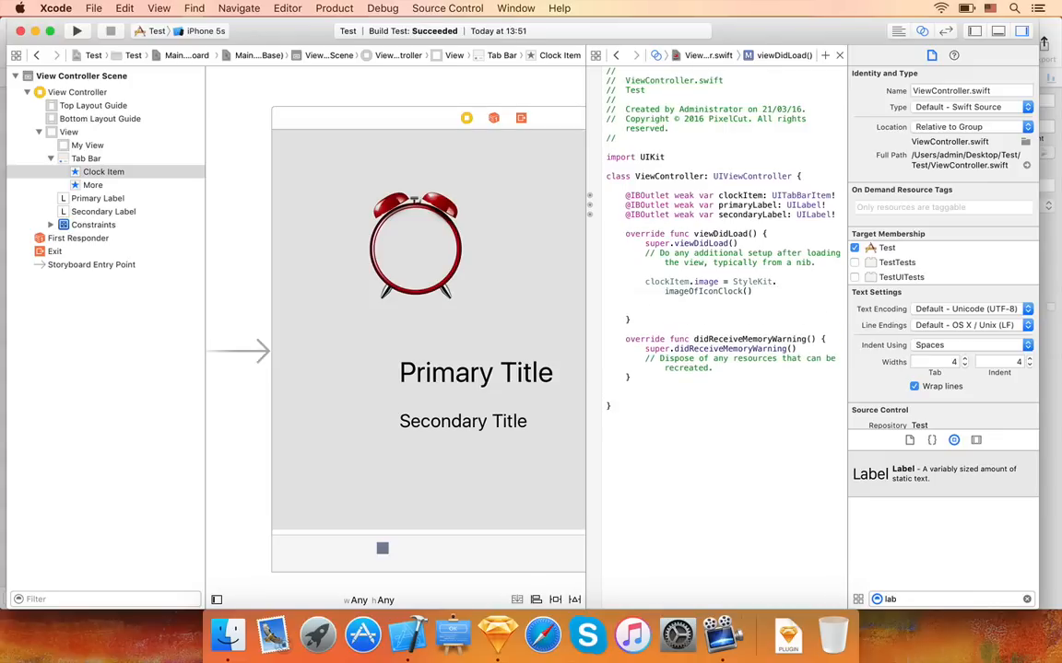
{"action": "type", "text": "primaryLabel"}
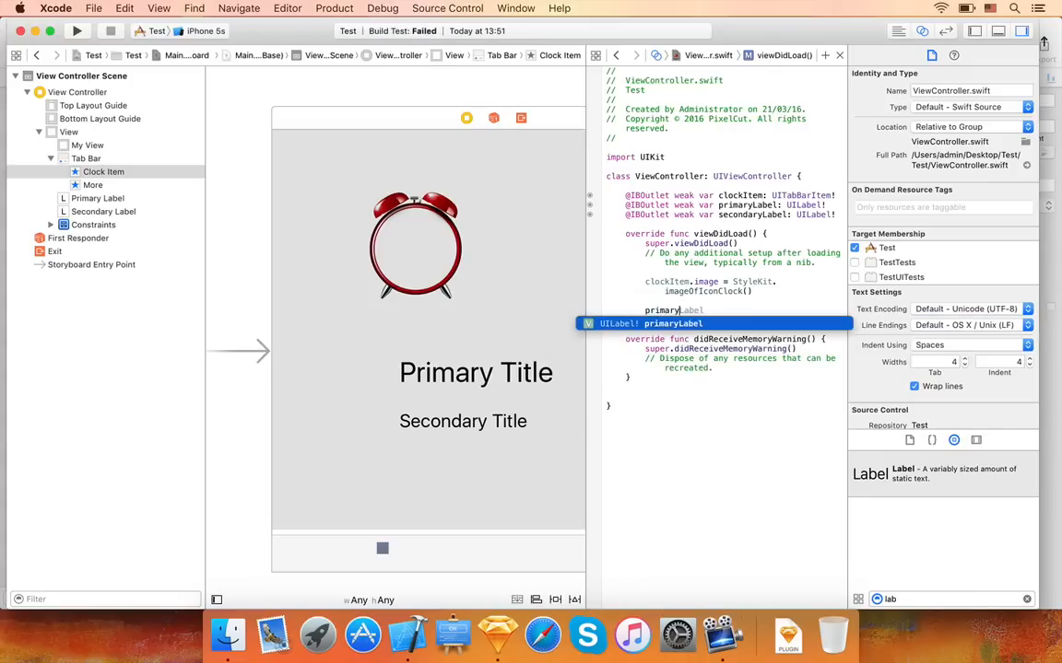
{"action": "type", "text": ".textColor"}
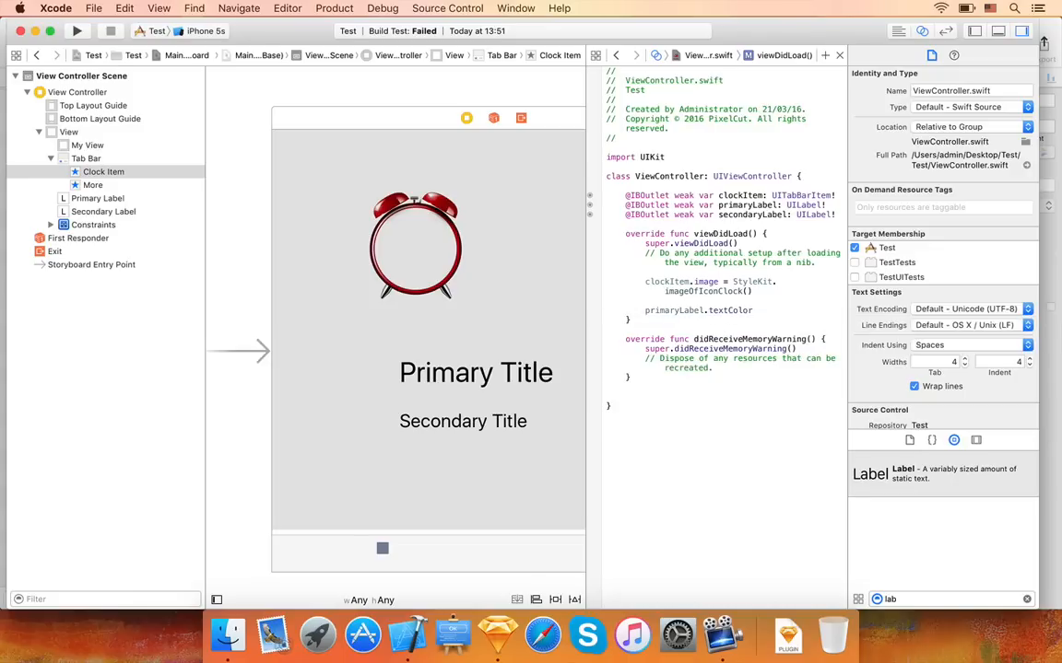
{"action": "type", "text": "StyleKit.primaryColor"}
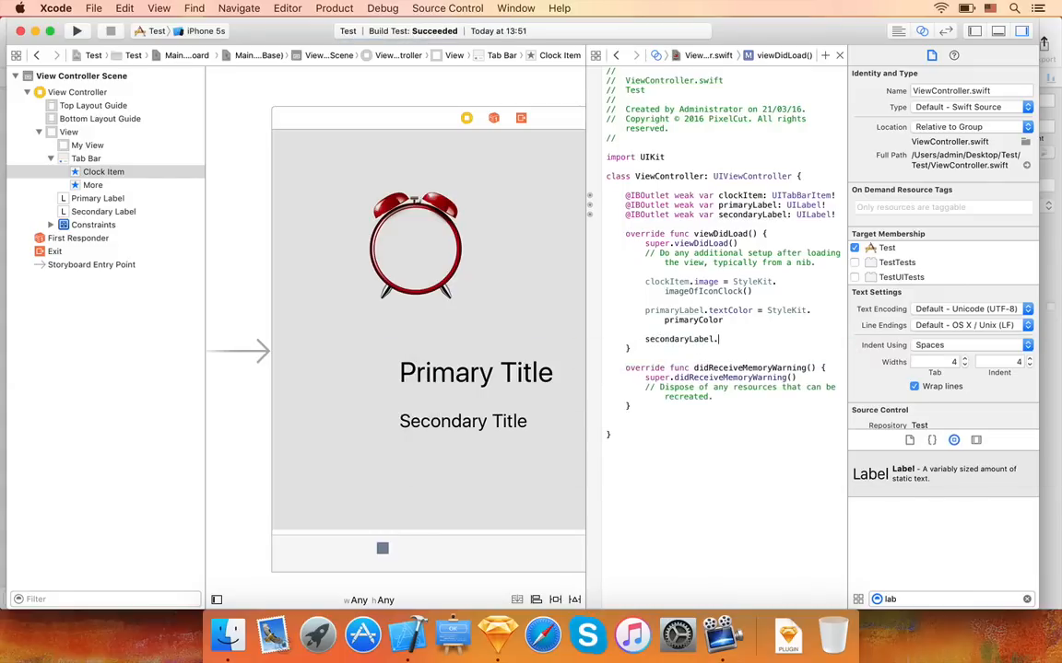
{"action": "type", "text": "textColor = StyleKit."}
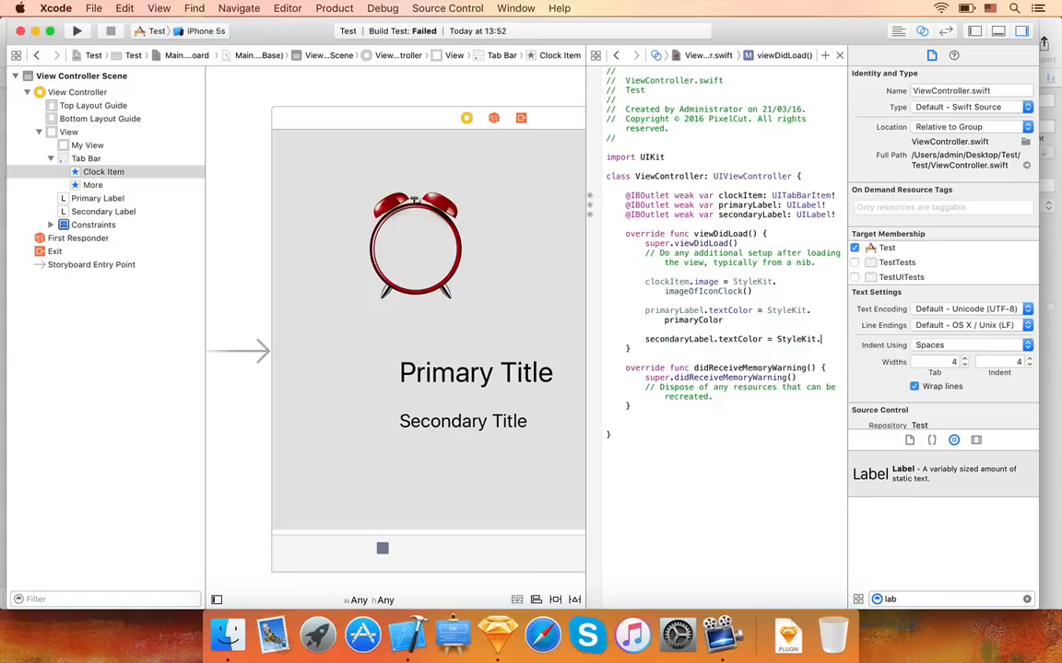
{"action": "type", "text": "secondaryColor"}
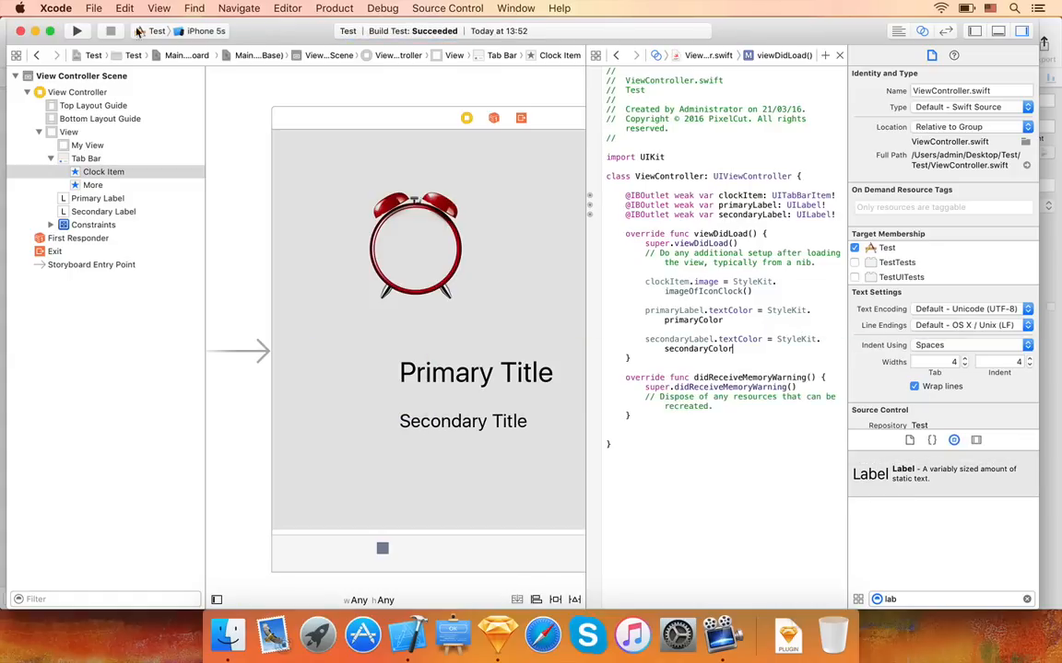
Run the app in the simulator, relaunch it via the Stop alert, then stop it
{"action": "left_click", "coordinate": [78, 30]}
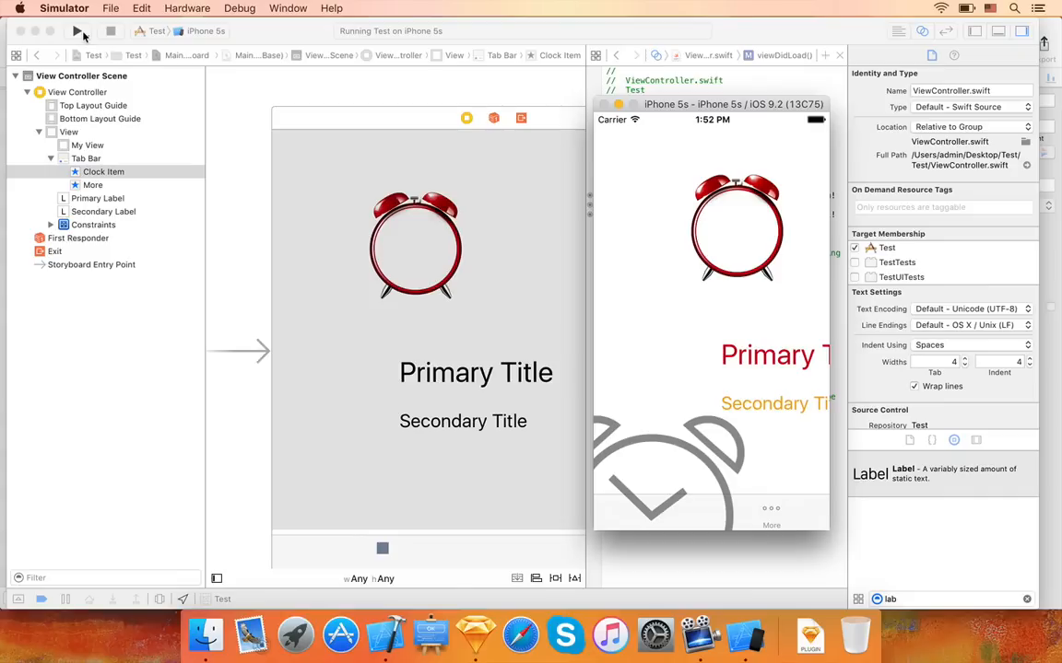
{"action": "left_click", "coordinate": [77, 30]}
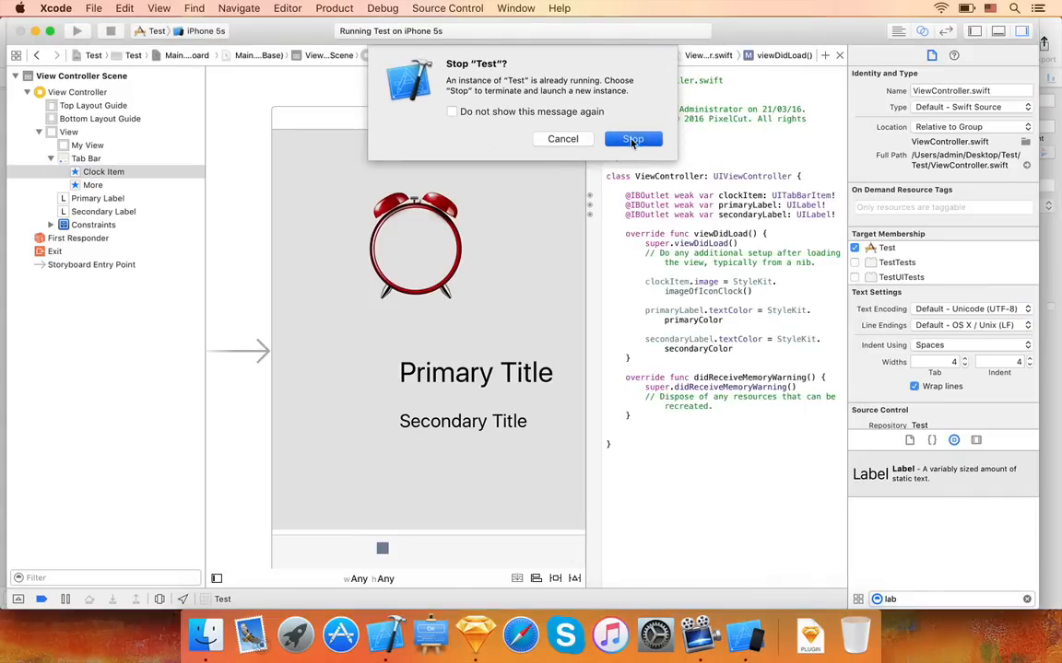
{"action": "left_click", "coordinate": [634, 139]}
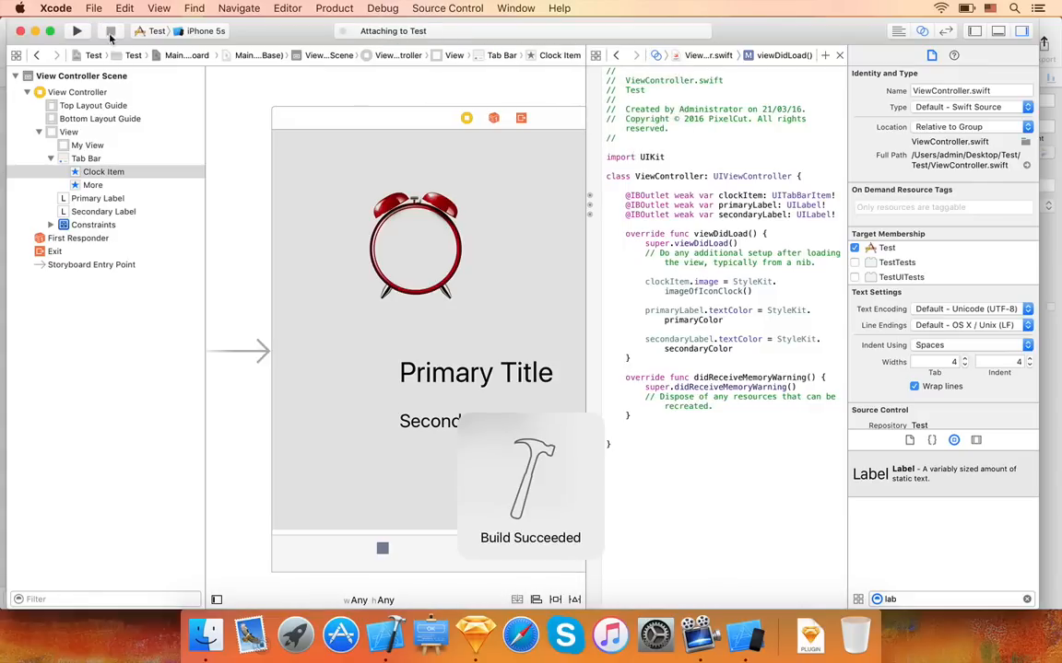
{"action": "left_click", "coordinate": [476, 373]}
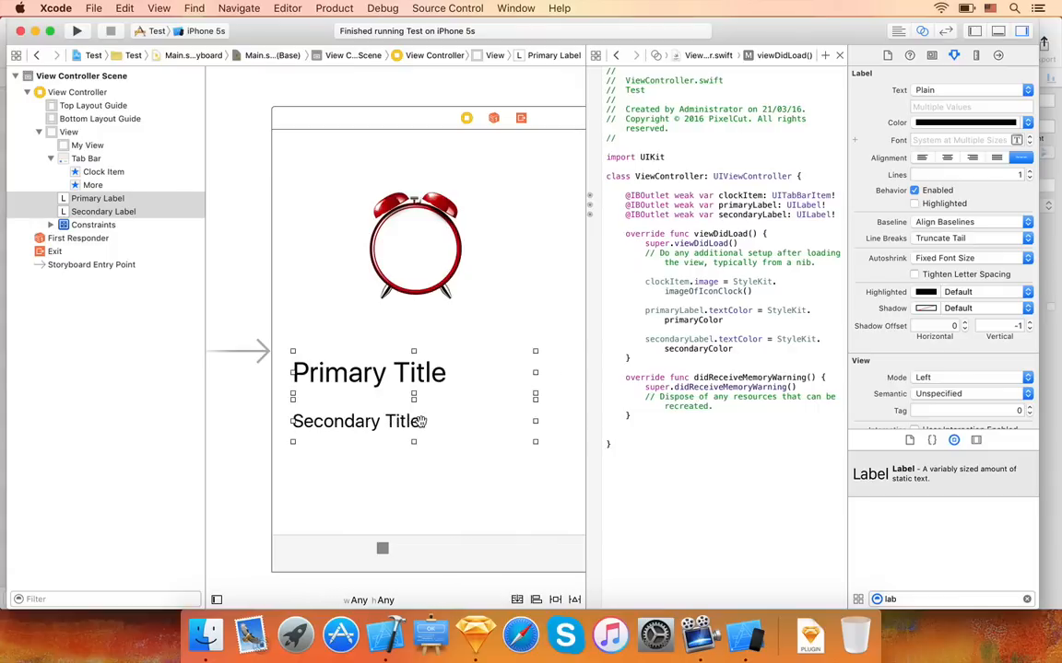
{"action": "mouse_move", "coordinate": [671, 449]}
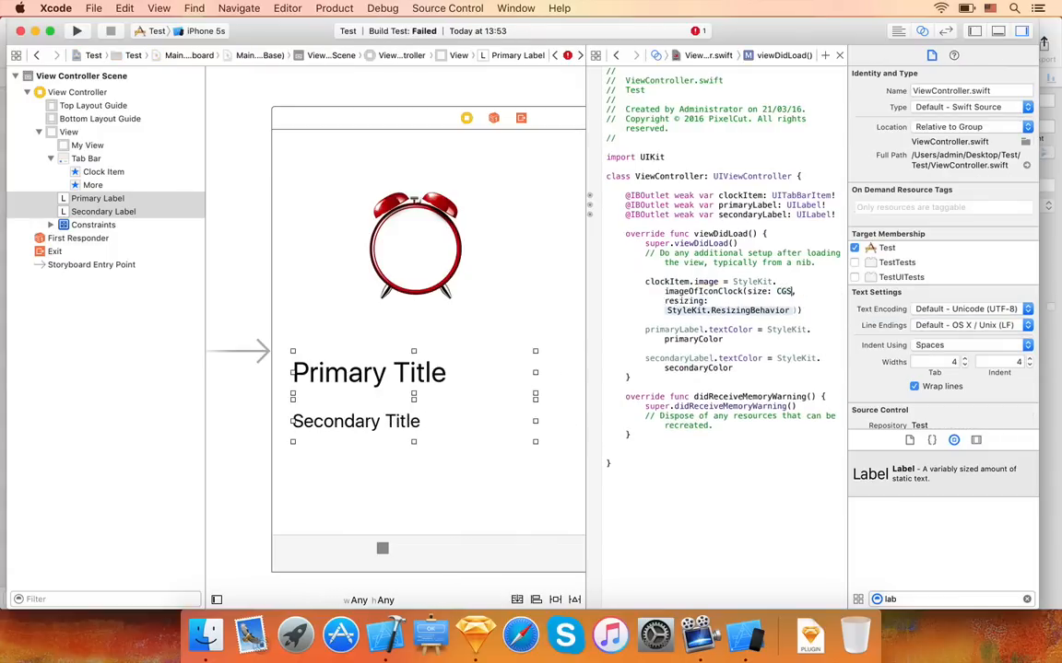
Call imageOfIconClock with size CGSize(width: 50, height: 50) and resizing .AspectFit
{"action": "type", "text": "(width: 50, height: 50"}
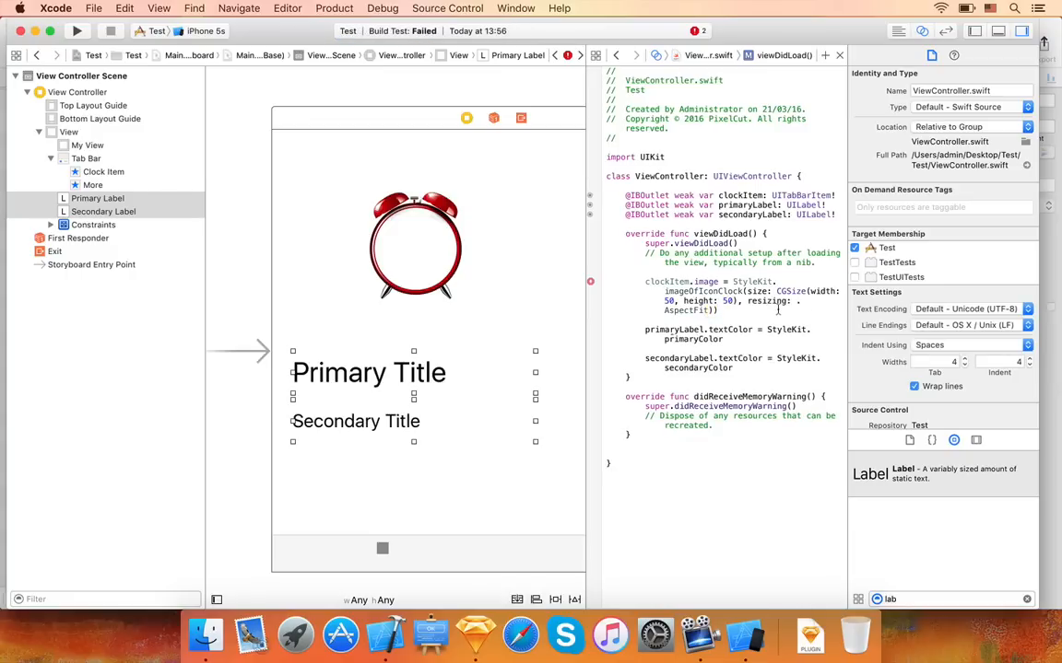
Run the app to check the 50×50 clock icon in the tab bar, then stop it
{"action": "left_click", "coordinate": [78, 29]}
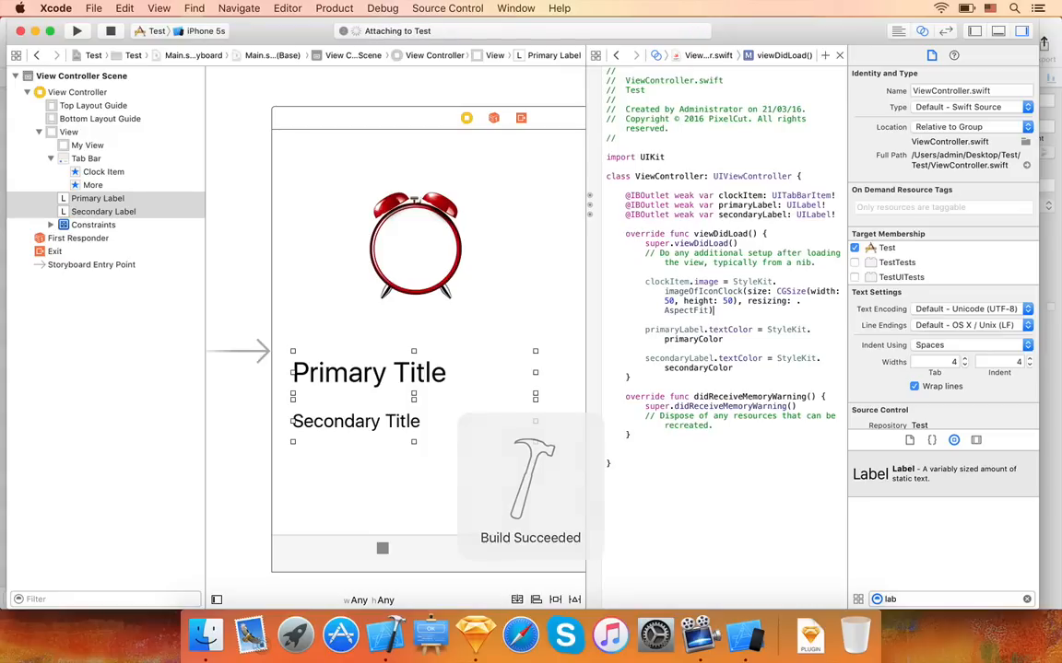
{"action": "left_click", "coordinate": [77, 30]}
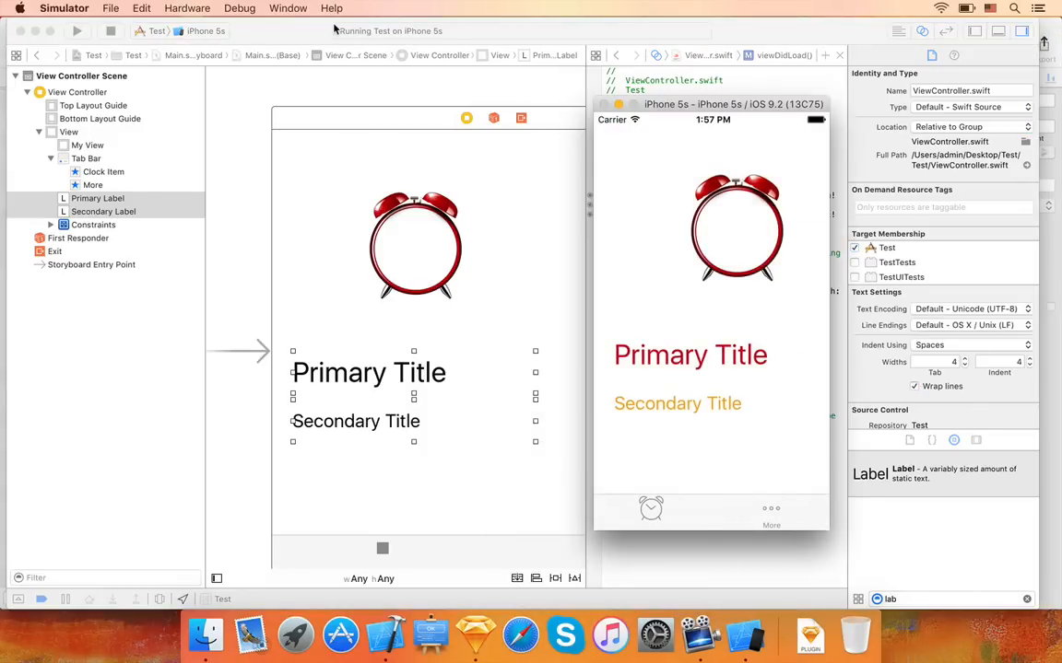
{"action": "left_click", "coordinate": [111, 29]}
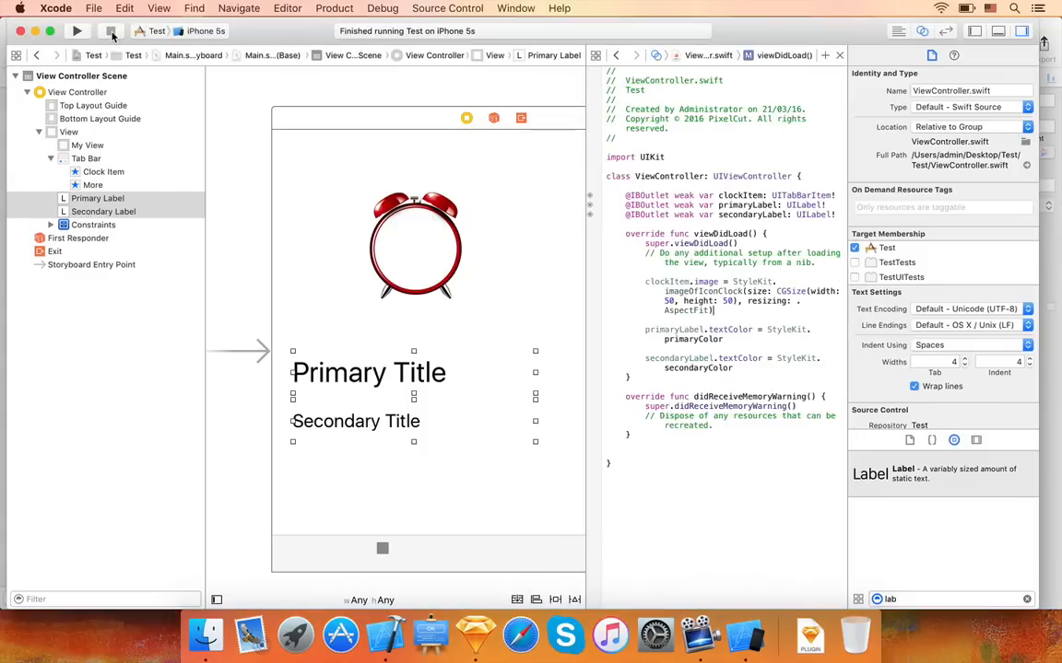
{"action": "mouse_move", "coordinate": [476, 634]}
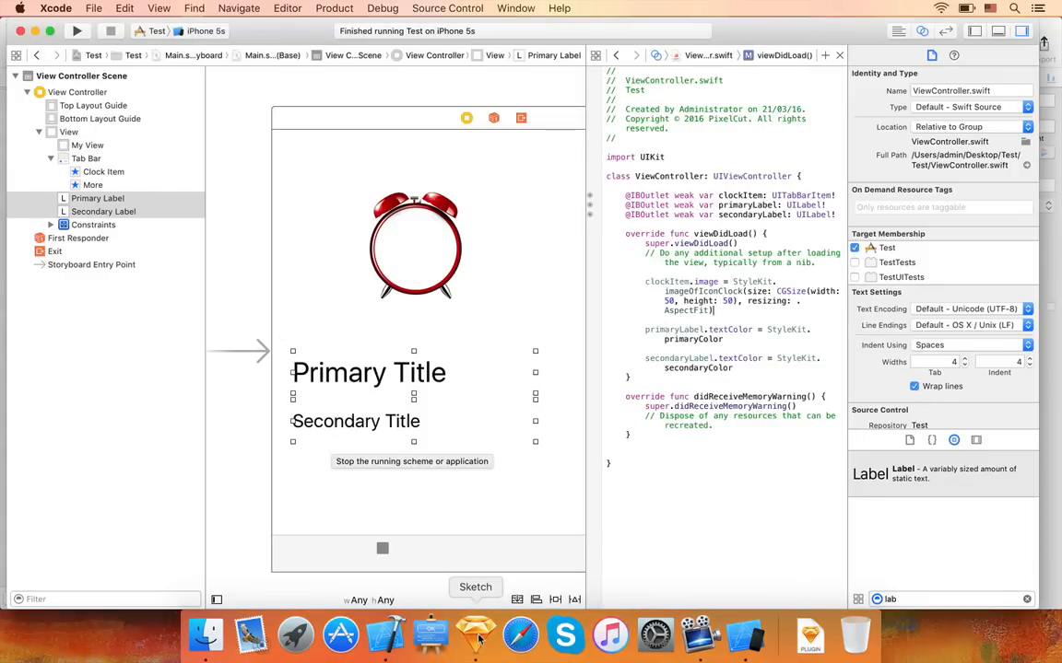
Switch to the Sketch Clocks document and change the Primary Color swatch fill from red to blue
{"action": "left_click", "coordinate": [476, 634]}
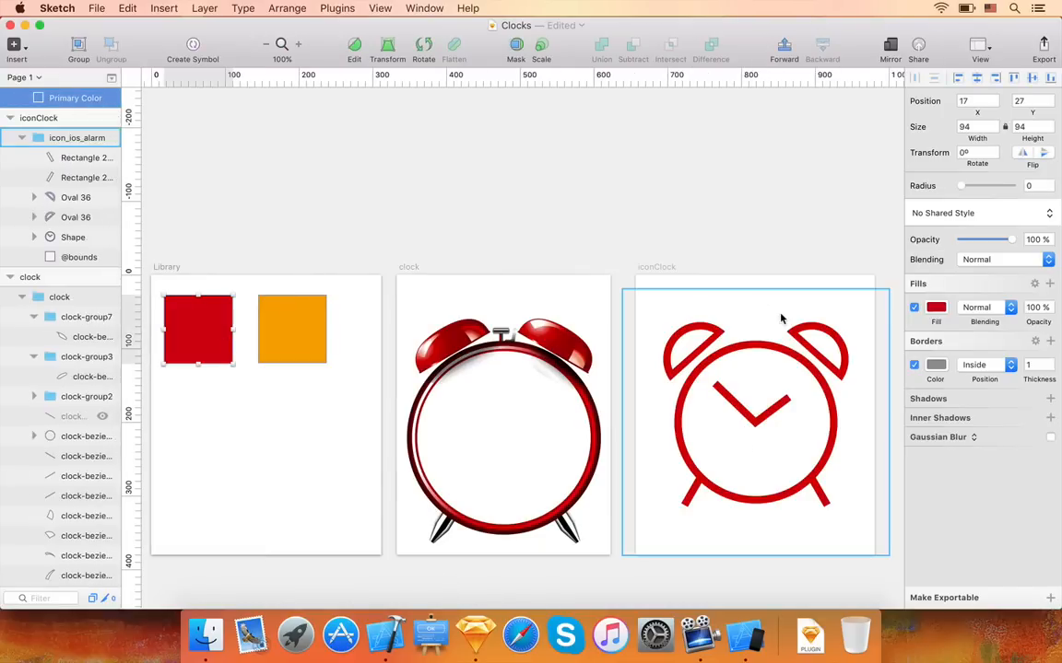
{"action": "left_click", "coordinate": [936, 306]}
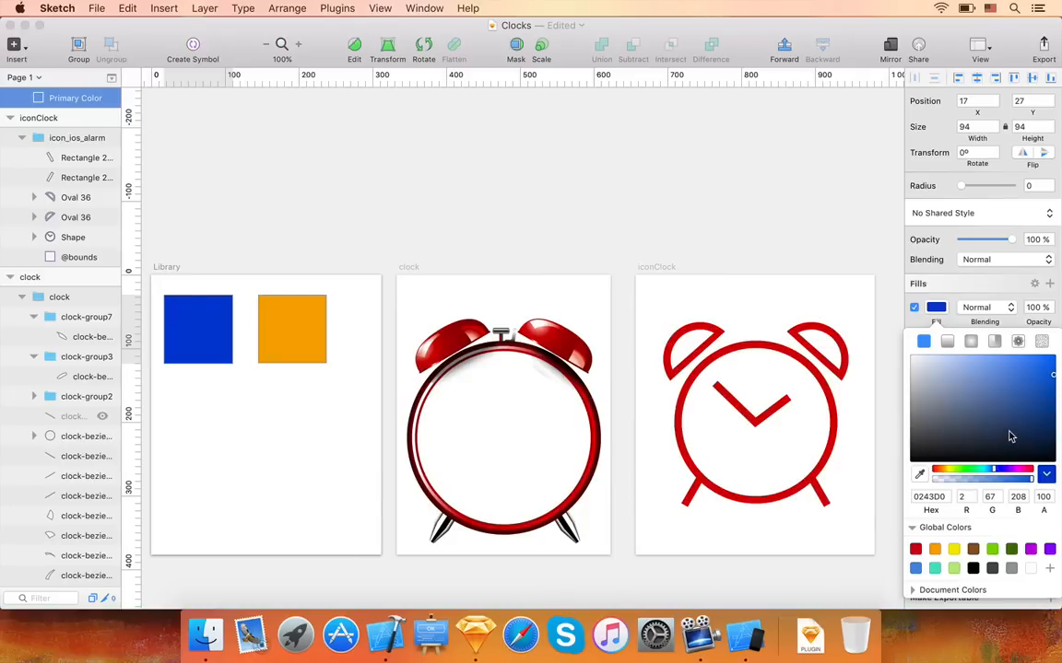
{"action": "left_click", "coordinate": [337, 8]}
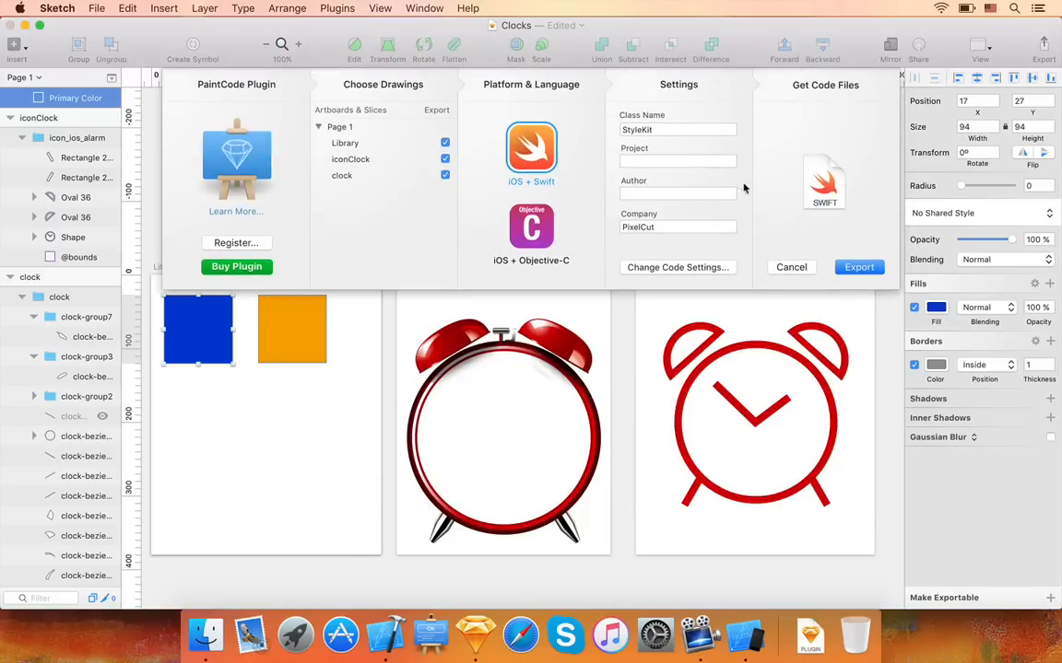
Export the PaintCode Swift code into the Test folder, replacing the existing StyleKit.swift
{"action": "left_click", "coordinate": [859, 267]}
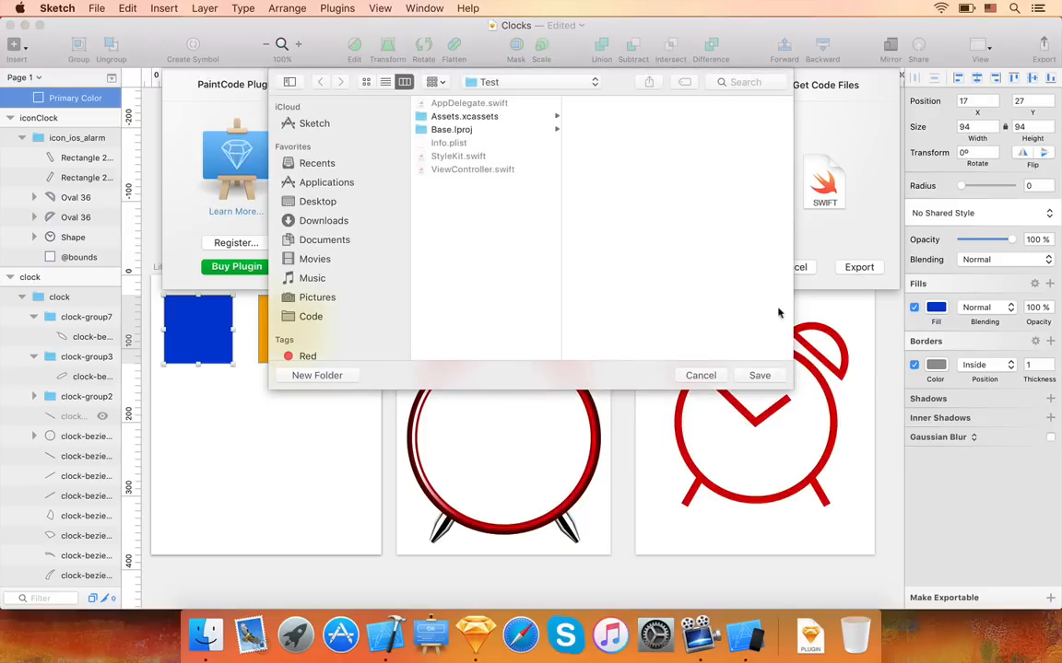
{"action": "left_click", "coordinate": [759, 376]}
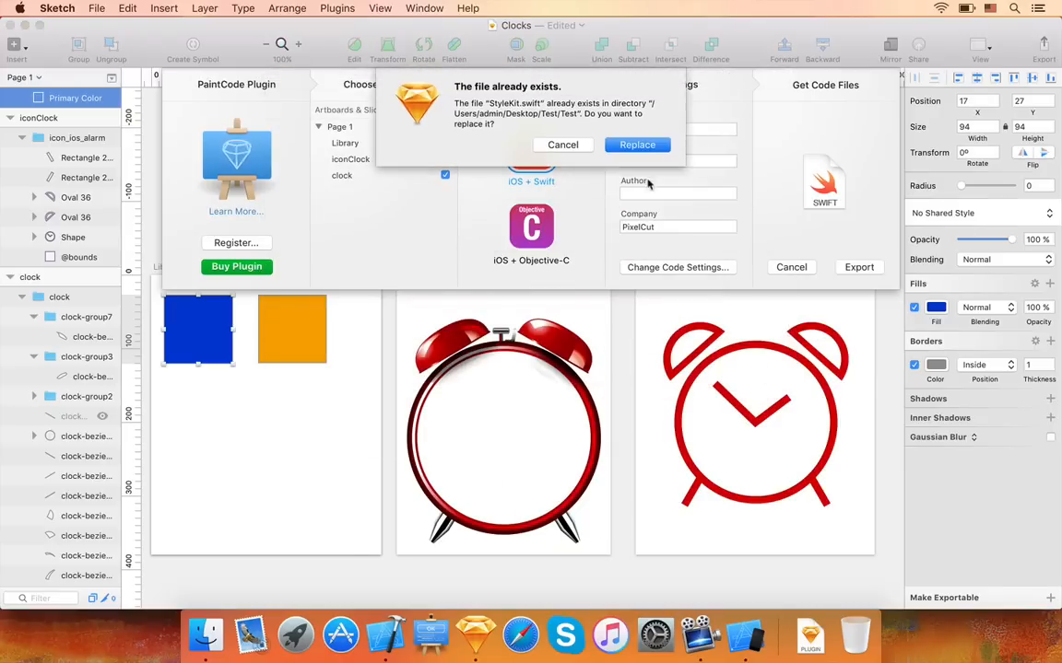
{"action": "left_click", "coordinate": [638, 144]}
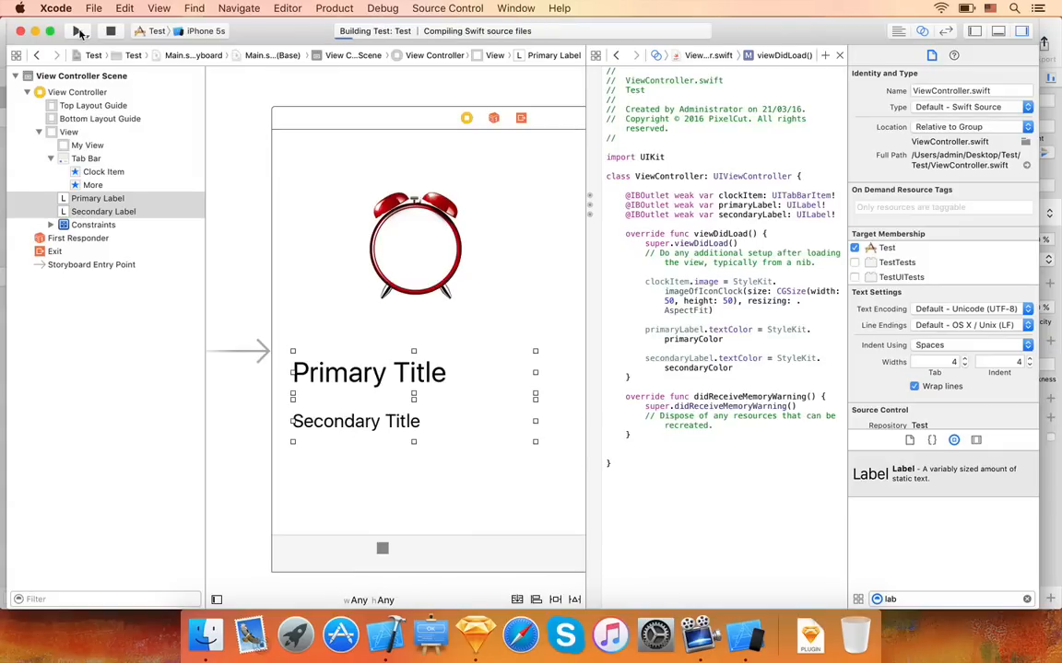
Rebuild and run the Test app with the updated StyleKit code
{"action": "left_click", "coordinate": [81, 29]}
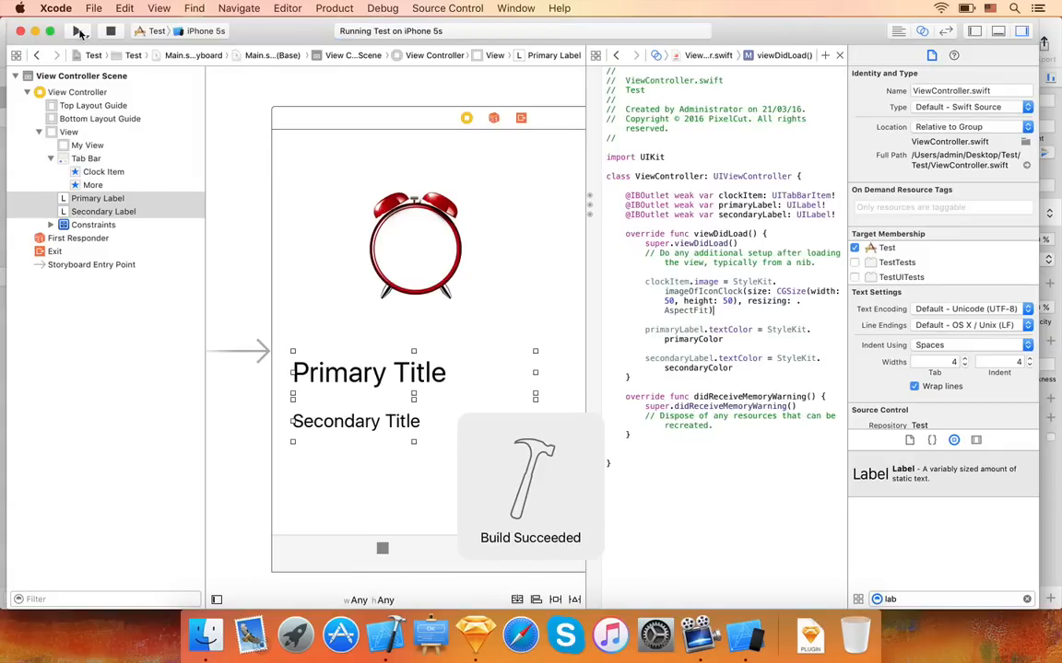